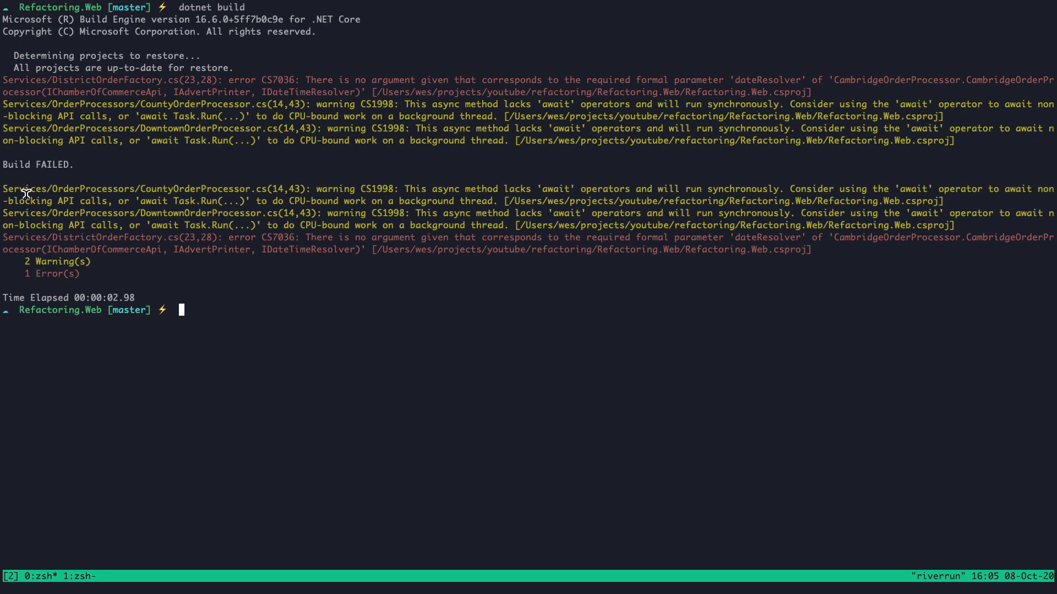
mouse_move(285, 254)
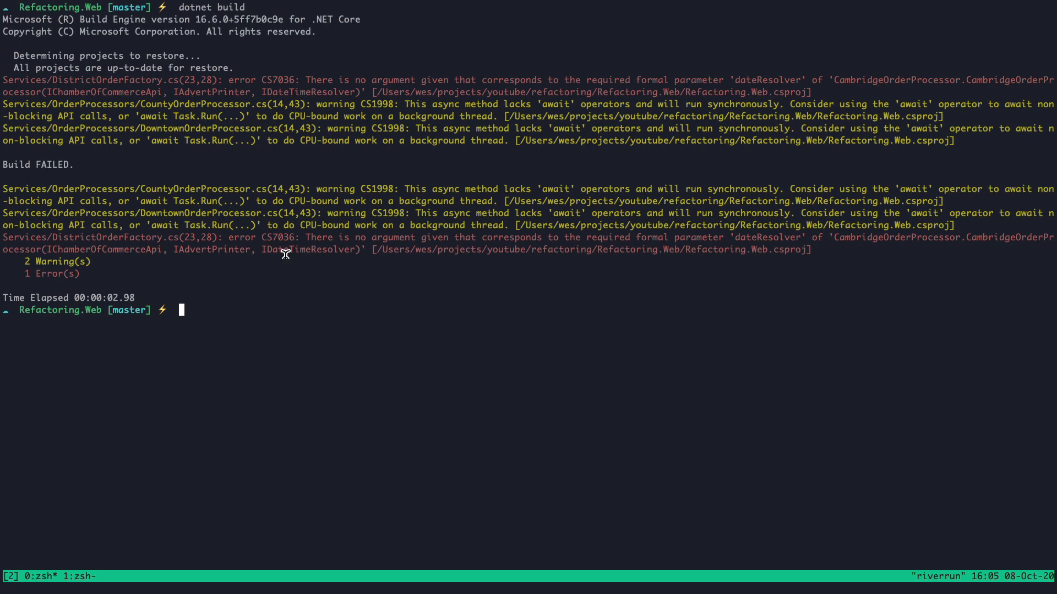
mouse_move(557, 245)
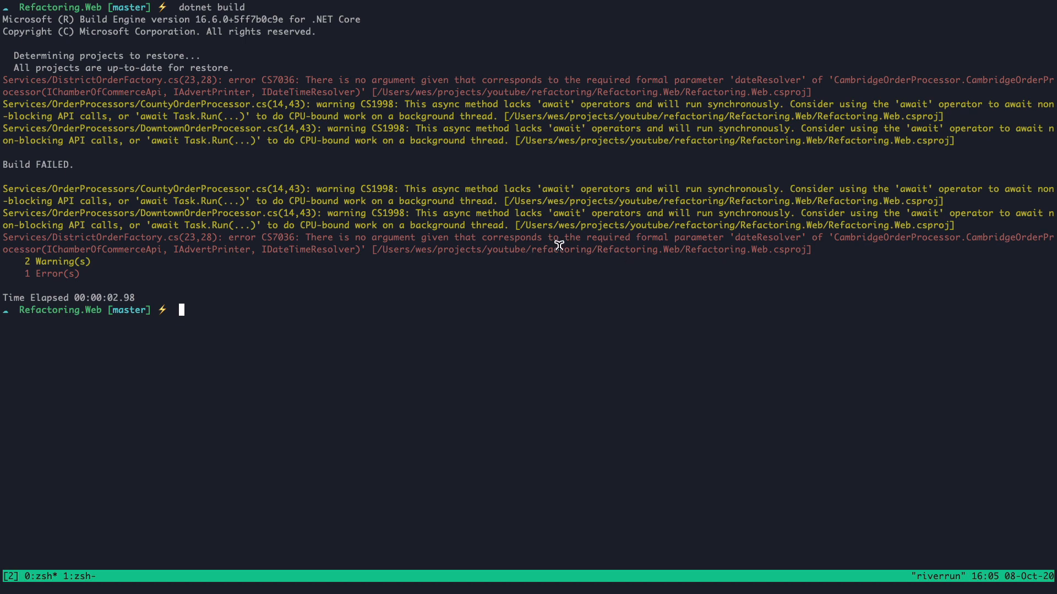
mouse_move(549, 254)
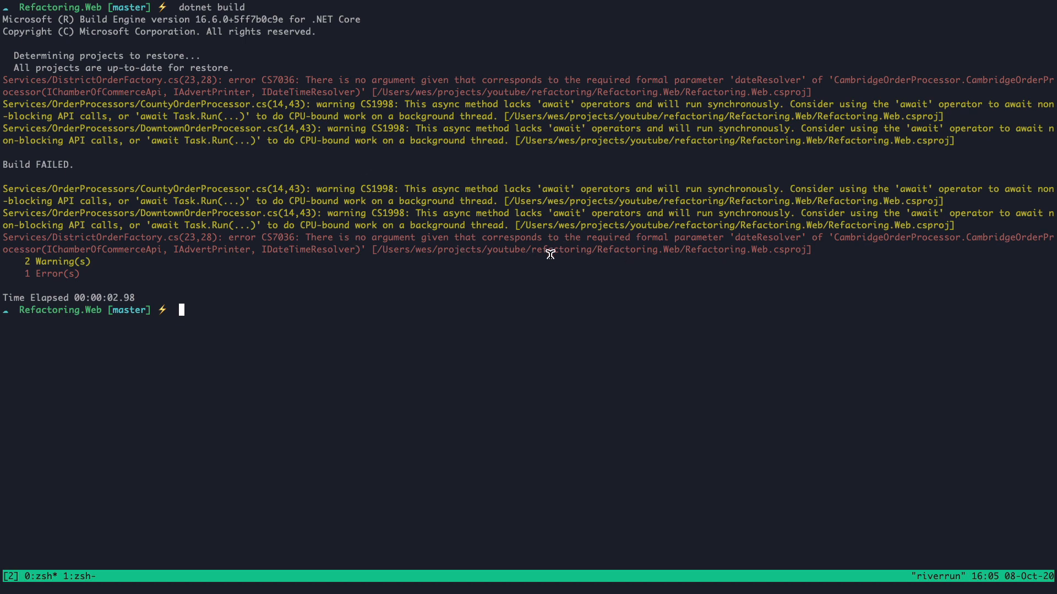
mouse_move(657, 221)
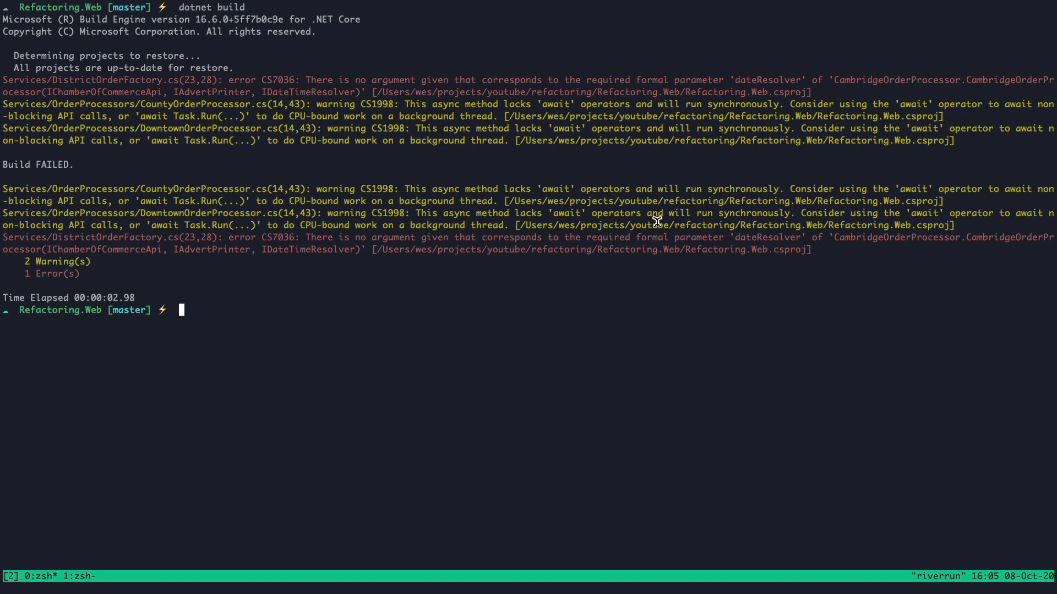
mouse_move(304, 254)
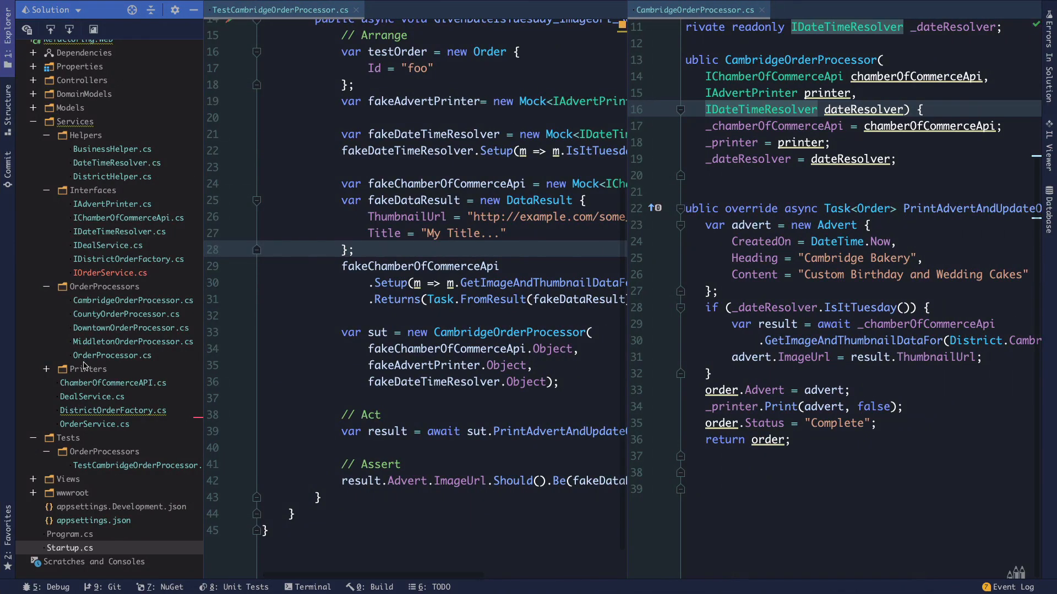
Inject an IDateTimeResolver into DistrictOrderFactory and store it in a dateTimeResolver field.
left_click(114, 410)
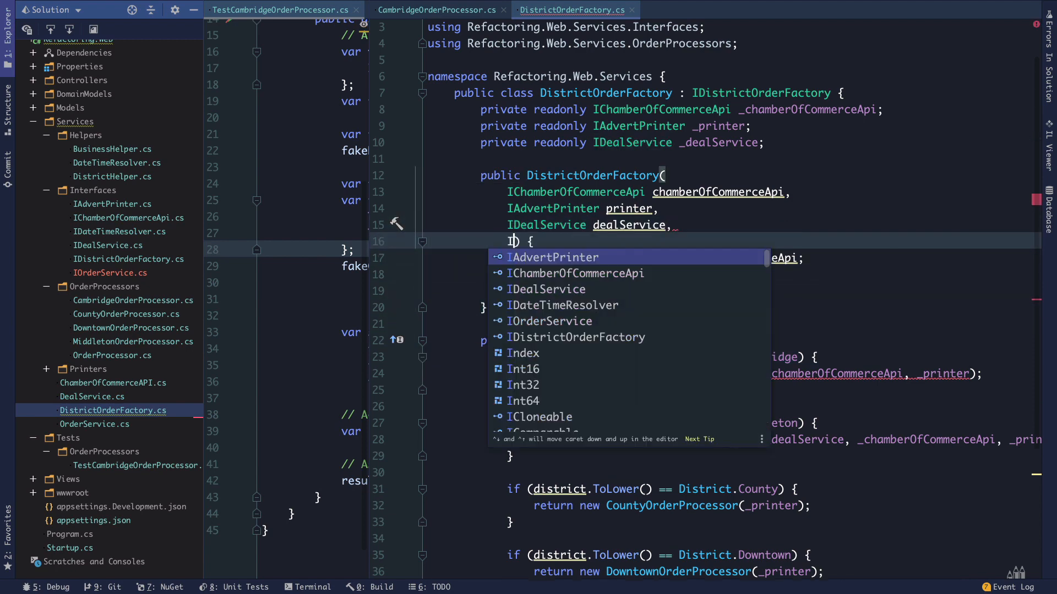
type("DateTimeResolver")
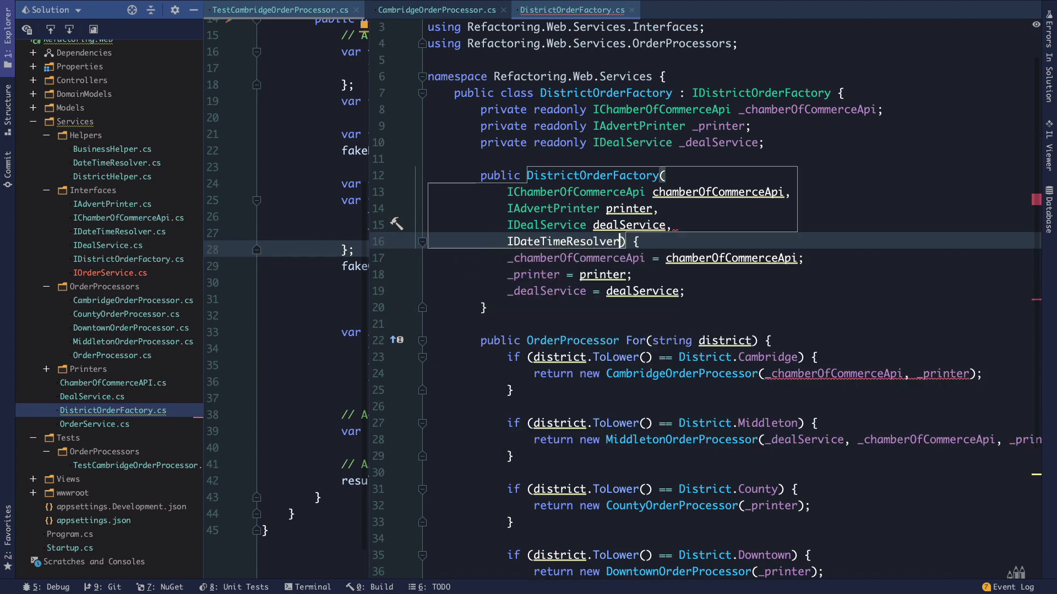
type("dateTimeResolver")
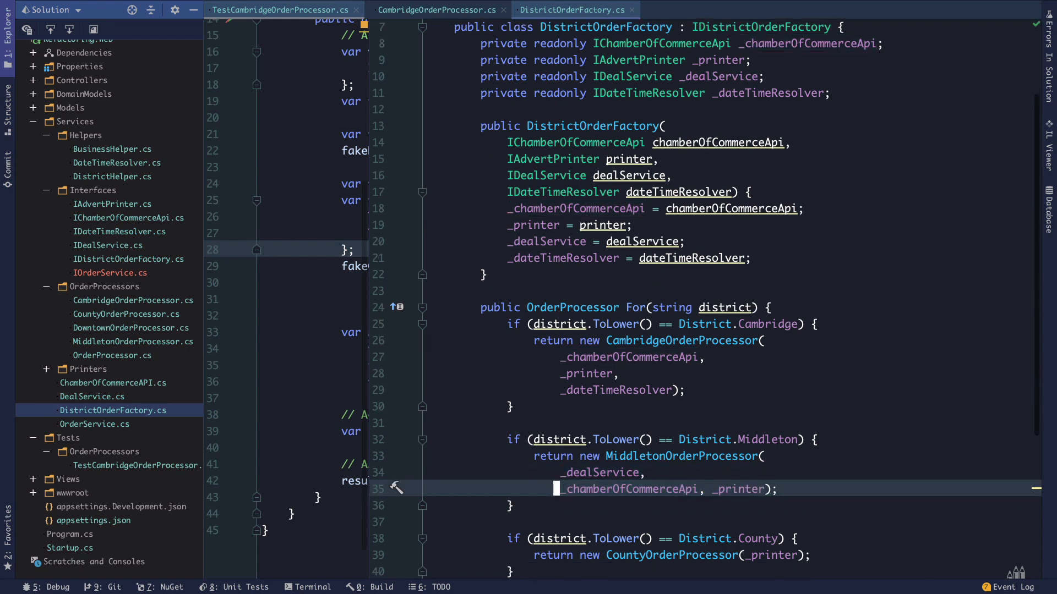
scroll("down", 3)
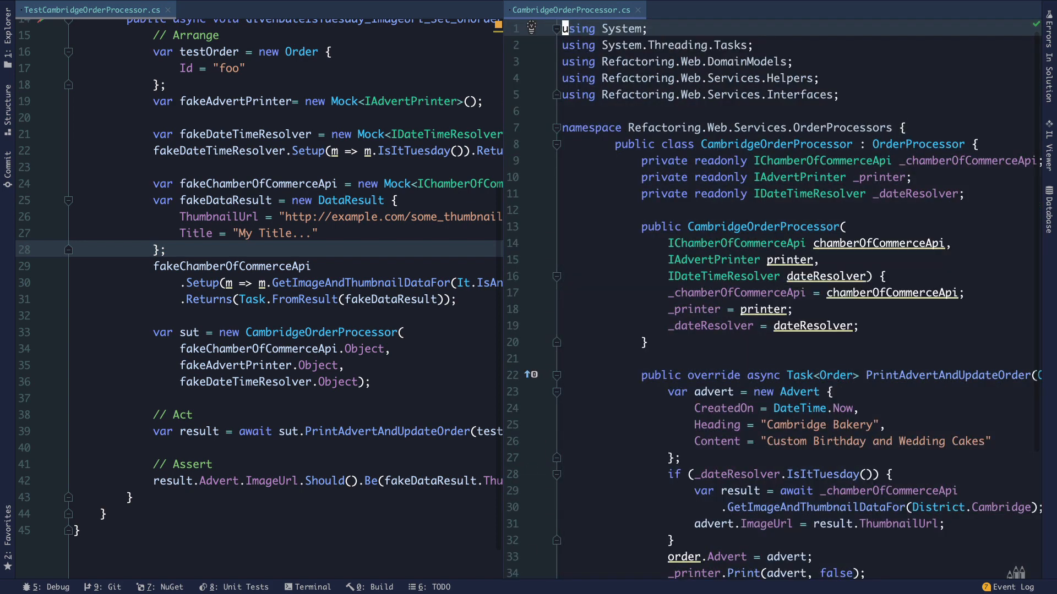
Pass _dateTimeResolver to the CambridgeOrderProcessor constructor and review that class.
left_click(606, 78)
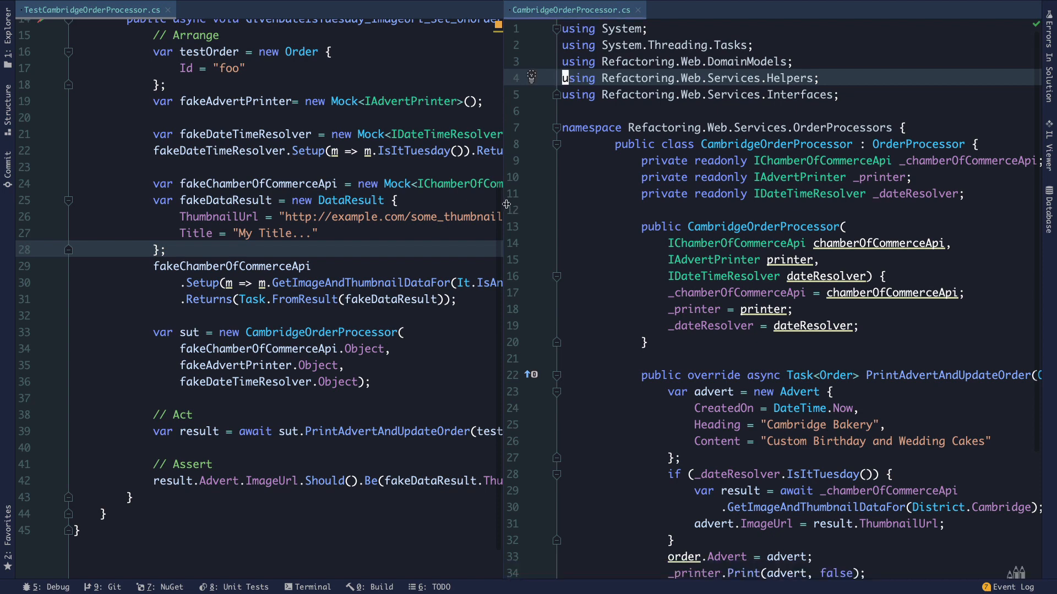
scroll("down", 3)
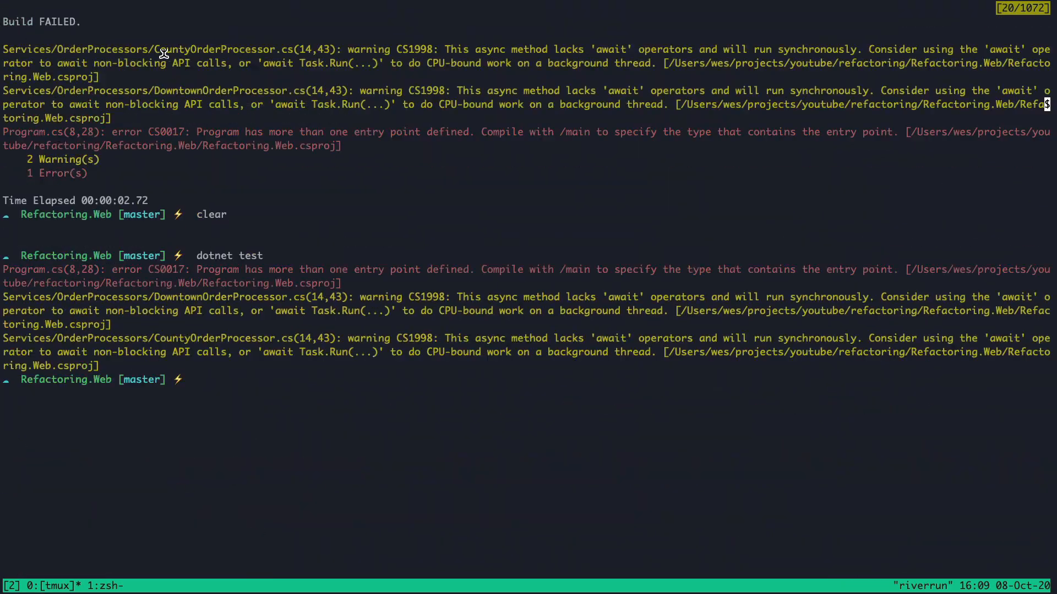
Scroll the terminal to read the CS0017 duplicate entry point error from dotnet test.
scroll("down", 3)
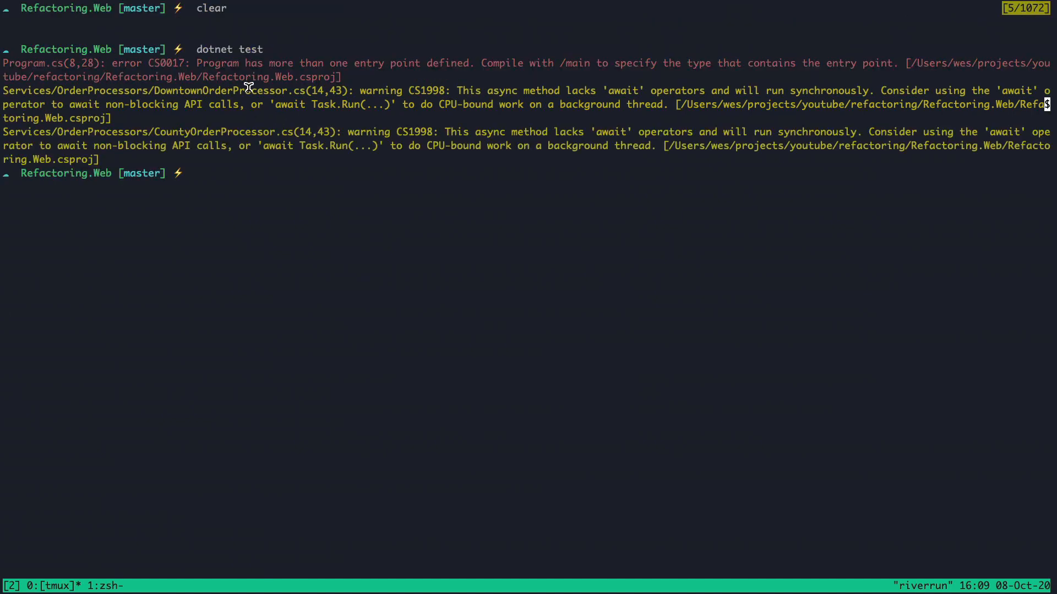
mouse_move(498, 55)
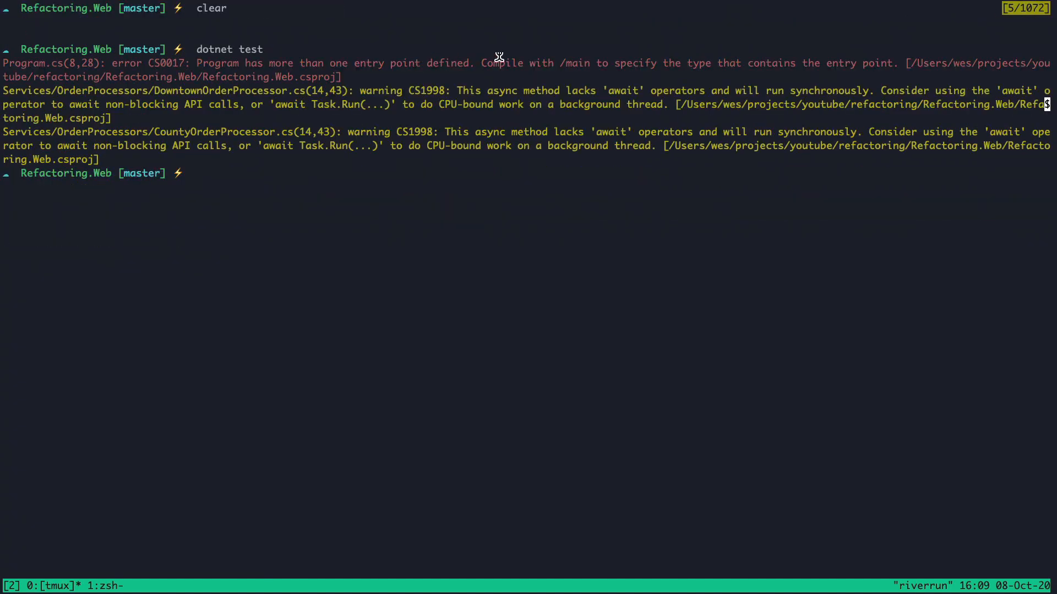
mouse_move(637, 88)
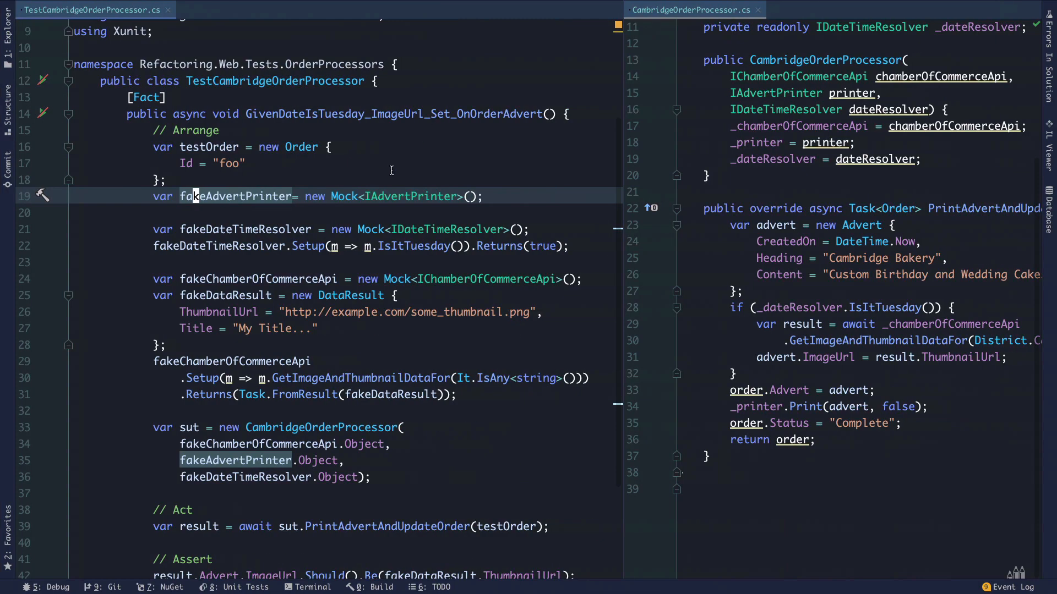
Focus the test class and collapse the Services > Helpers folder in the solution tree.
left_click(8, 20)
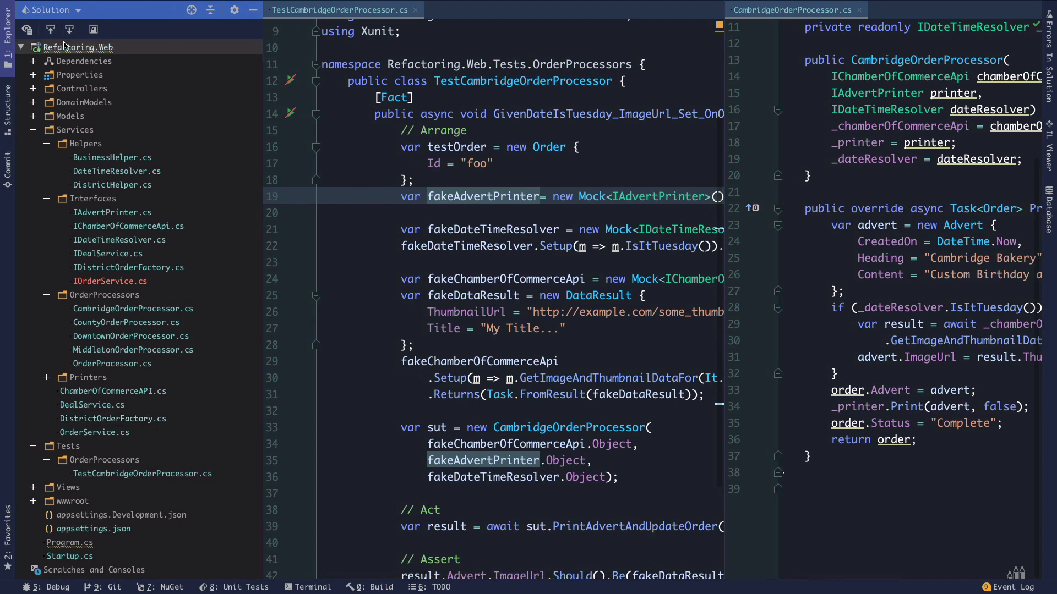
mouse_move(64, 59)
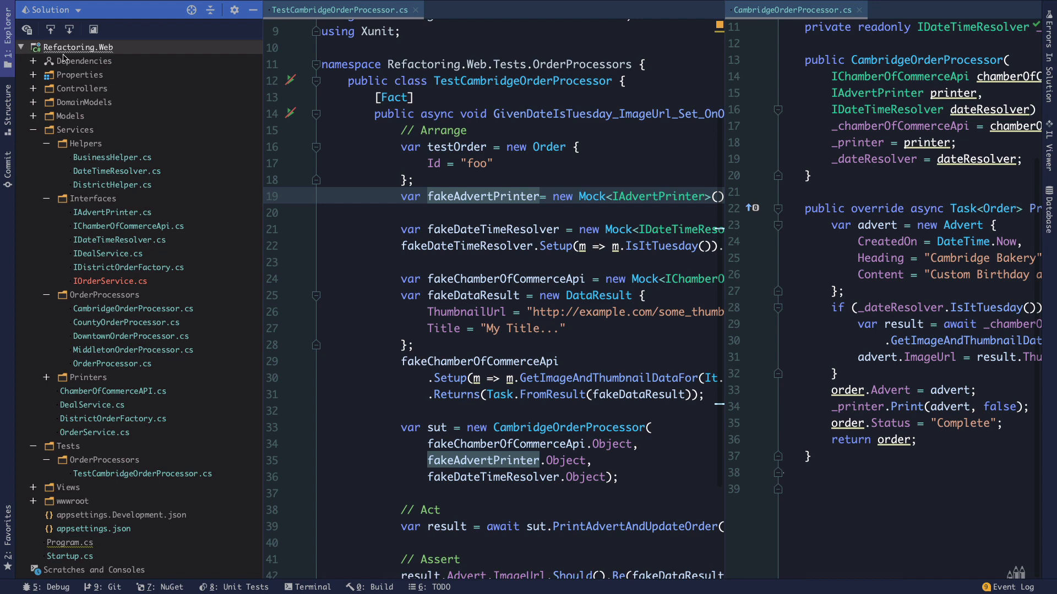
mouse_move(64, 59)
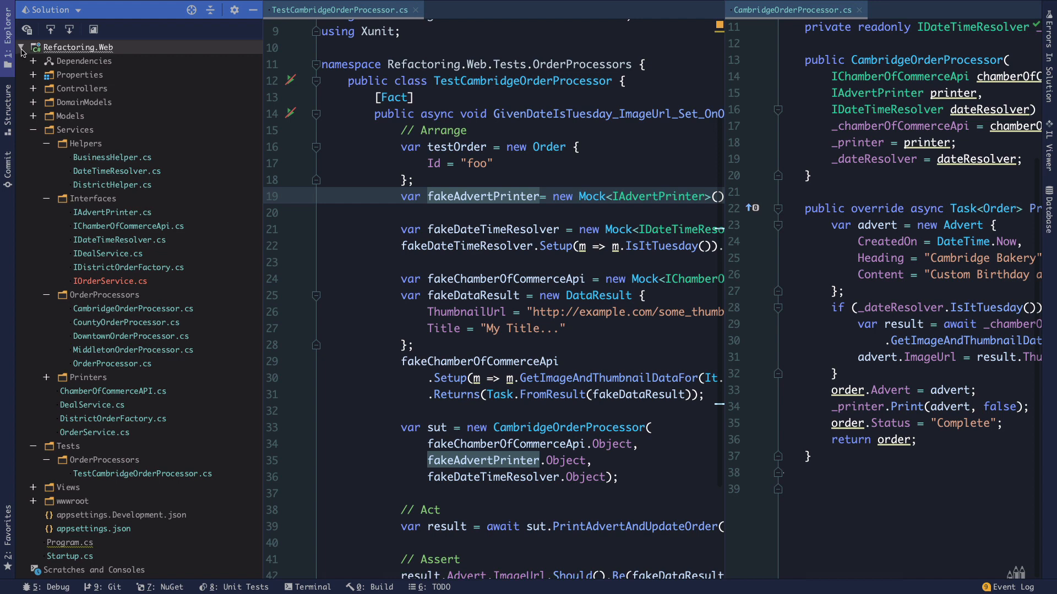
mouse_move(30, 72)
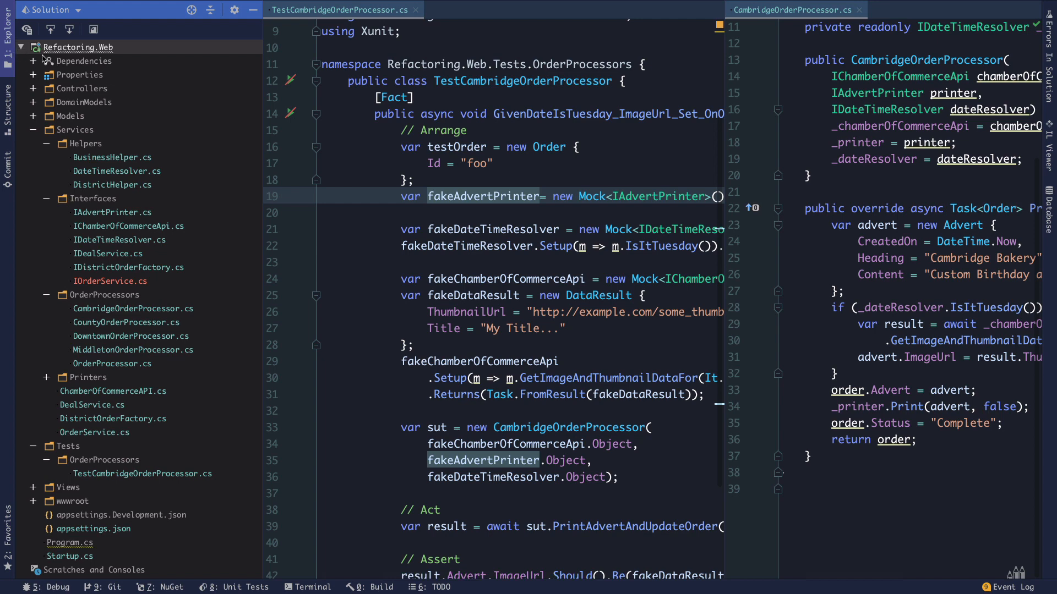
mouse_move(54, 140)
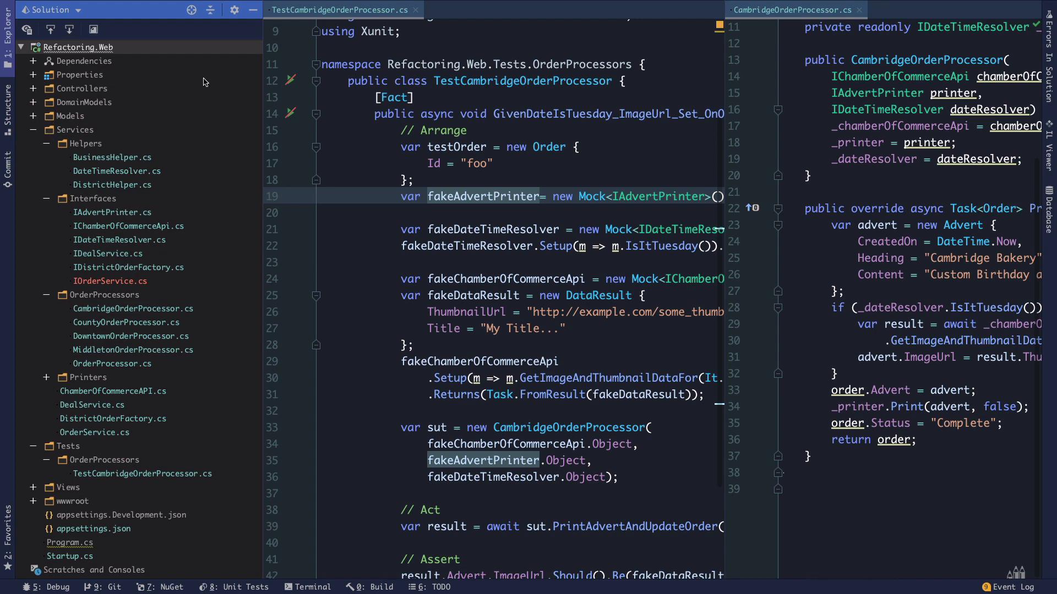
left_click(47, 143)
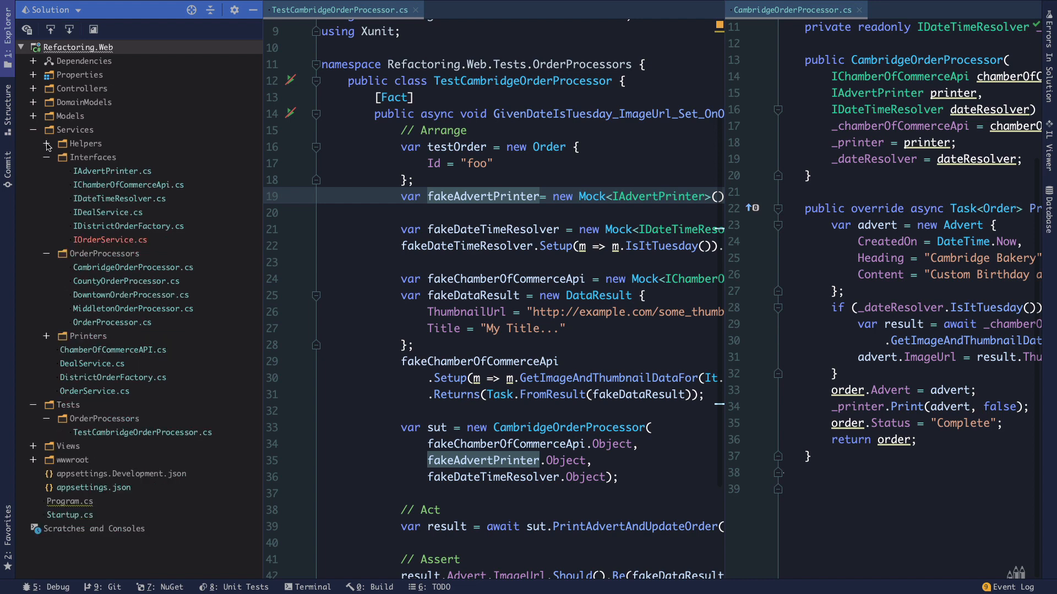
left_click(47, 158)
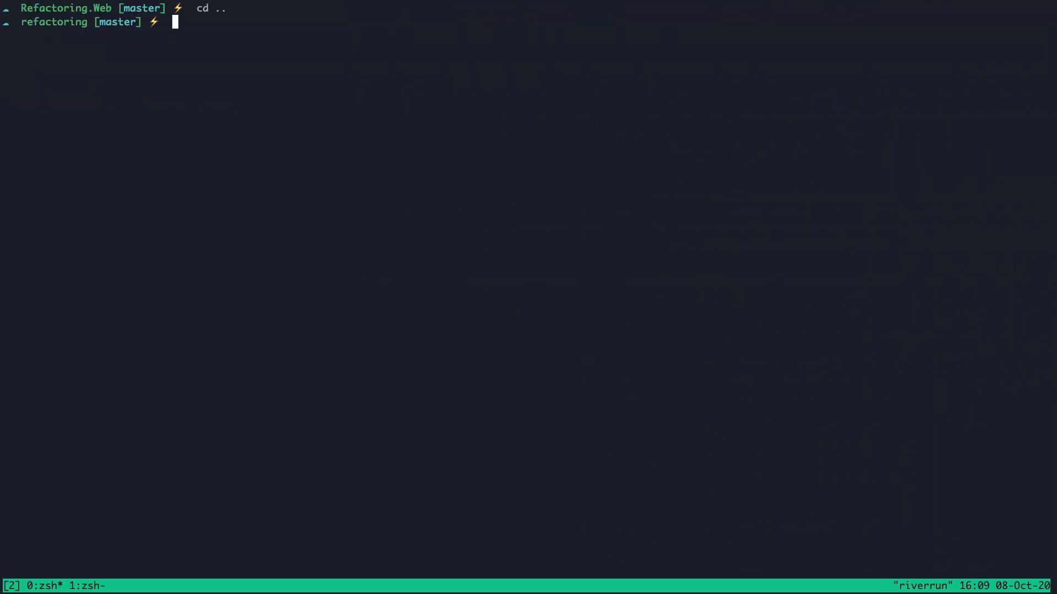
Create xUnit project Refactoring.Tests, add it to refactoring.sln, and view the solution in vim.
type("ls")
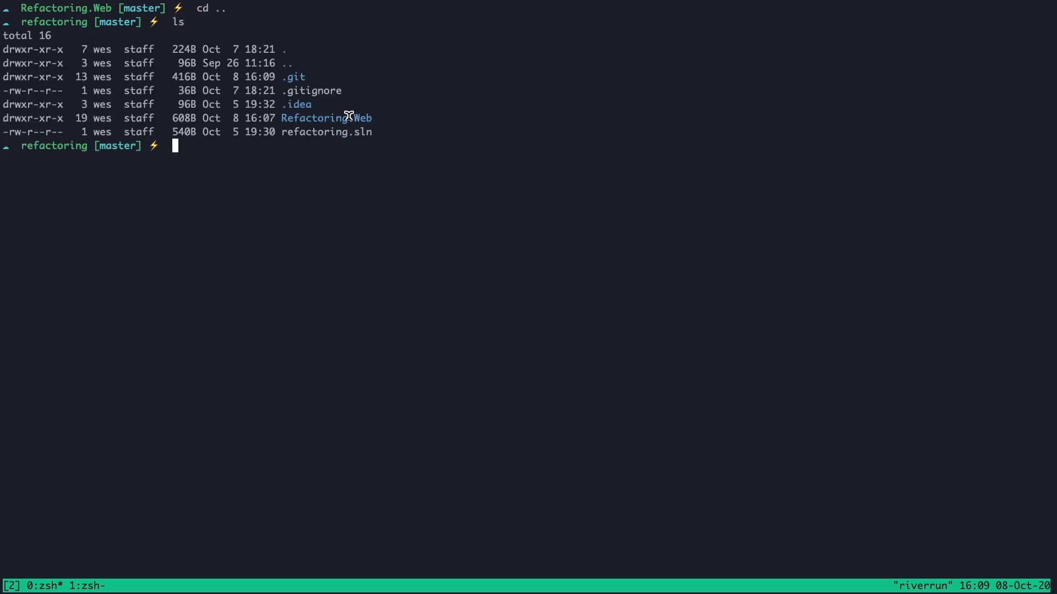
type("do")
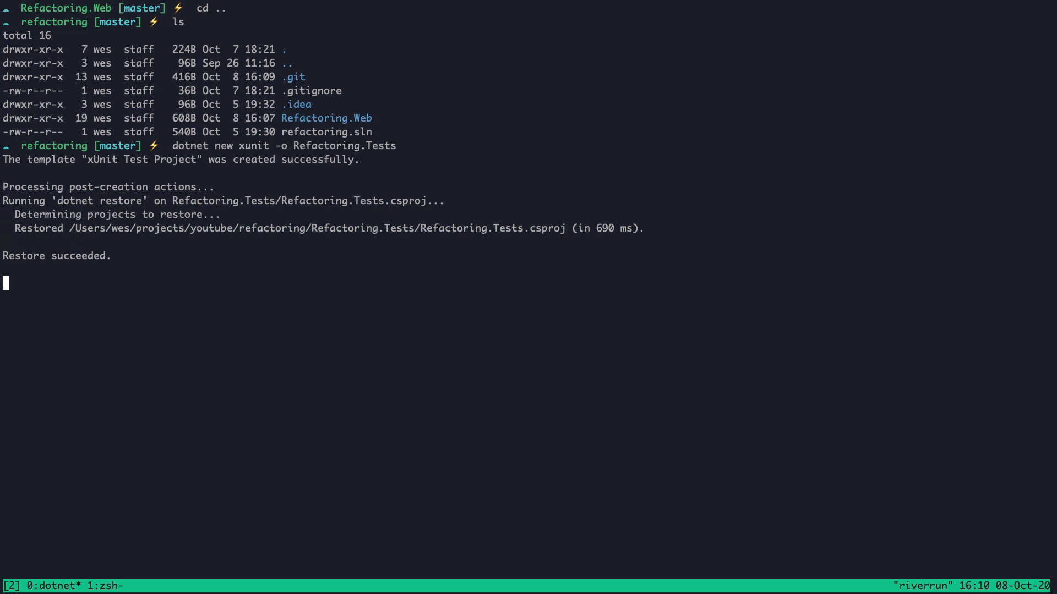
type("dotnet sln add")
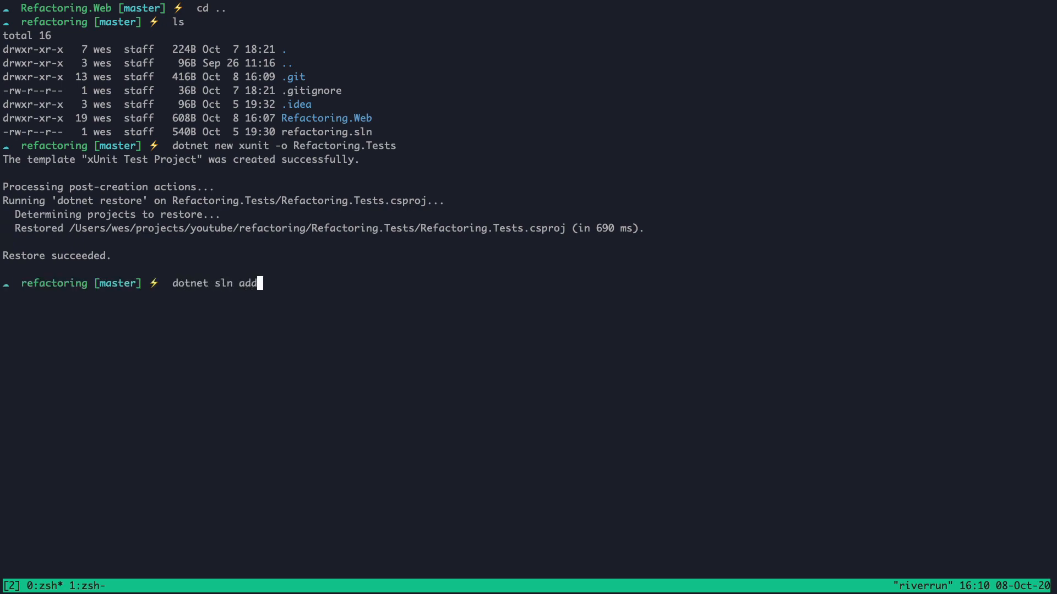
type("Refactoring.*")
type("ls")
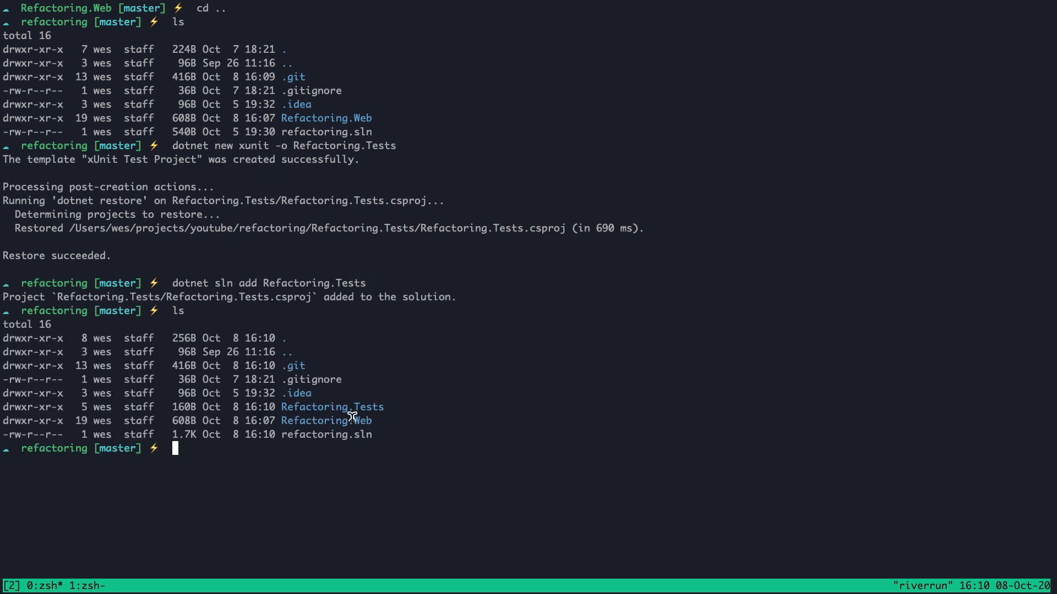
type("vi")
type("/Te")
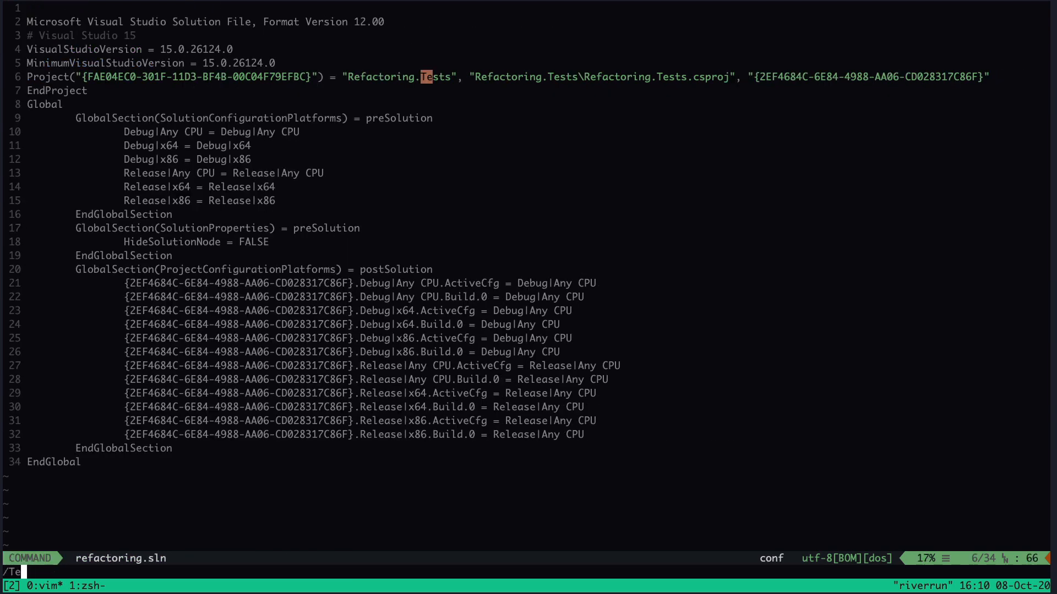
Inspect the Refactoring.Tests entry in vim and add Refactoring.Web to the solution via dotnet sln add.
key("V")
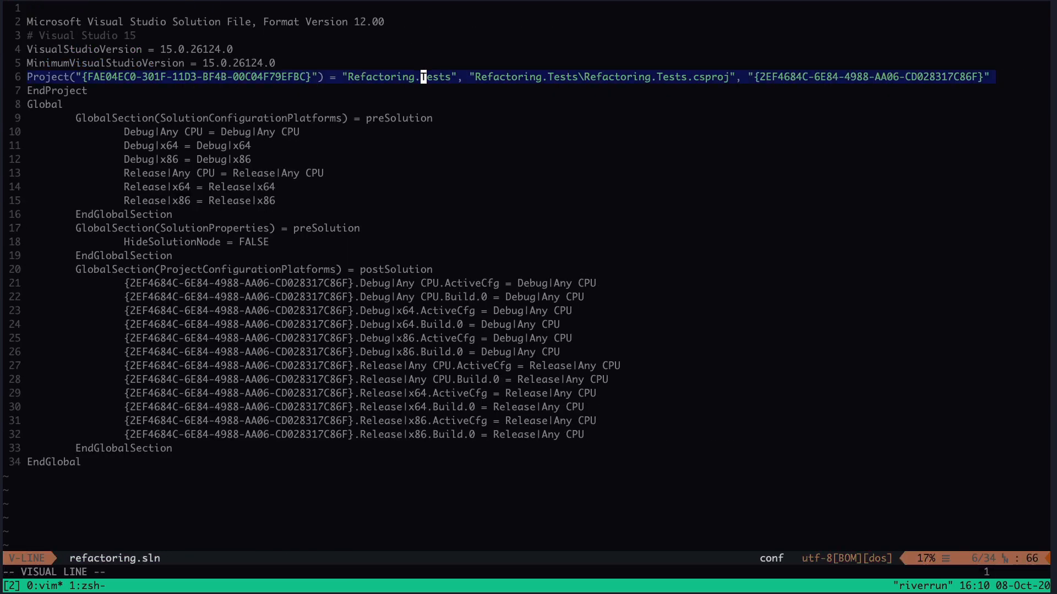
key("Escape")
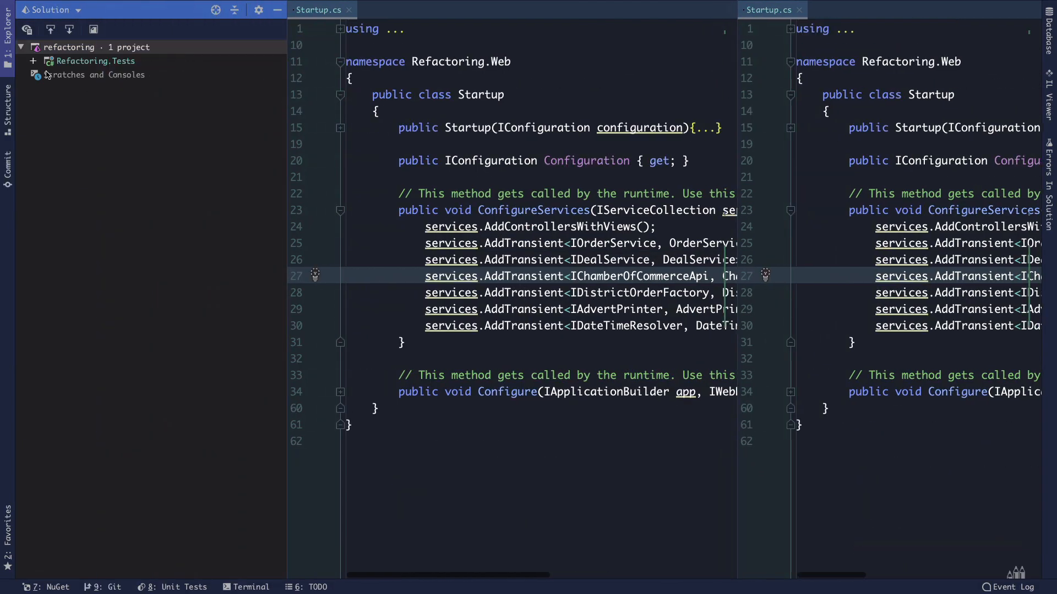
left_click(95, 61)
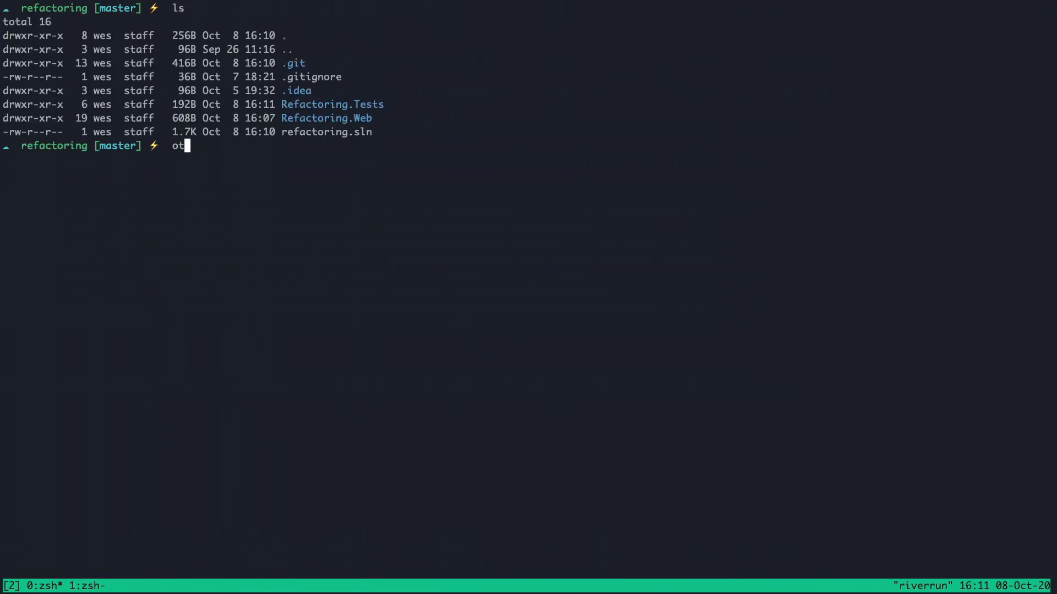
type("dotnet sln a")
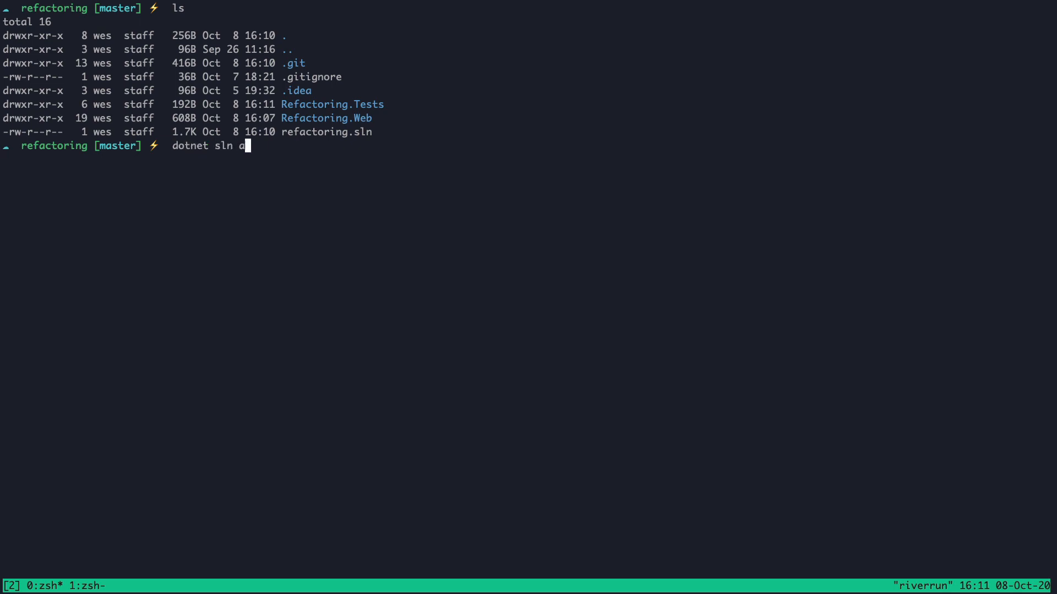
type("dd Refactoring.W")
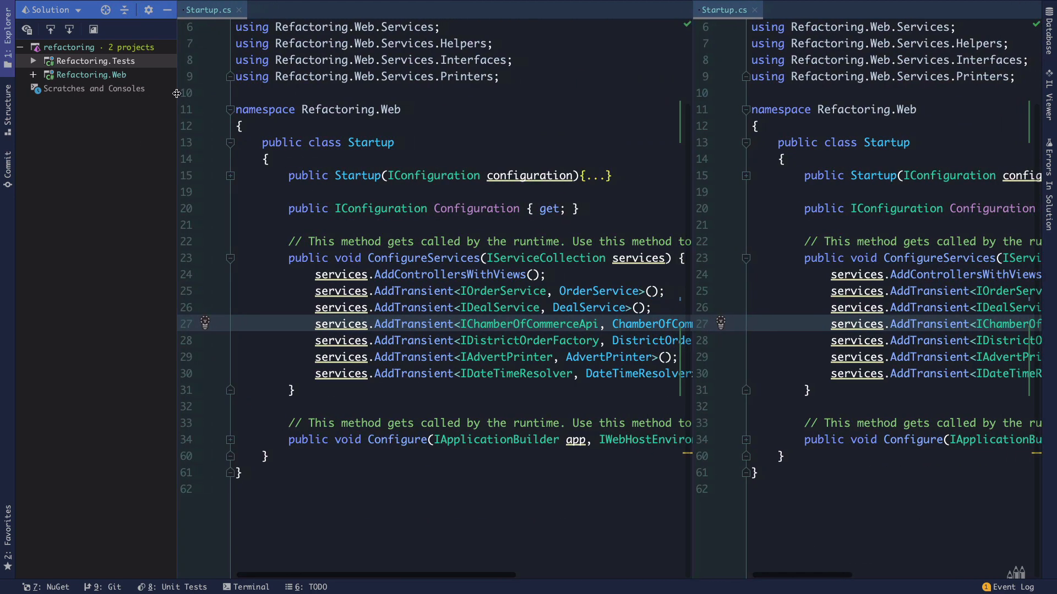
Expand both projects and delete the default UnitTest1.cs from Refactoring.Tests.
left_click(32, 75)
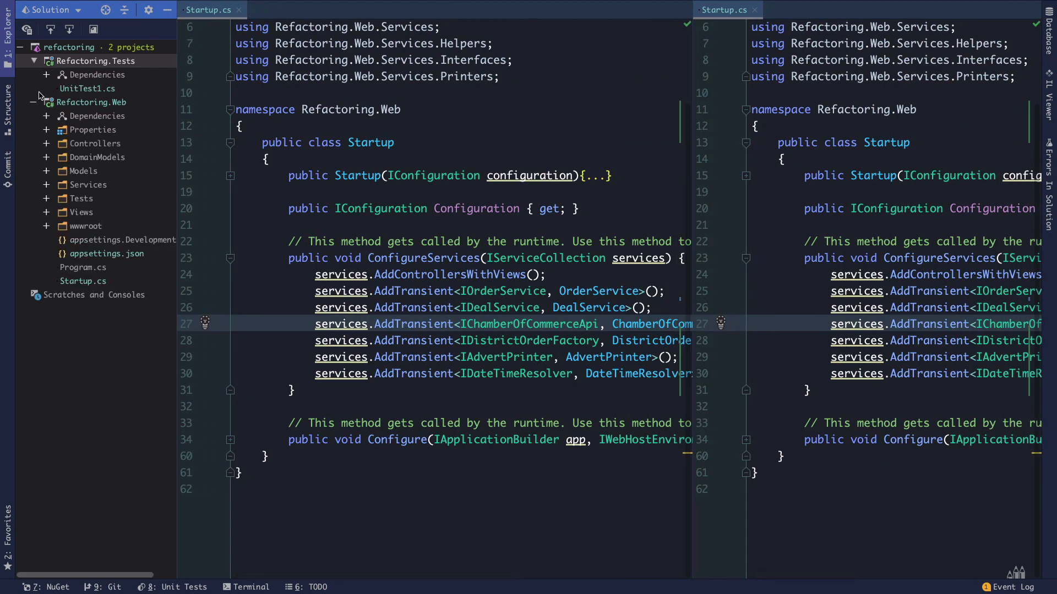
left_click(86, 88)
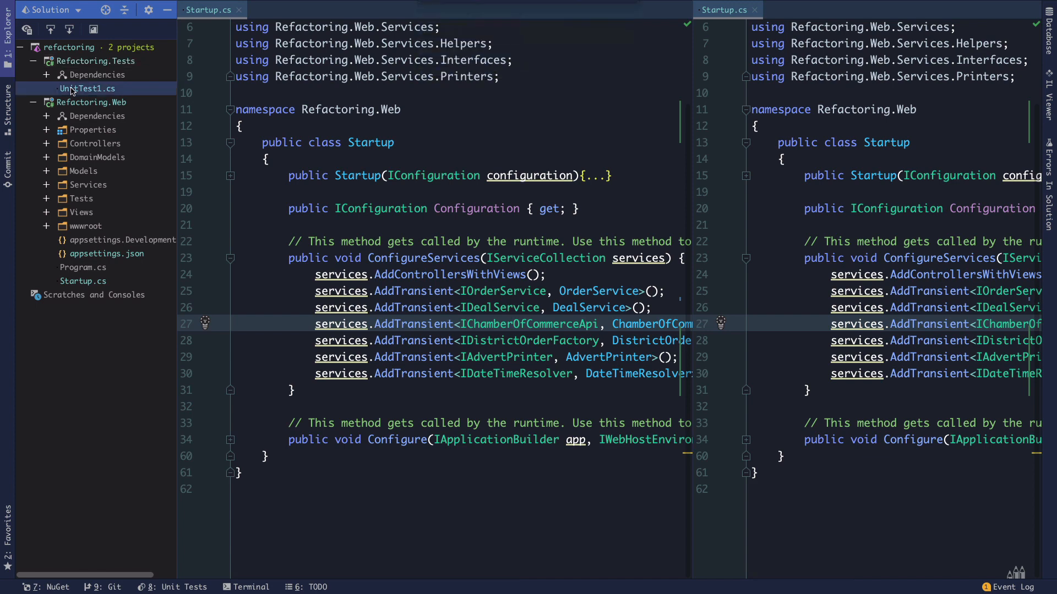
left_click(92, 88)
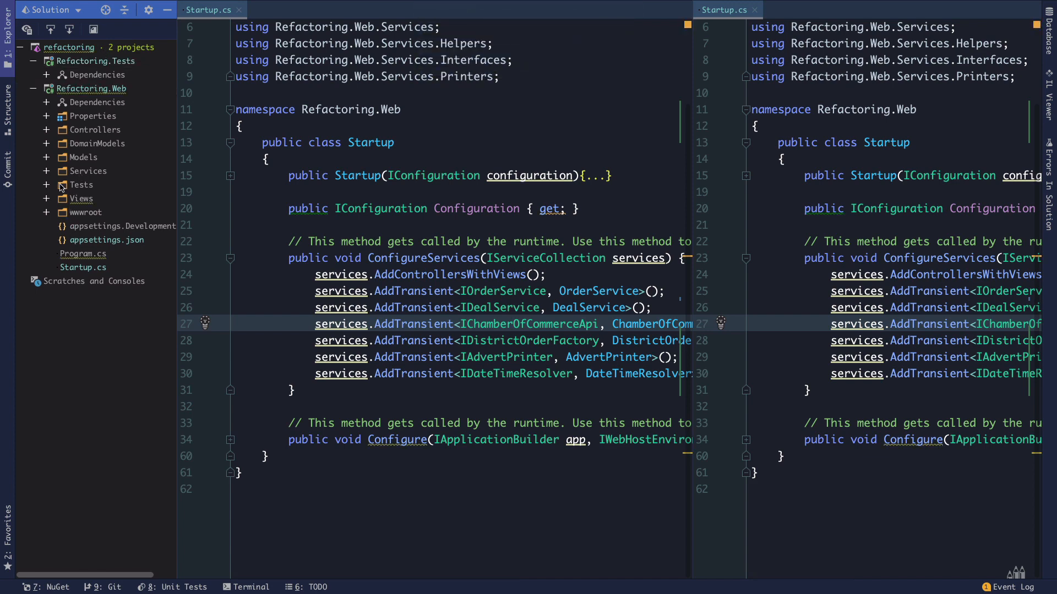
Move the Tests folder from Refactoring.Web into Refactoring.Tests and bring up Refactoring.Web's project options.
left_click(80, 185)
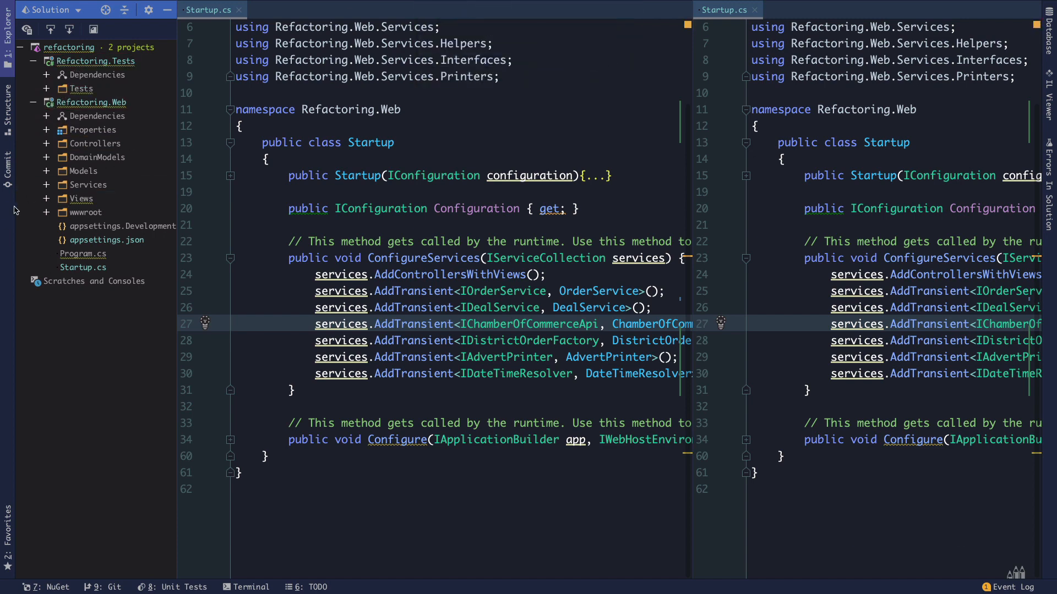
left_click(80, 198)
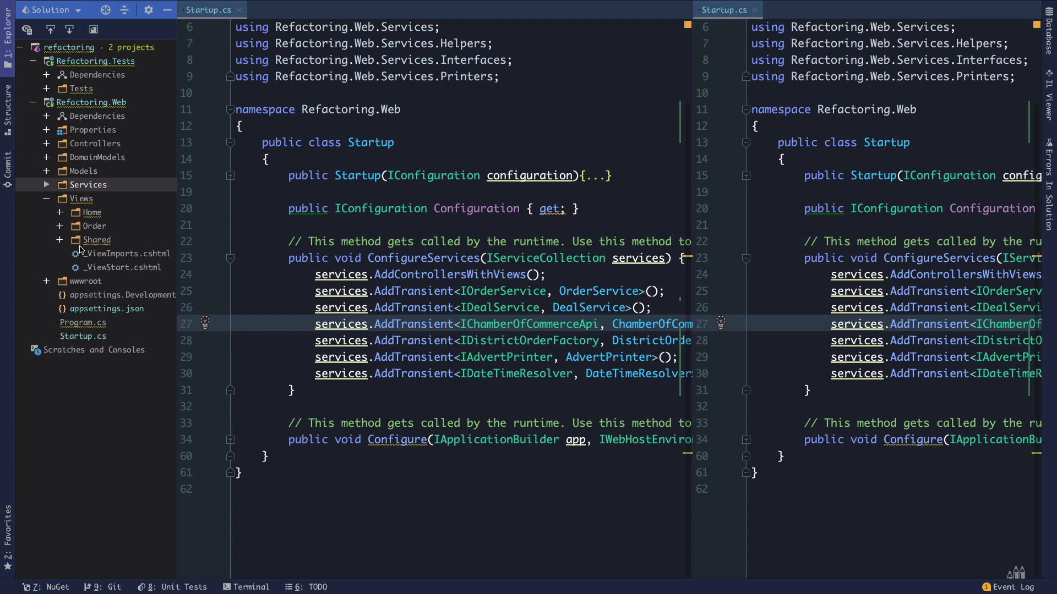
left_click(46, 198)
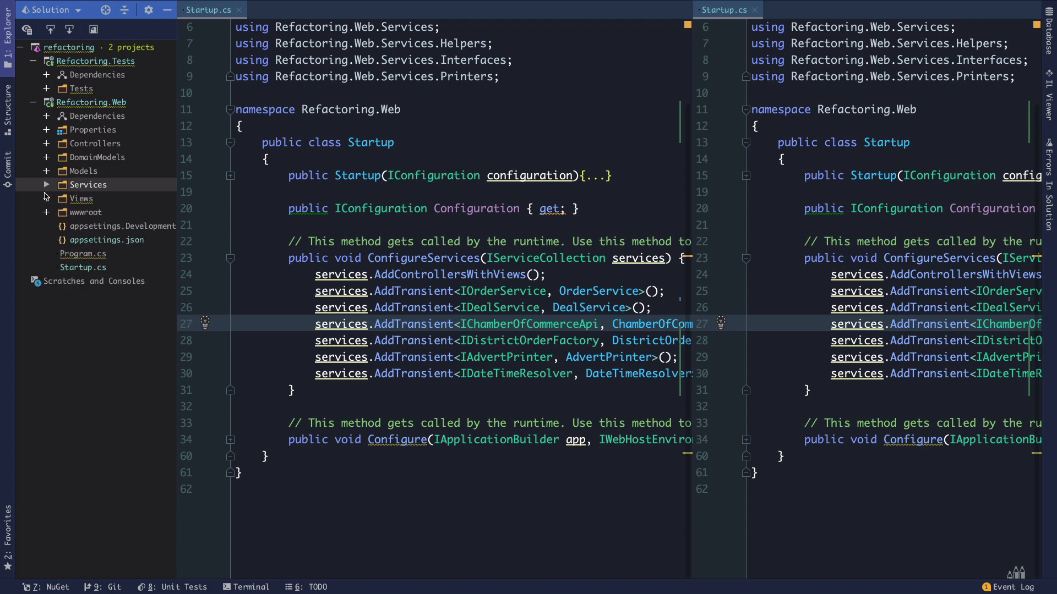
mouse_move(108, 108)
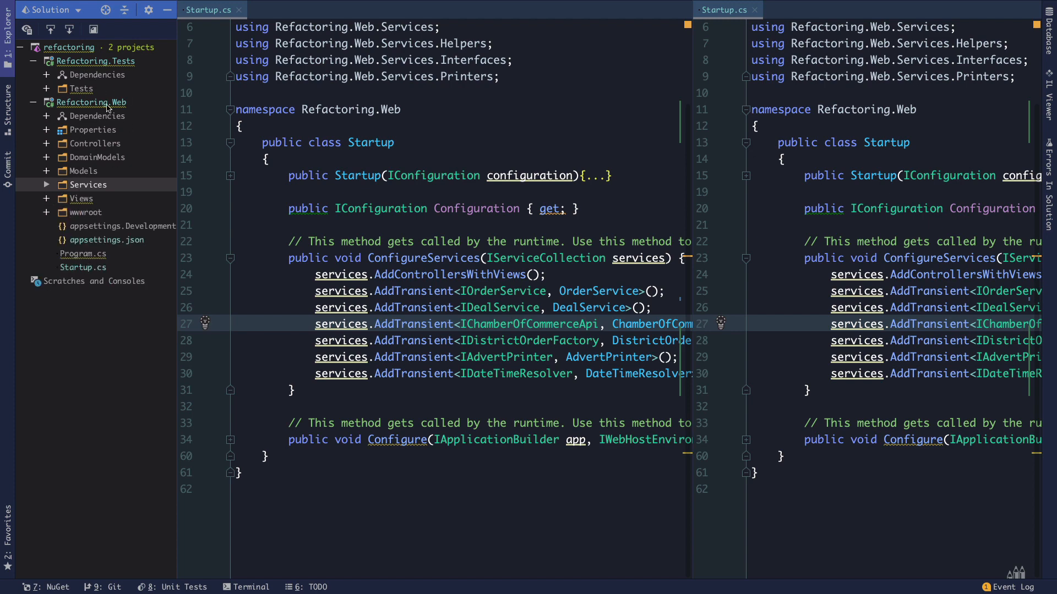
right_click(91, 101)
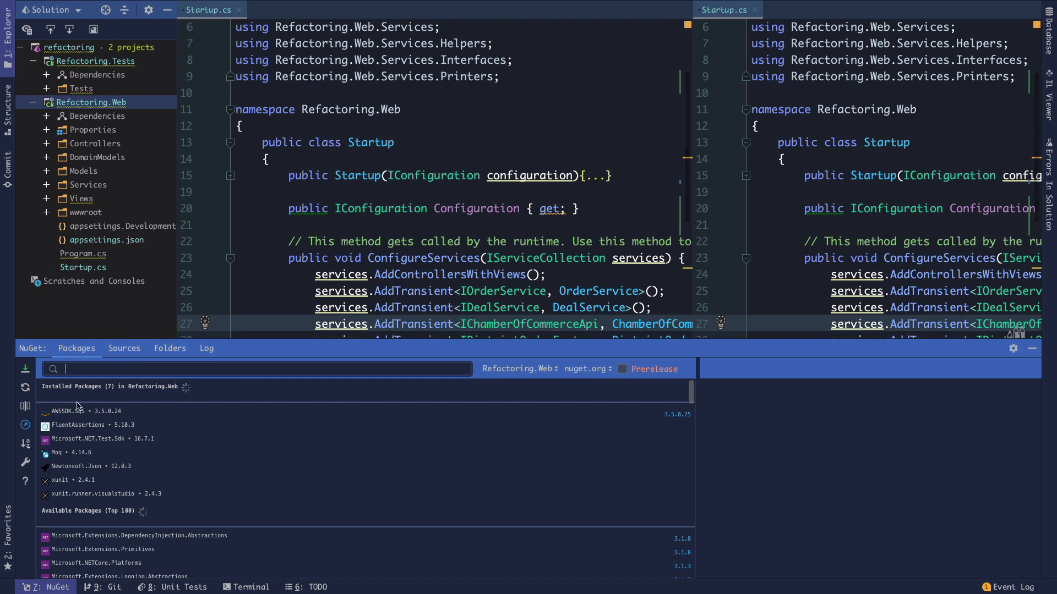
Uninstall Microsoft.NET.Test.Sdk, xunit and Moq from Refactoring.Web via the NuGet manager.
left_click(57, 453)
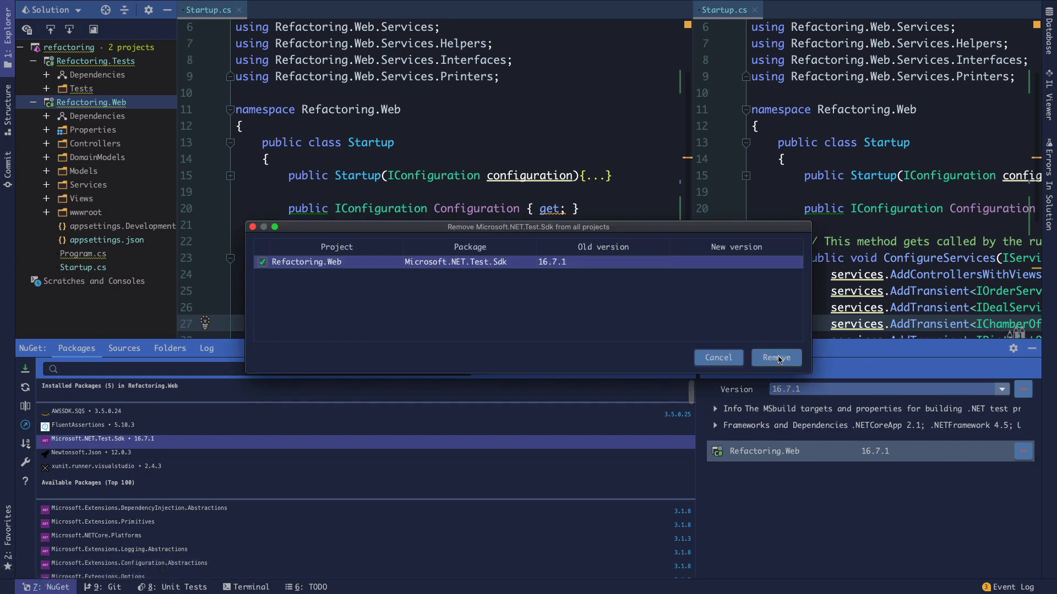
left_click(775, 356)
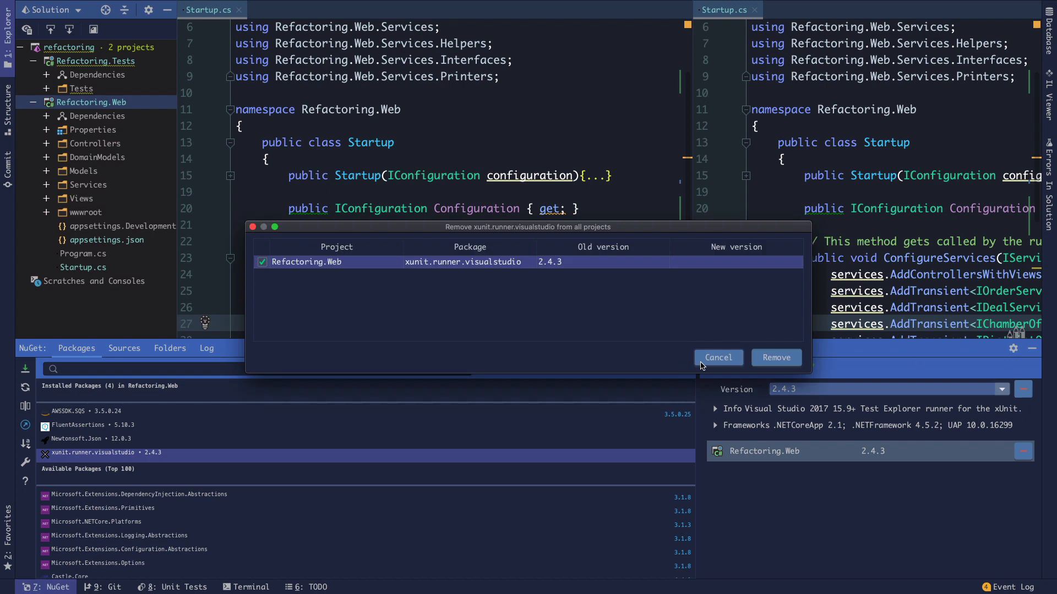
left_click(775, 358)
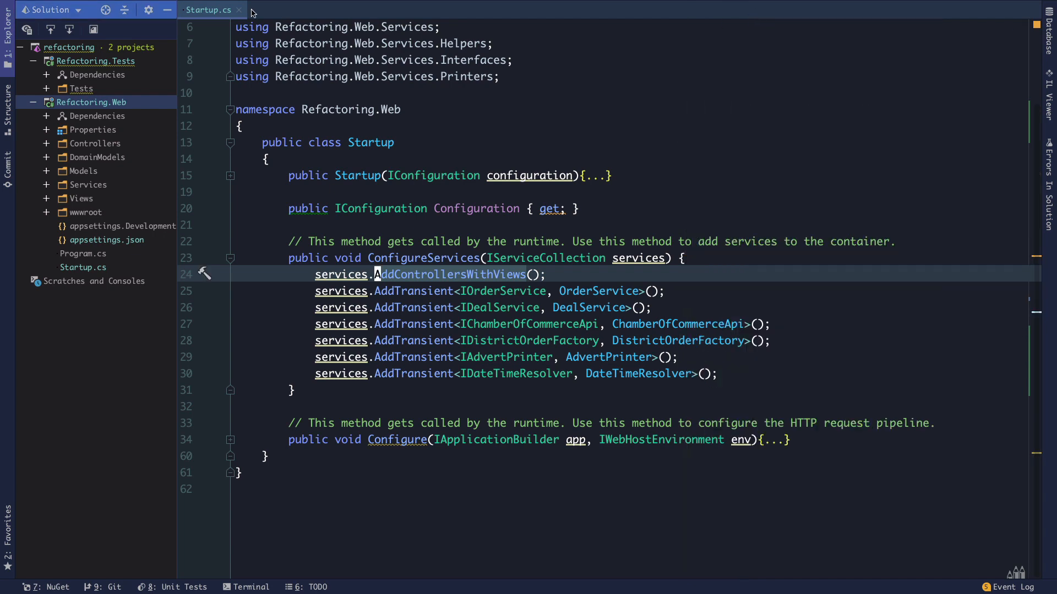
Add a project reference from Refactoring.Tests to Refactoring.Web and select the test project.
left_click(239, 10)
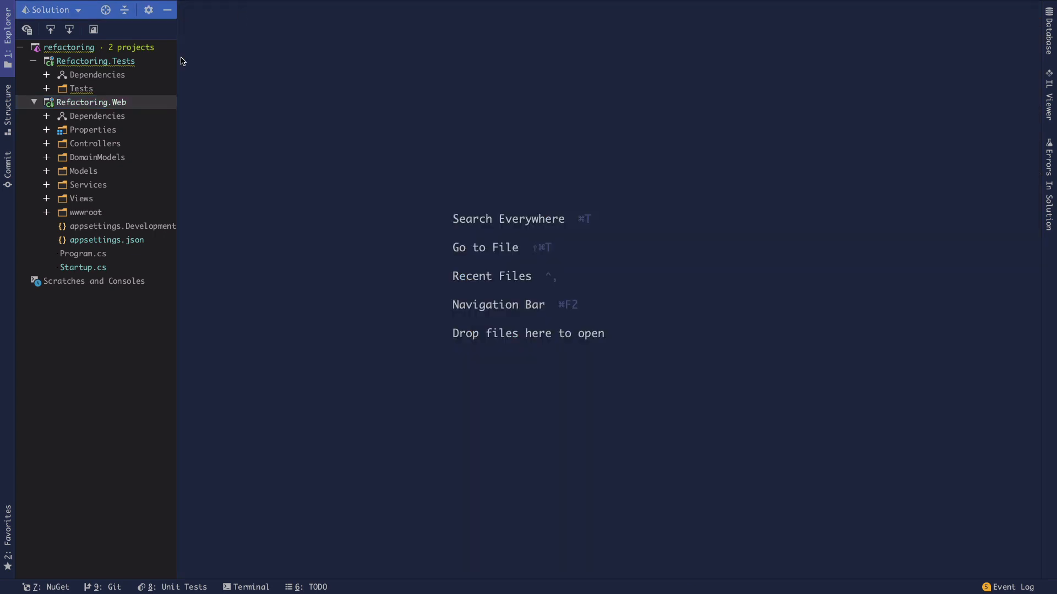
right_click(95, 60)
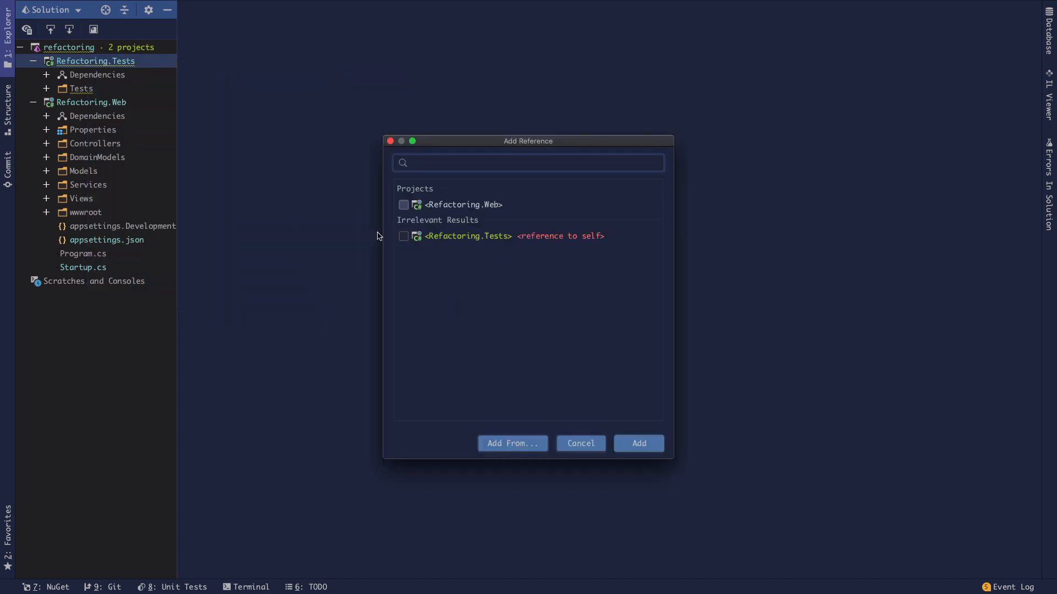
left_click(500, 235)
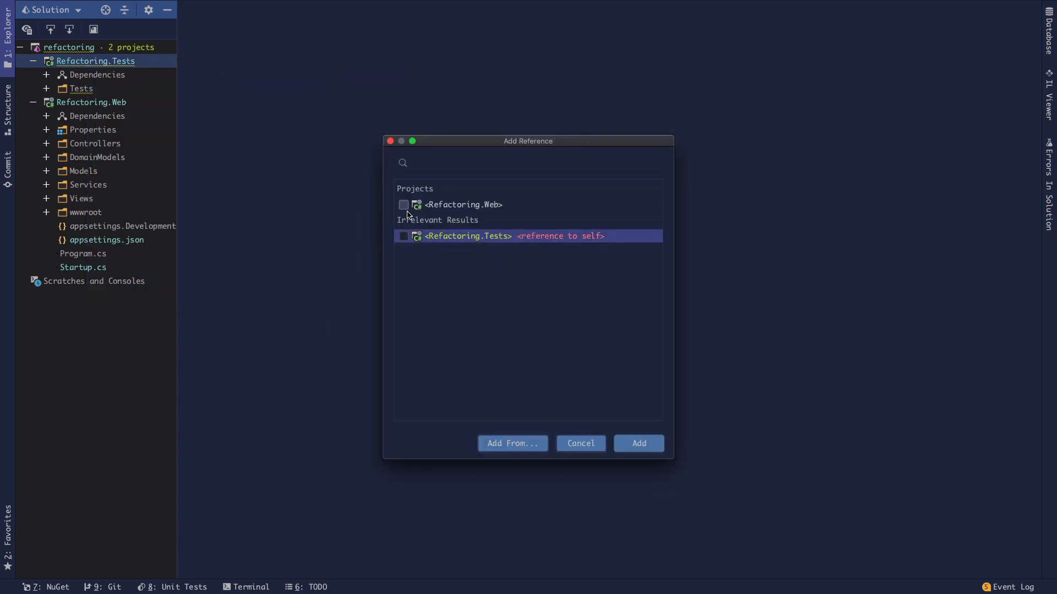
left_click(637, 443)
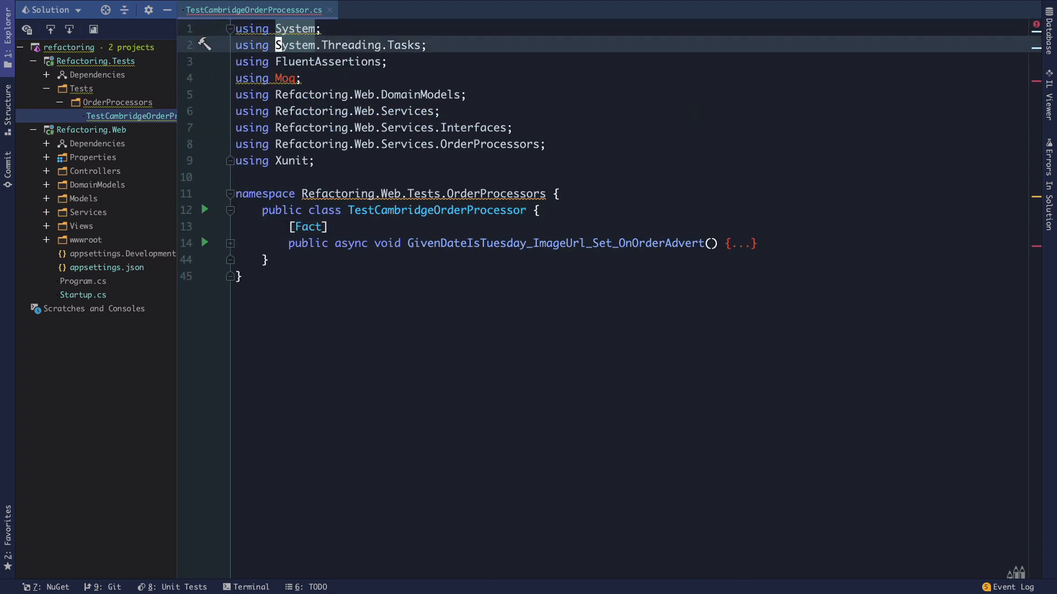
left_click(95, 61)
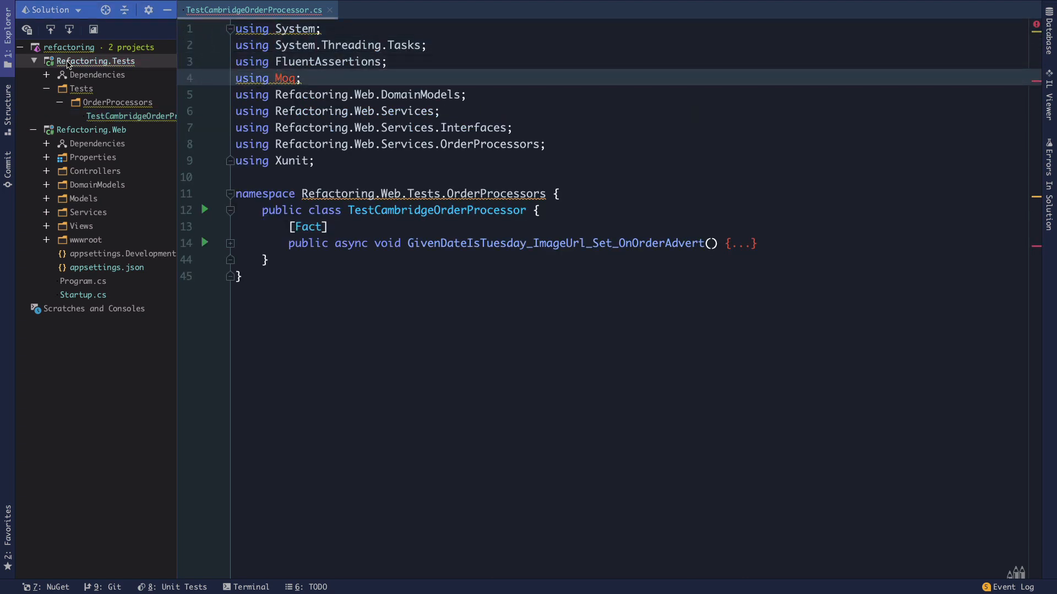
Install Moq 4.14.6 into Refactoring.Tests from the NuGet manager.
left_click(45, 587)
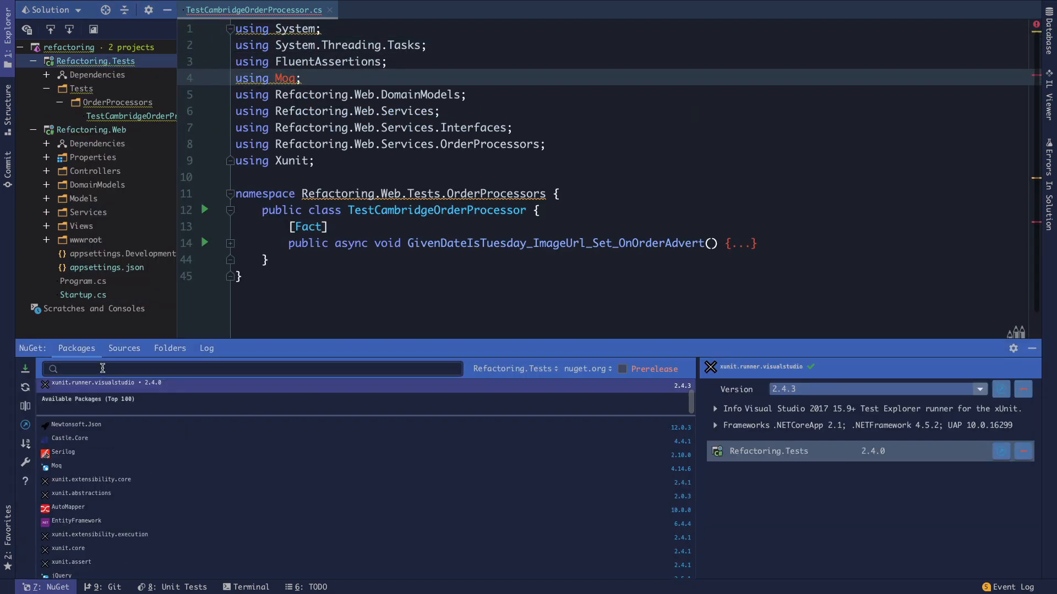
type("moq")
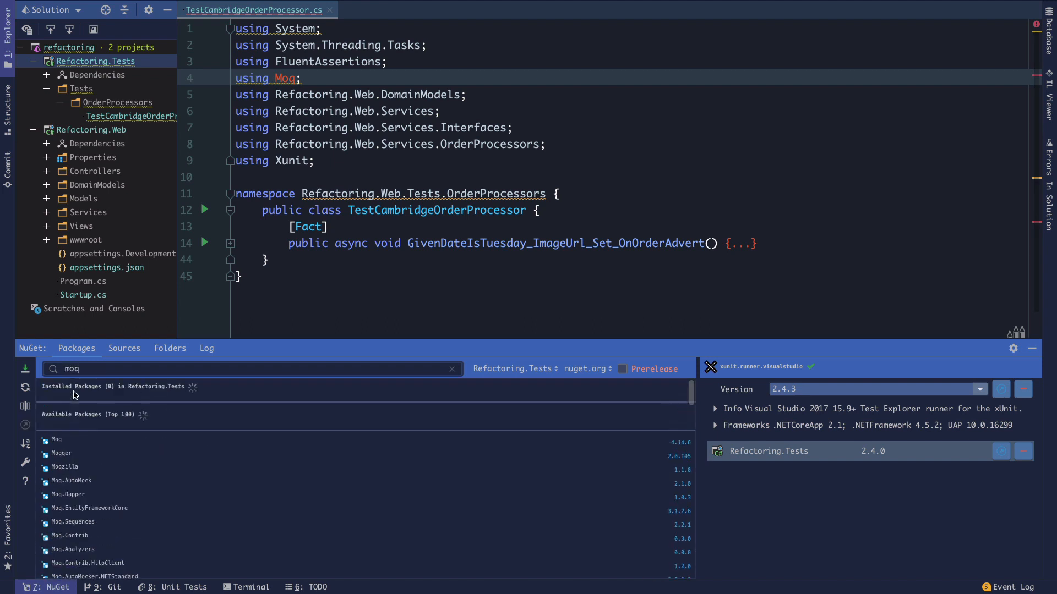
left_click(1022, 389)
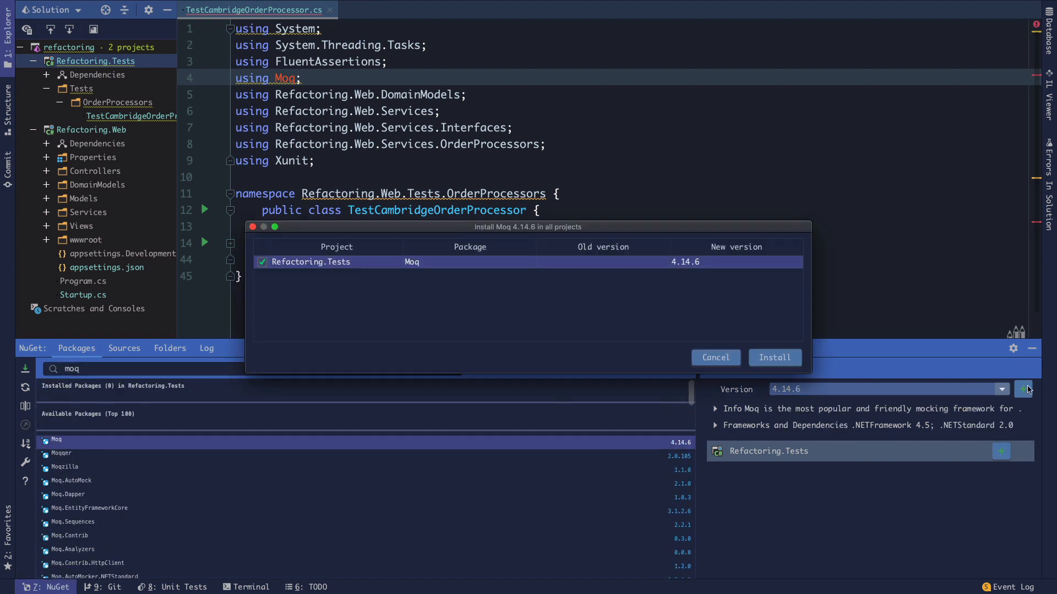
left_click(774, 356)
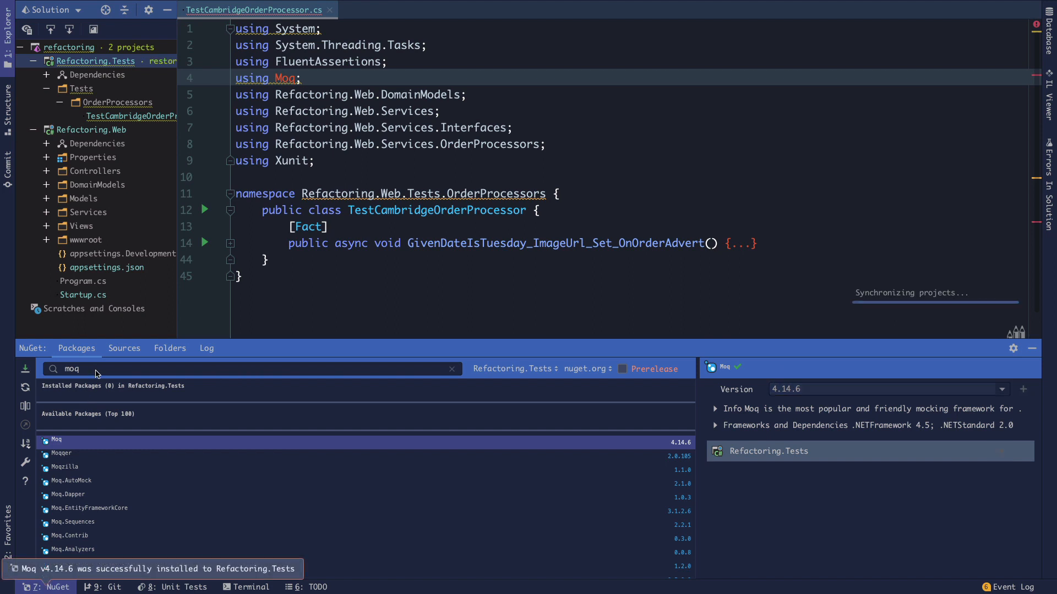
Install FluentAssertions 5.10.3 into Refactoring.Tests and inspect the coverlet.collector package.
type("fluent")
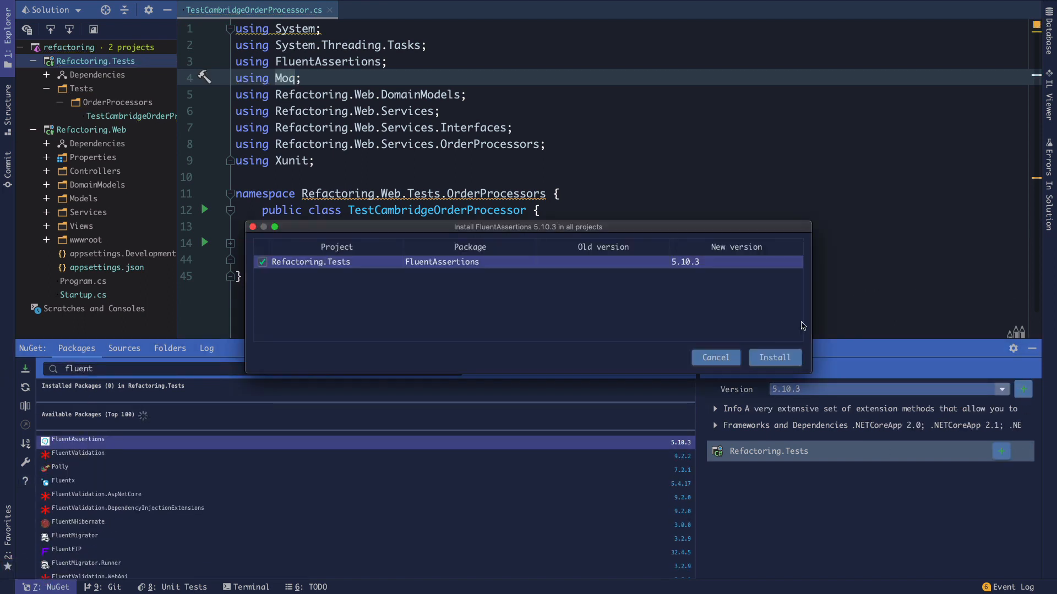
left_click(774, 356)
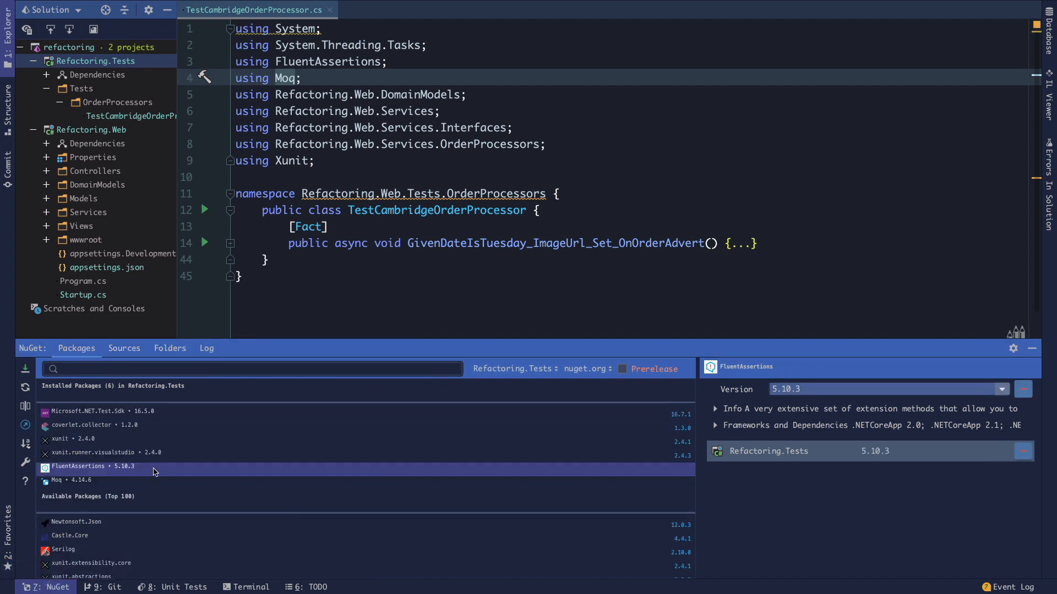
mouse_move(66, 430)
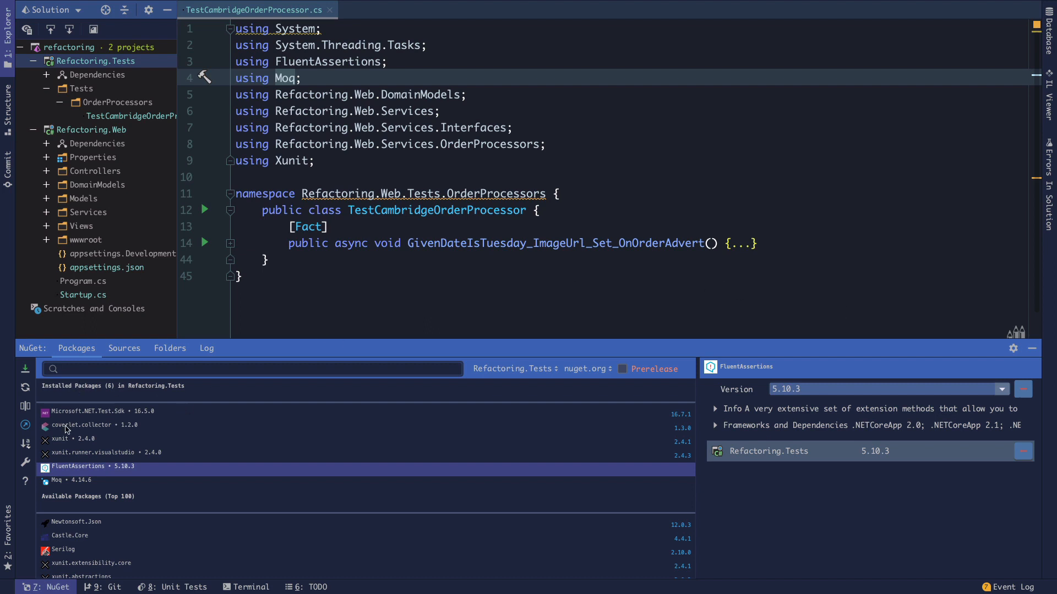
left_click(80, 424)
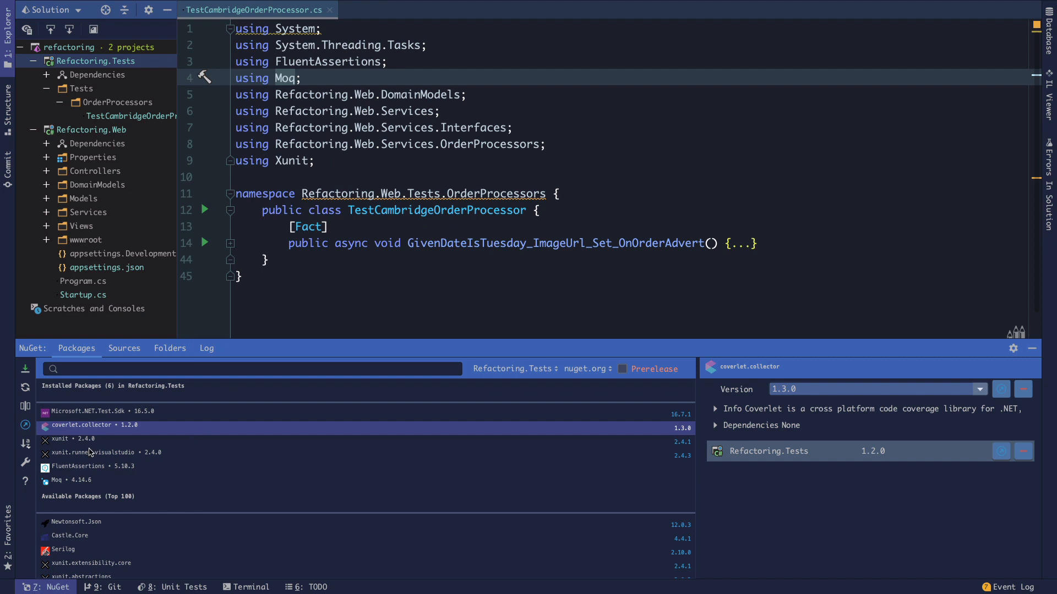
mouse_move(865, 430)
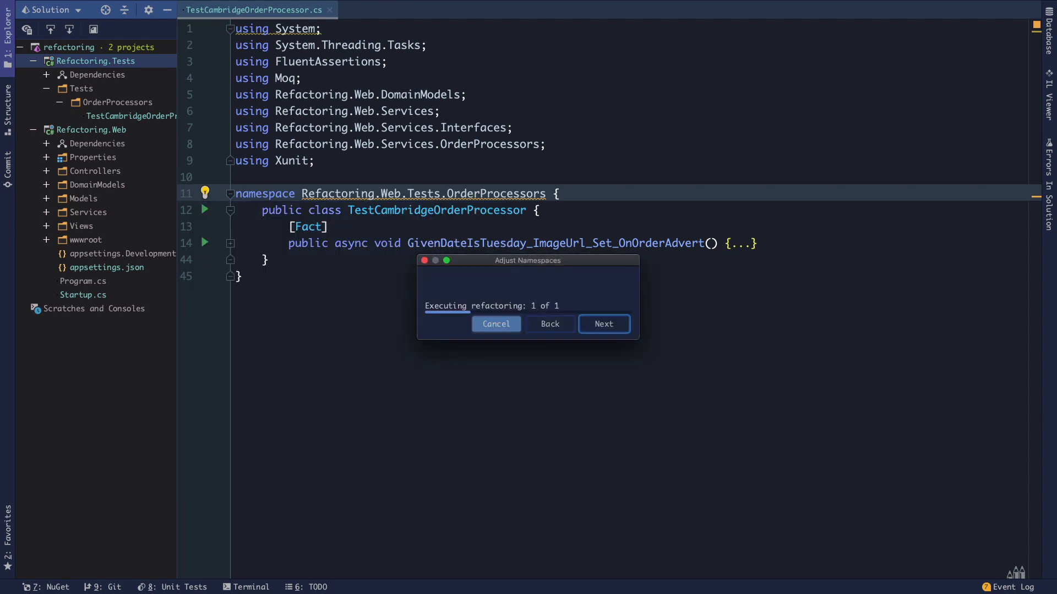
Expand and review the test method body in TestCambridgeOrderProcessor.
left_click(603, 324)
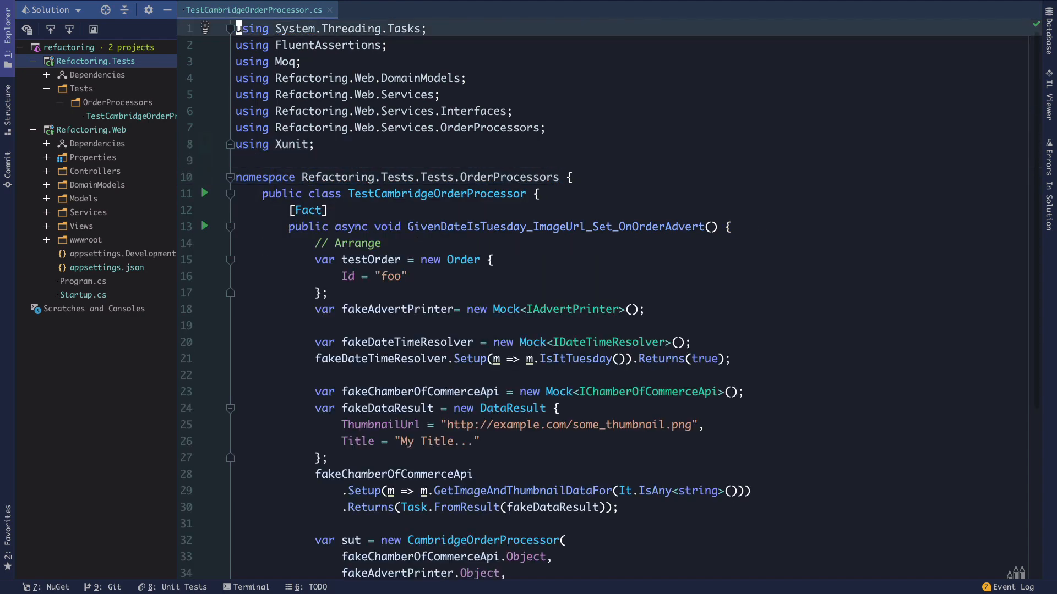
scroll("down", 3)
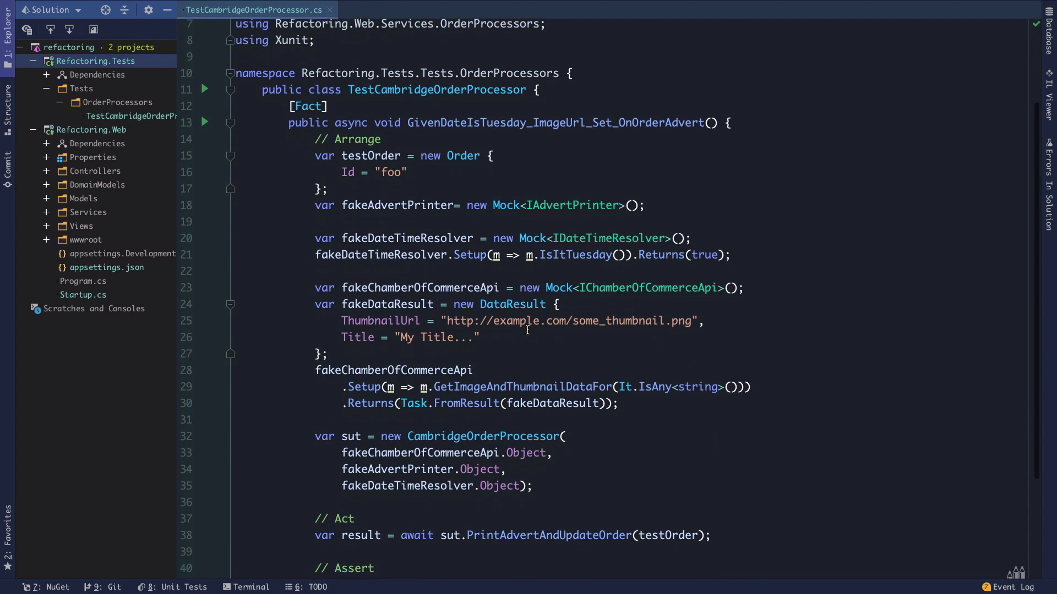
scroll("down", 3)
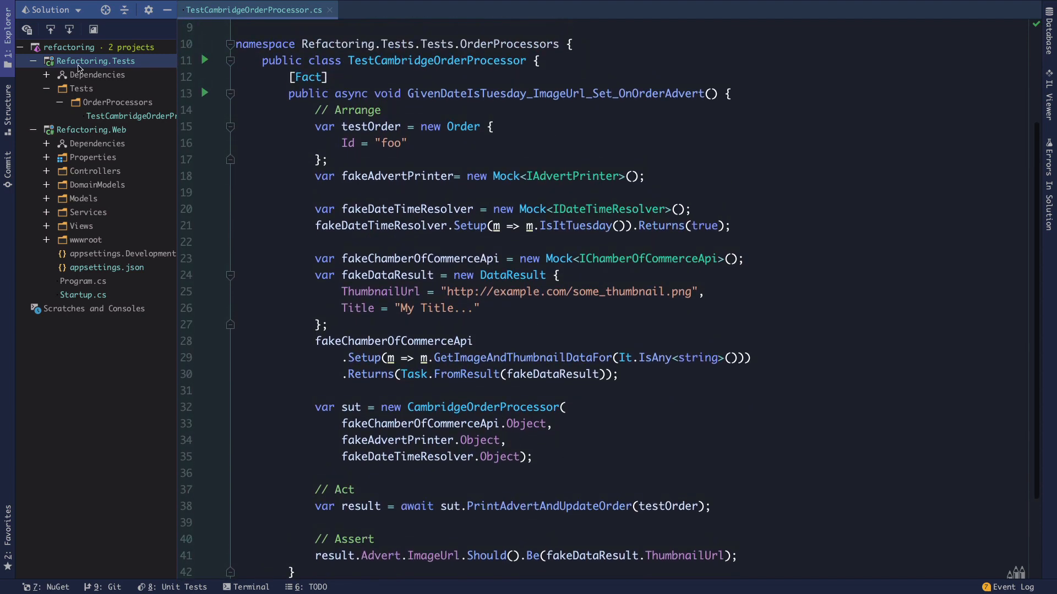
Build the whole solution from the Explorer and close the Build tool window.
right_click(95, 61)
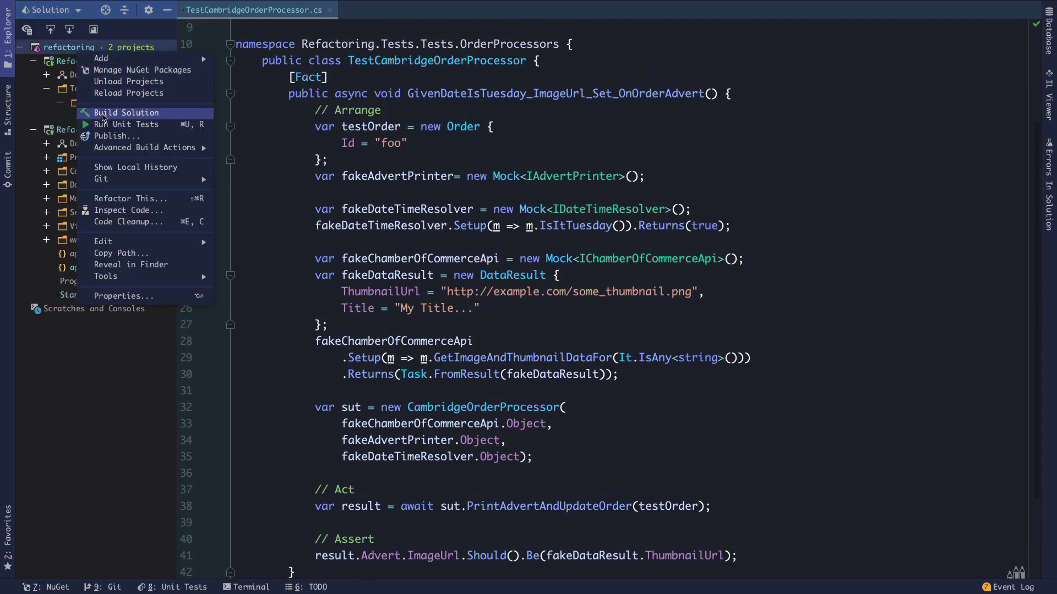
left_click(125, 112)
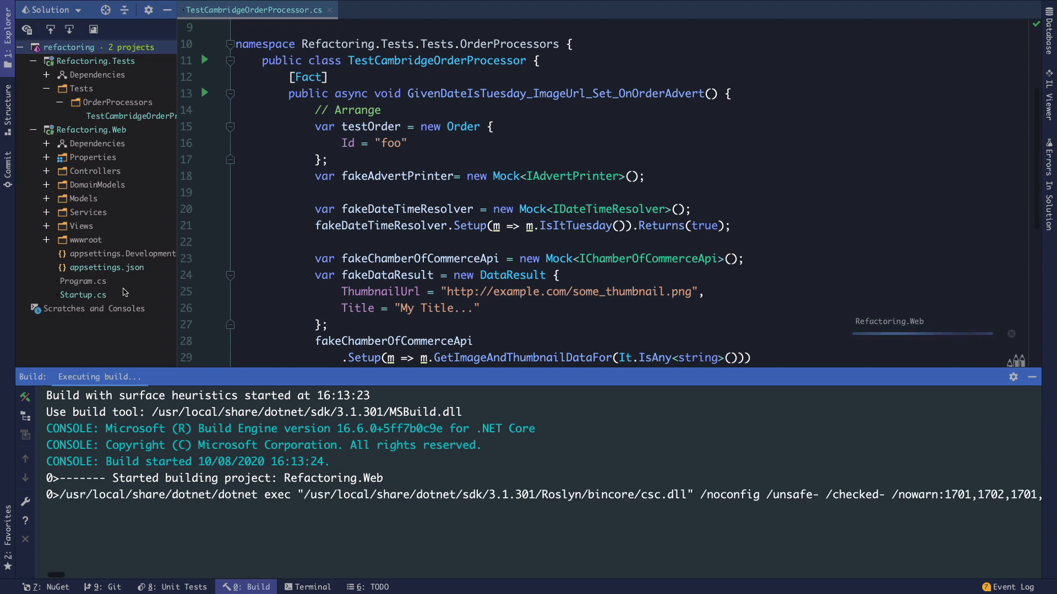
scroll("down", 3)
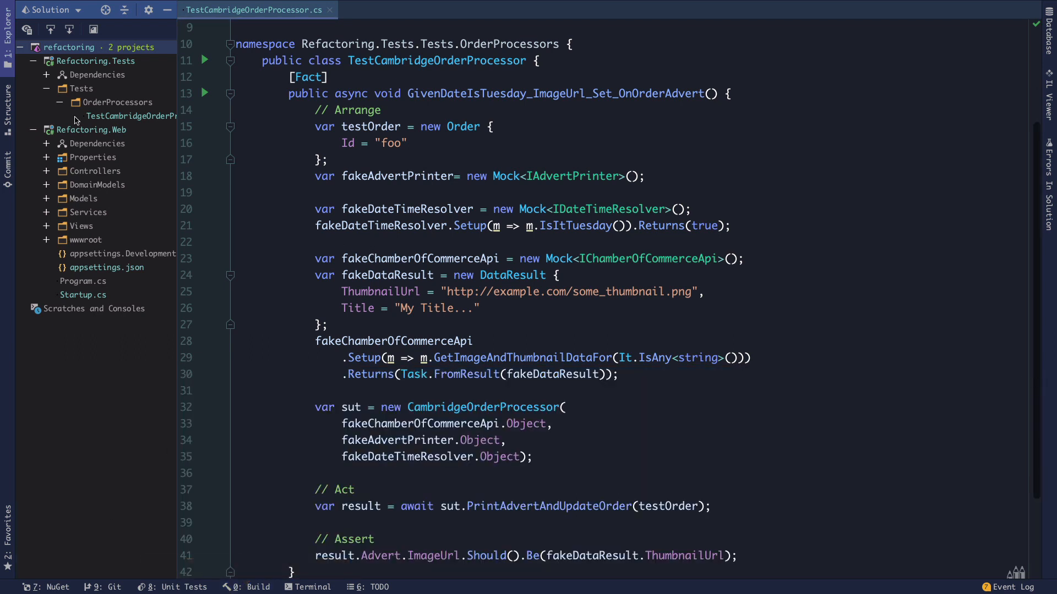
left_click(56, 101)
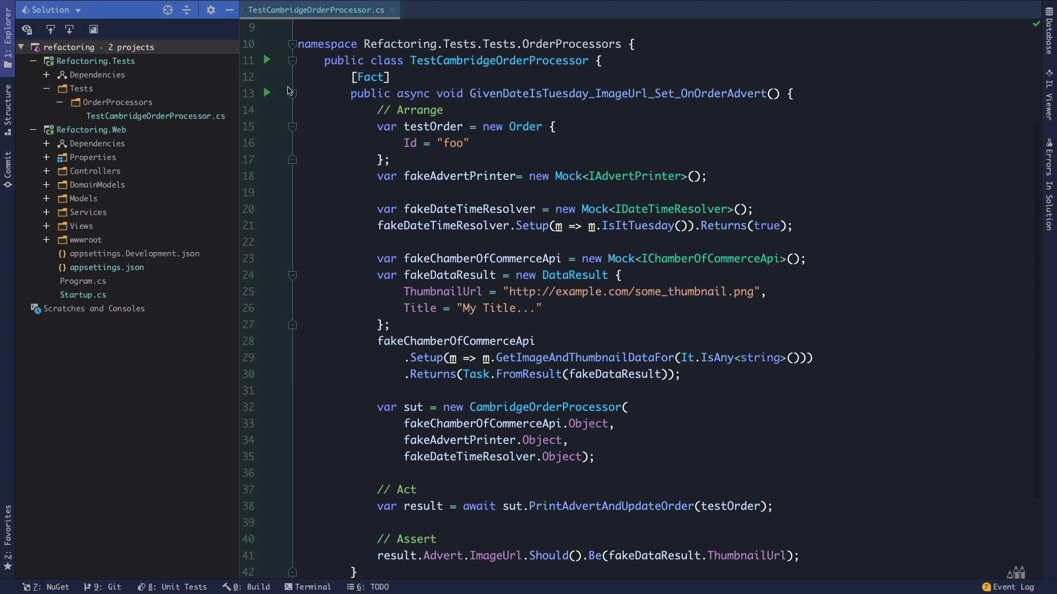
Run the Tuesday image URL test from the gutter and see it pass.
left_click(266, 93)
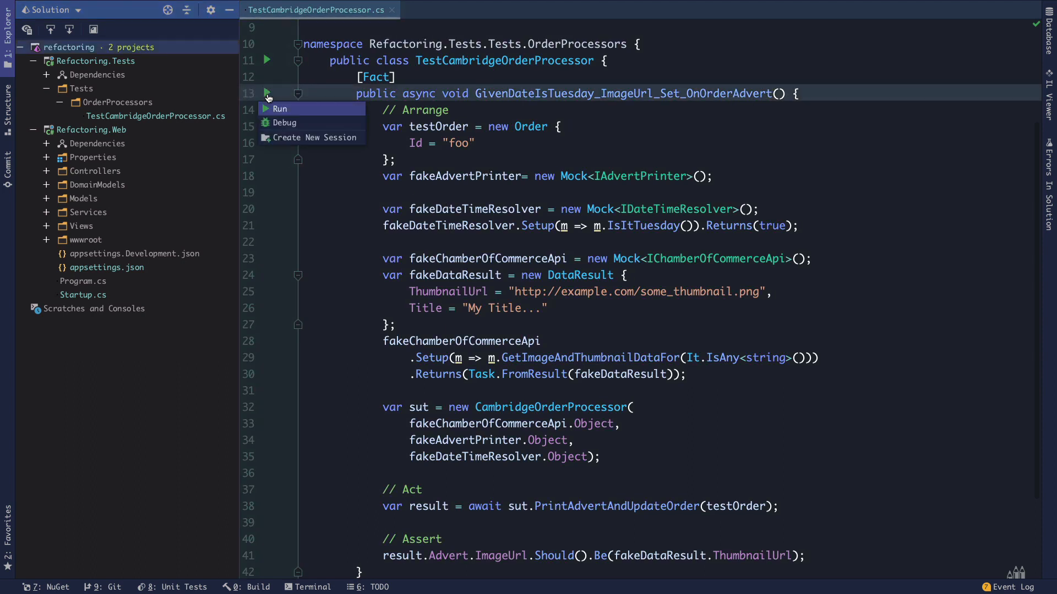
left_click(279, 109)
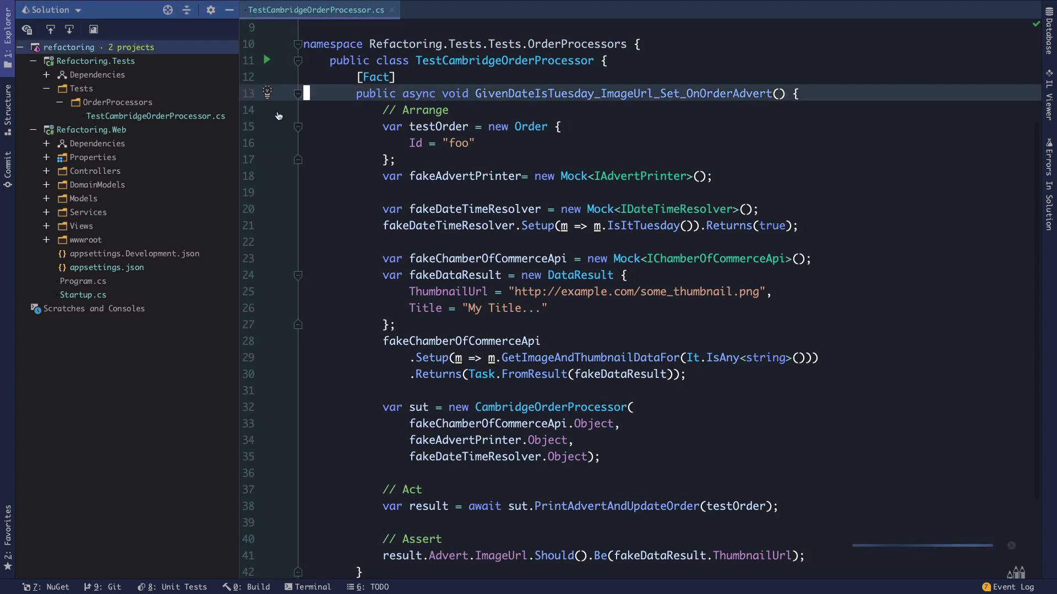
left_click(266, 59)
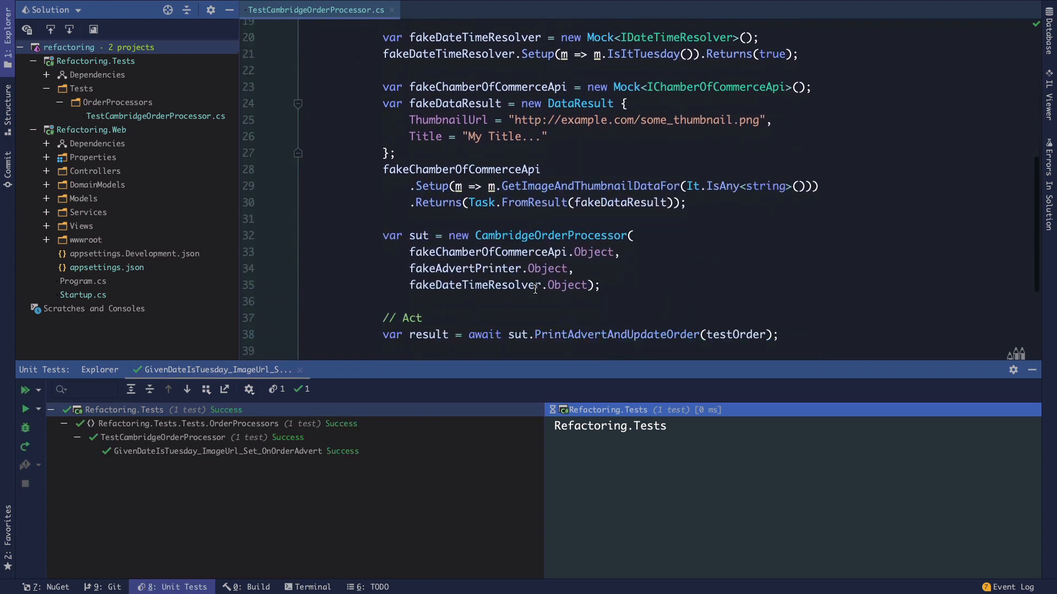
scroll("down", 3)
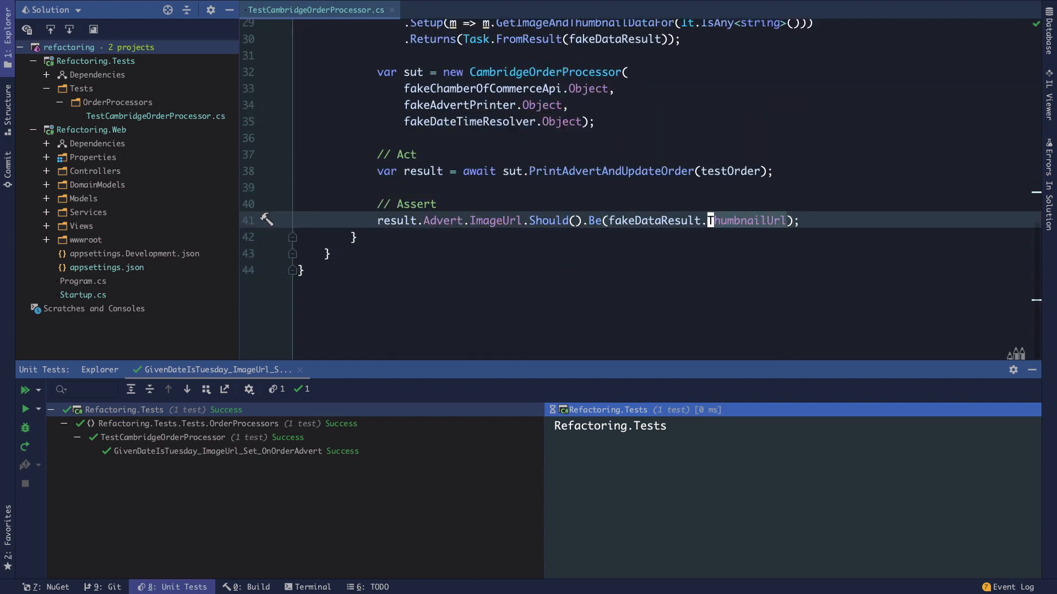
Change the assertion to expect "foo" and rerun the test to see it fail.
type("\"foo\"")
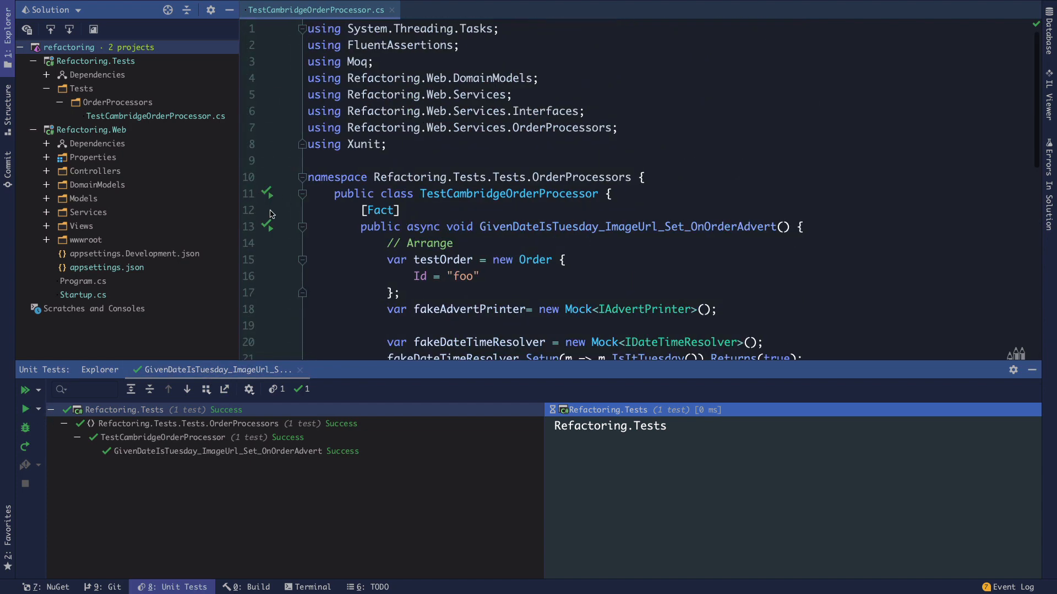
right_click(421, 254)
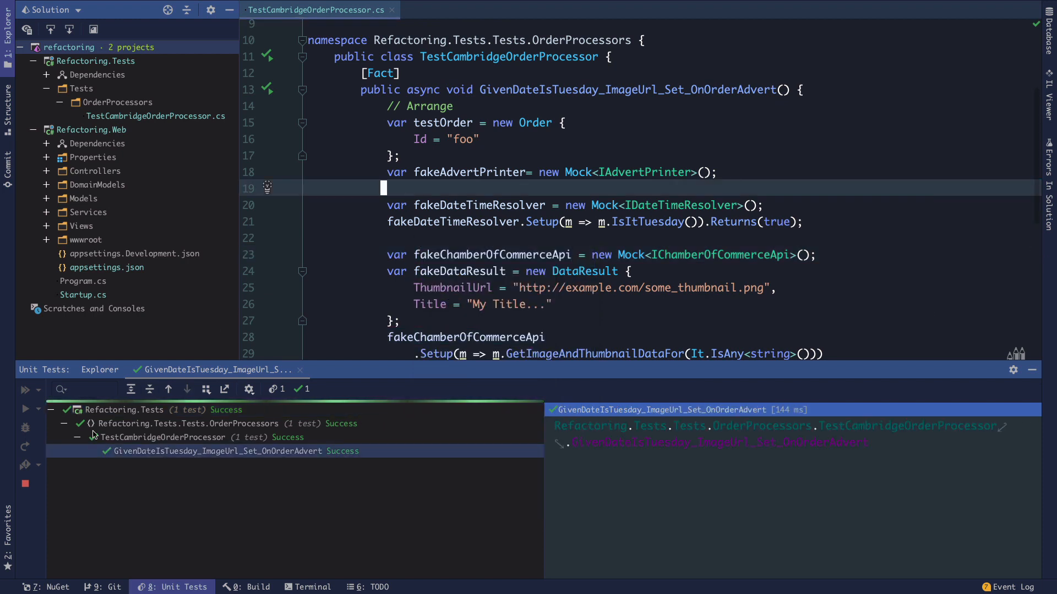
left_click(25, 390)
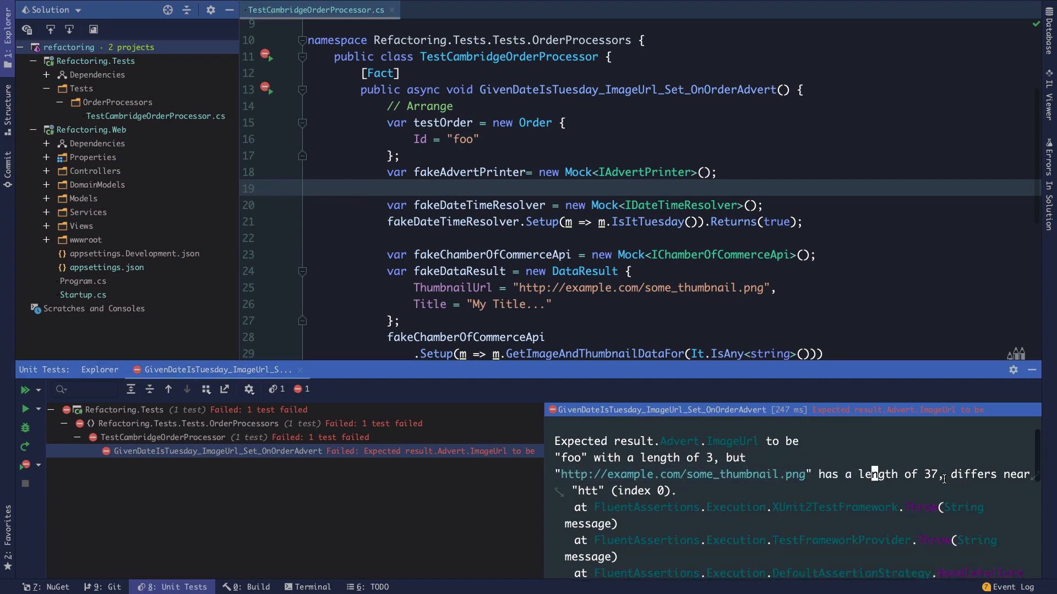
Restore the assertion to expect fakeDataResult.ThumbnailUrl.
scroll("down", 3)
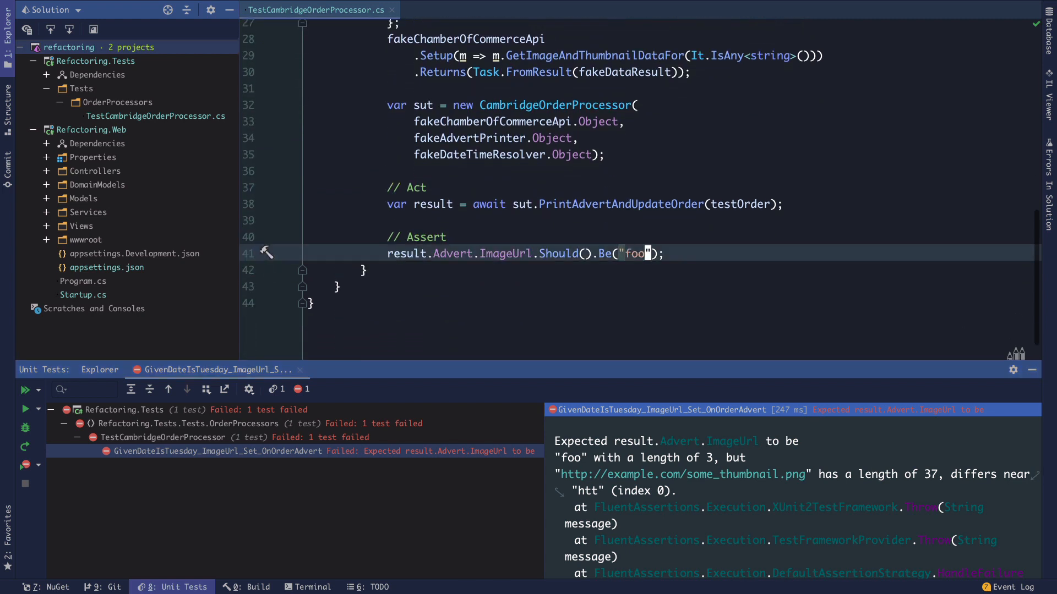
type("fakeDataResult.ThumbnailUrl")
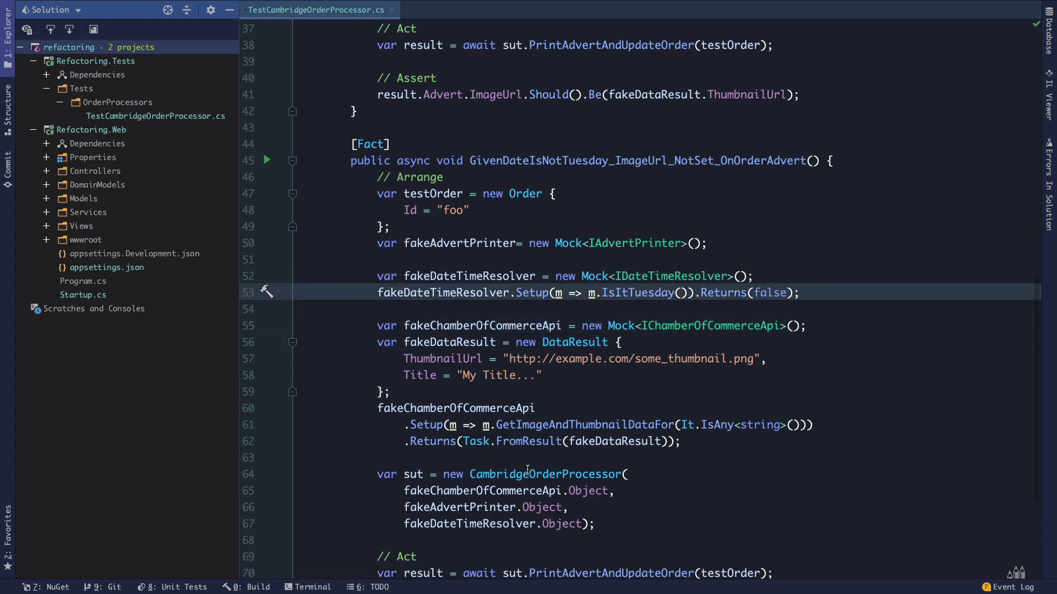
Make the not-Tuesday test assert ImageUrl Should().BeNull() via completion.
scroll("down", 3)
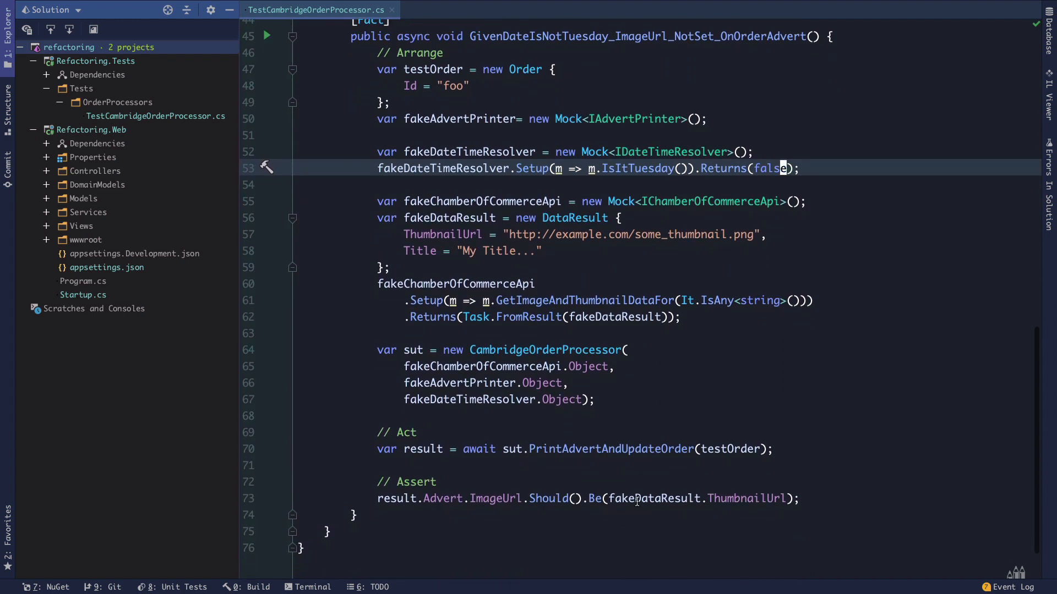
type("n")
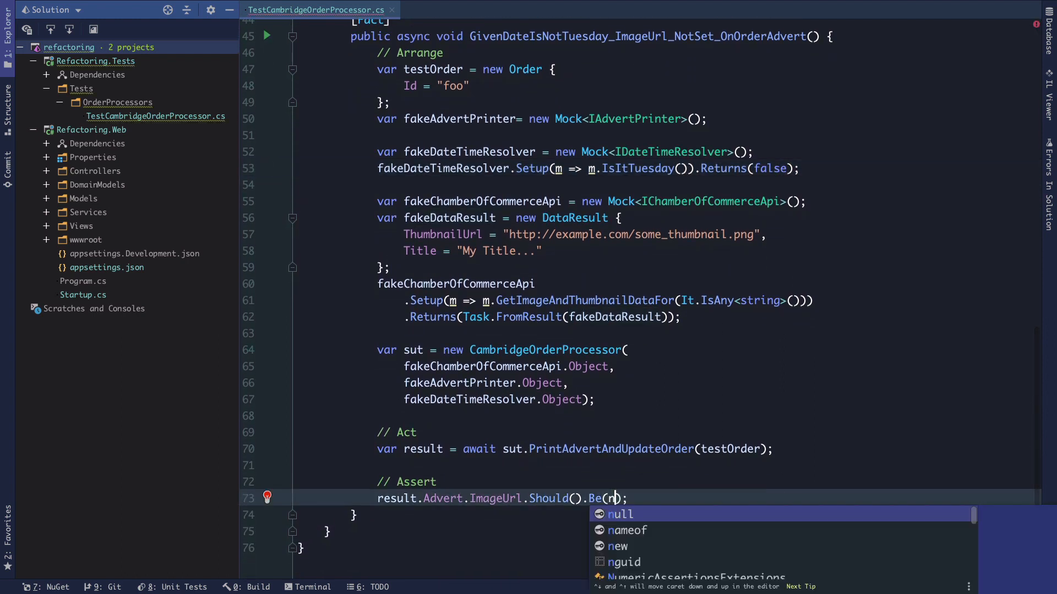
key("Tab")
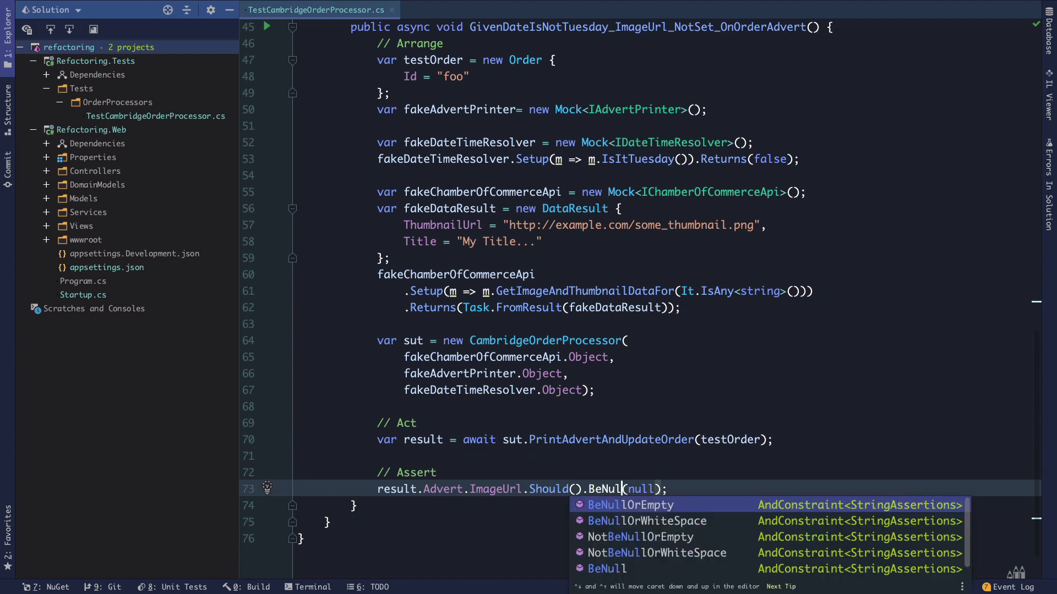
key("Escape")
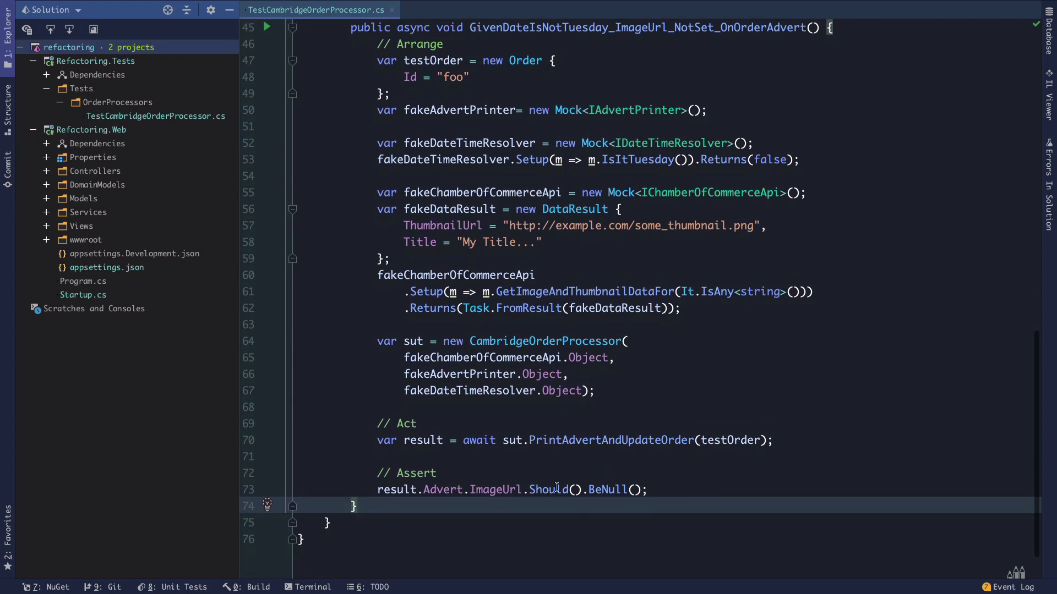
scroll("down", 3)
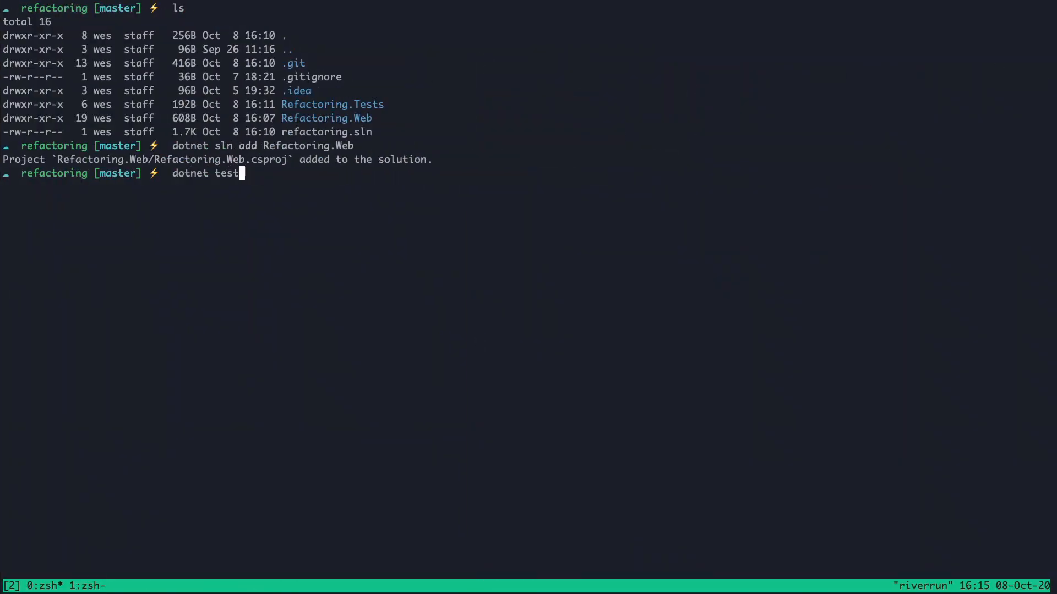
Run dotnet test -v diag in the tmux shell for diagnostic verbosity.
type("cd")
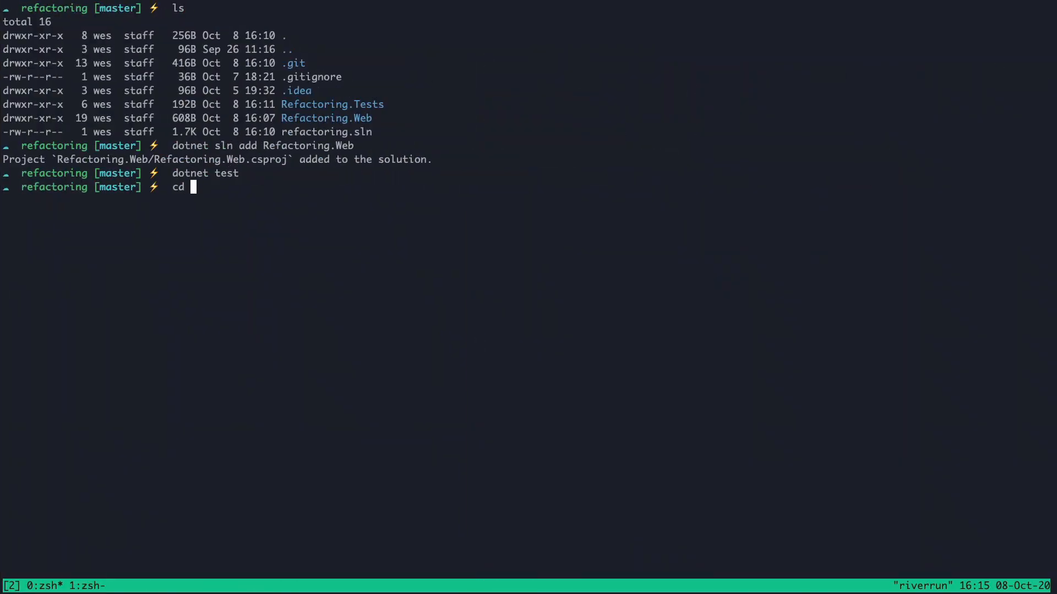
type("dotnet")
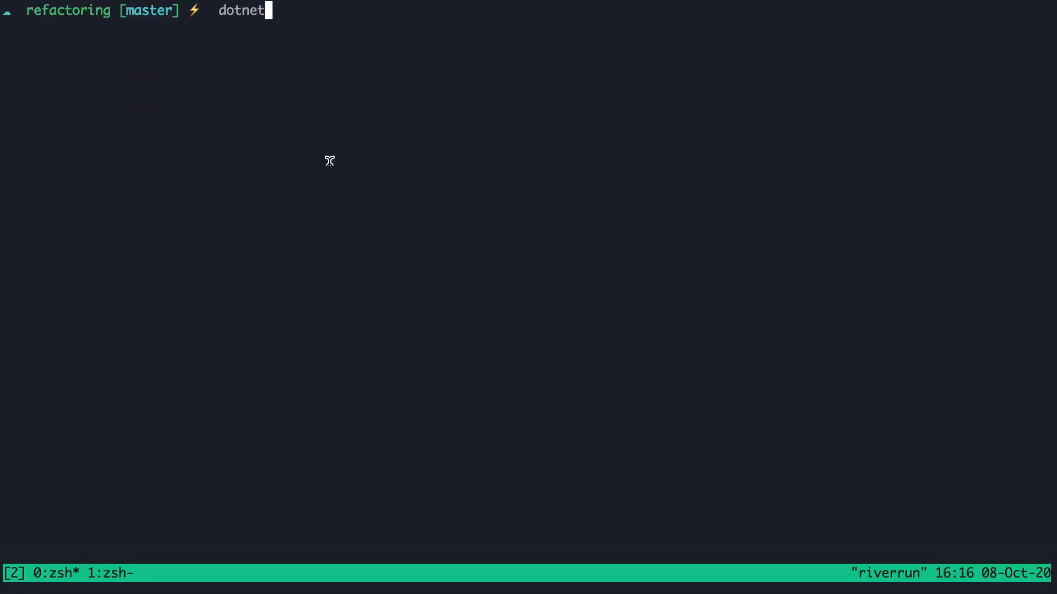
type("\" \"")
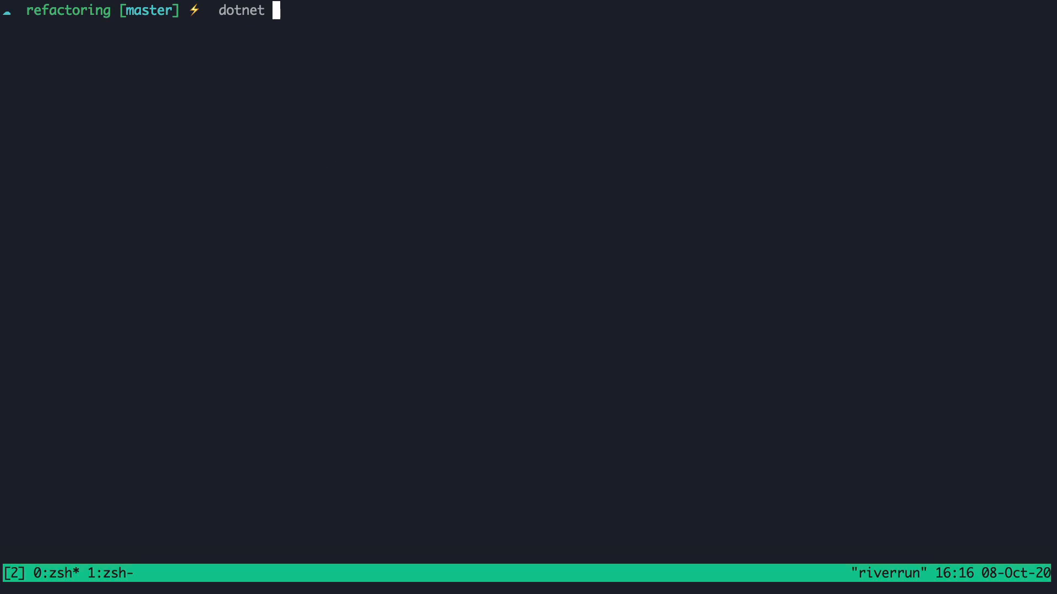
type("test -v")
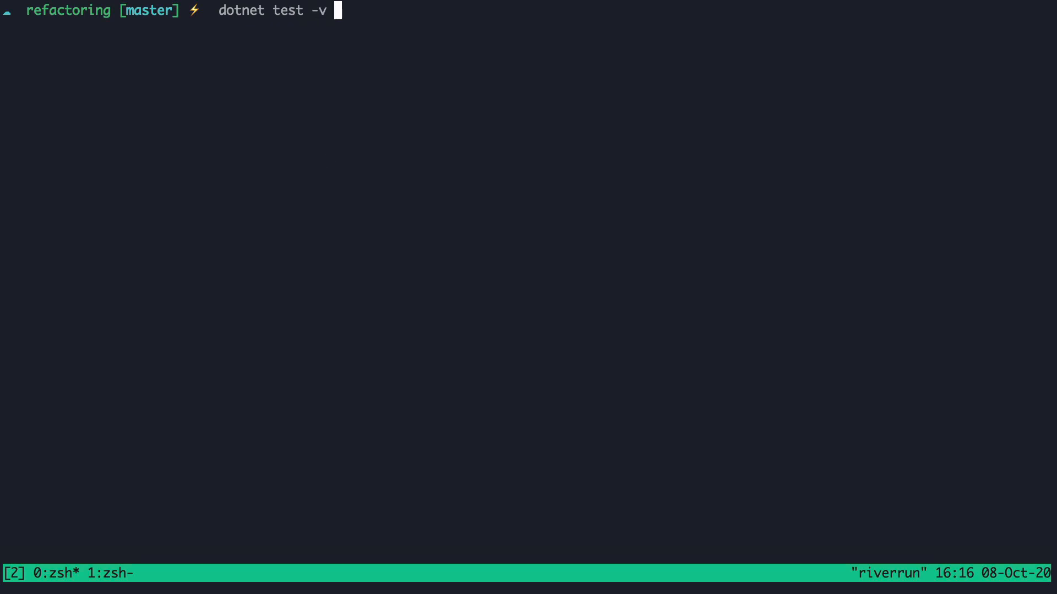
type("dia")
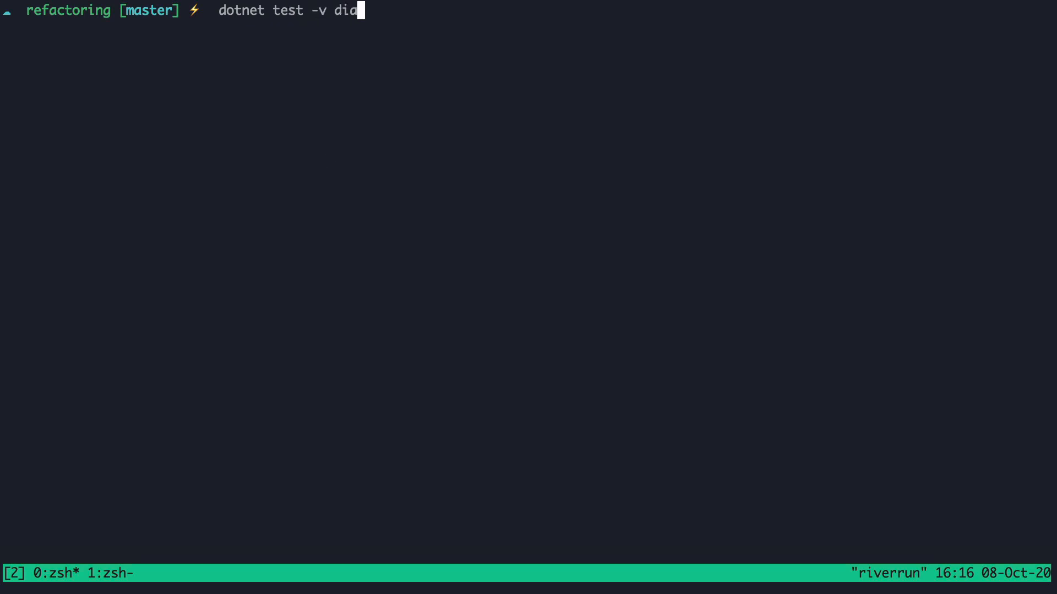
key("Backspace")
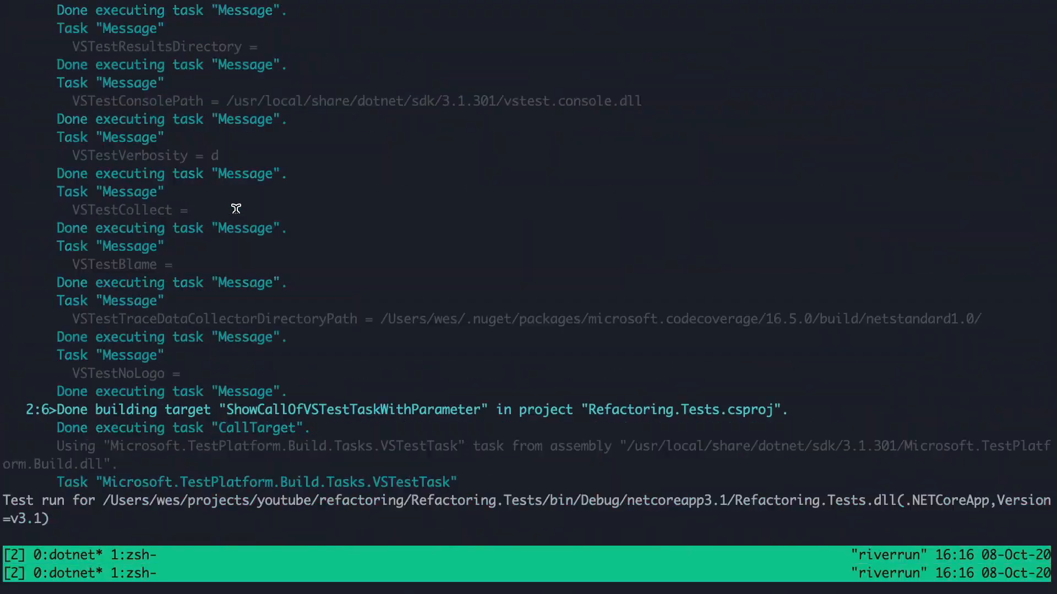
Scroll the diagnostic build log down to the Build succeeded summary with 0 warnings and 0 errors.
scroll("down", 3)
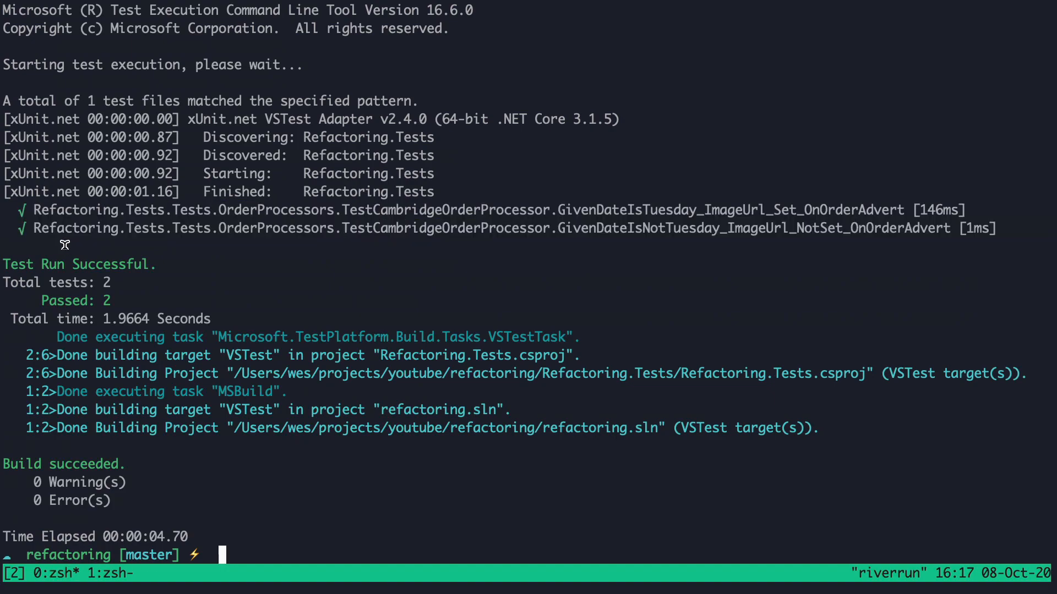
type("dotnet test -v diag")
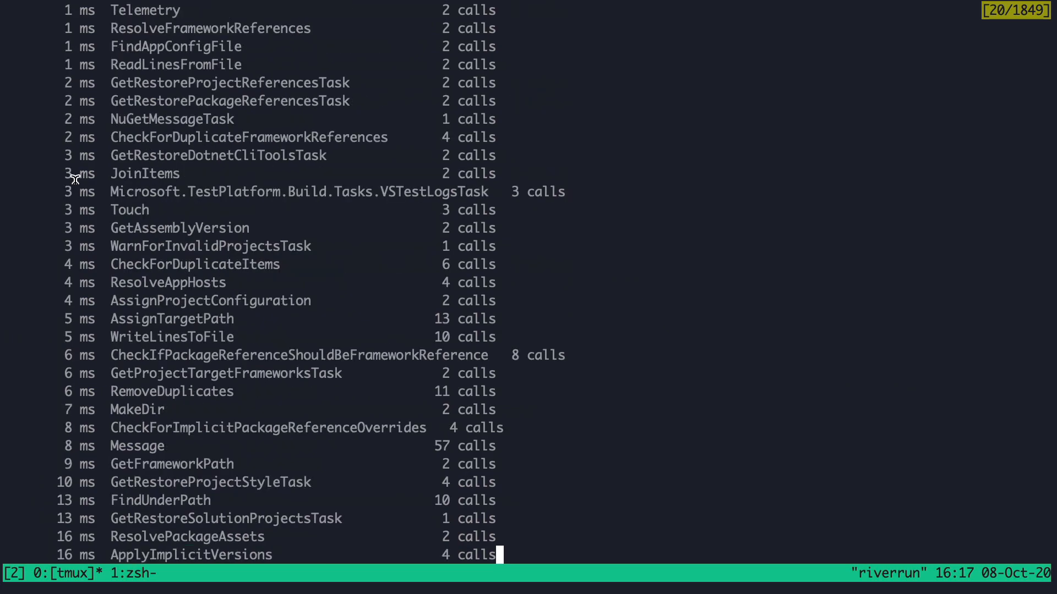
scroll("down", 3)
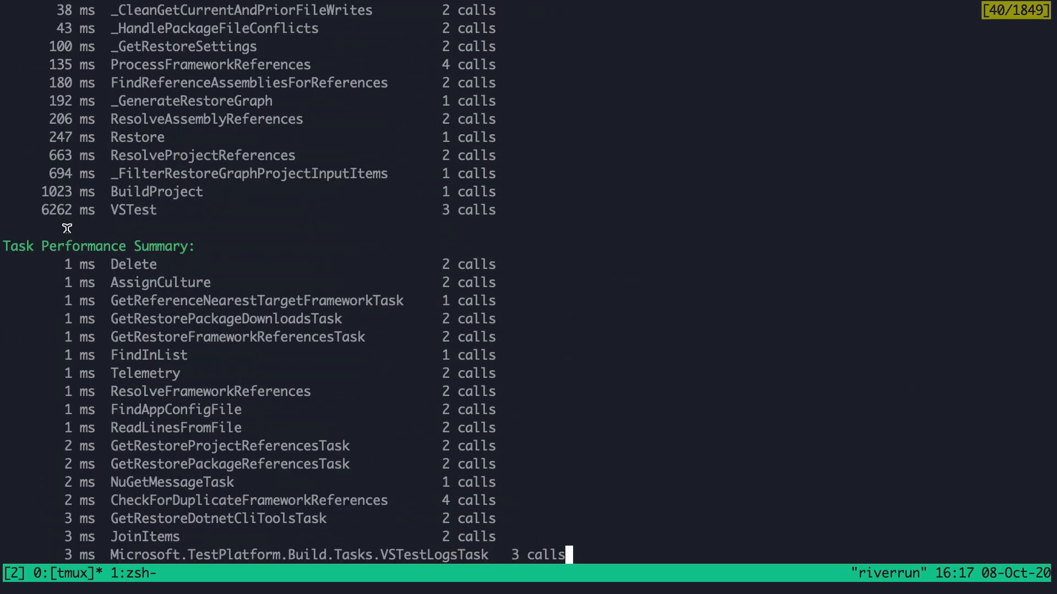
scroll("down", 3)
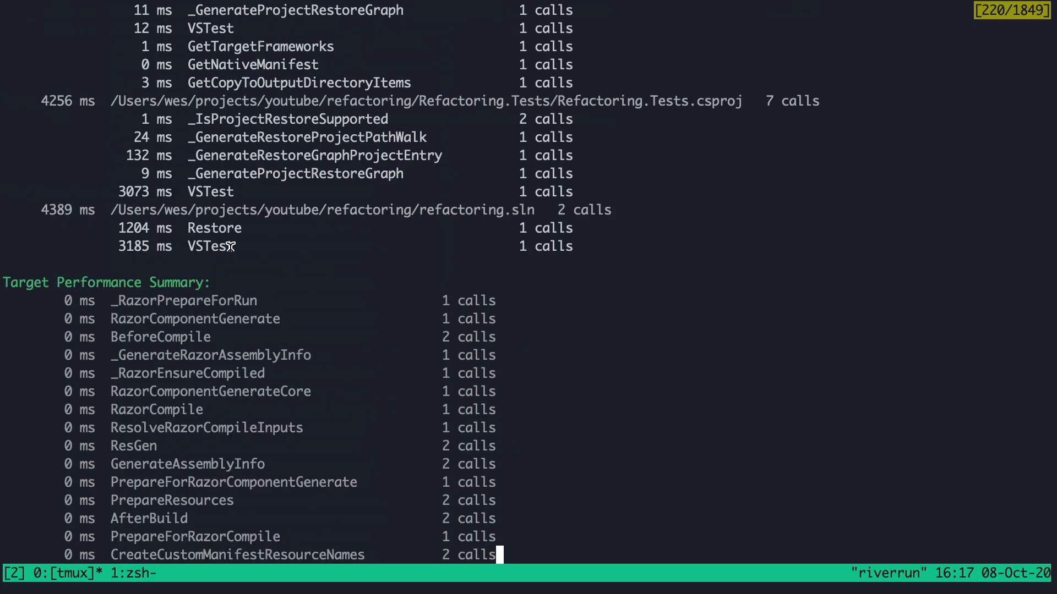
scroll("down", 3)
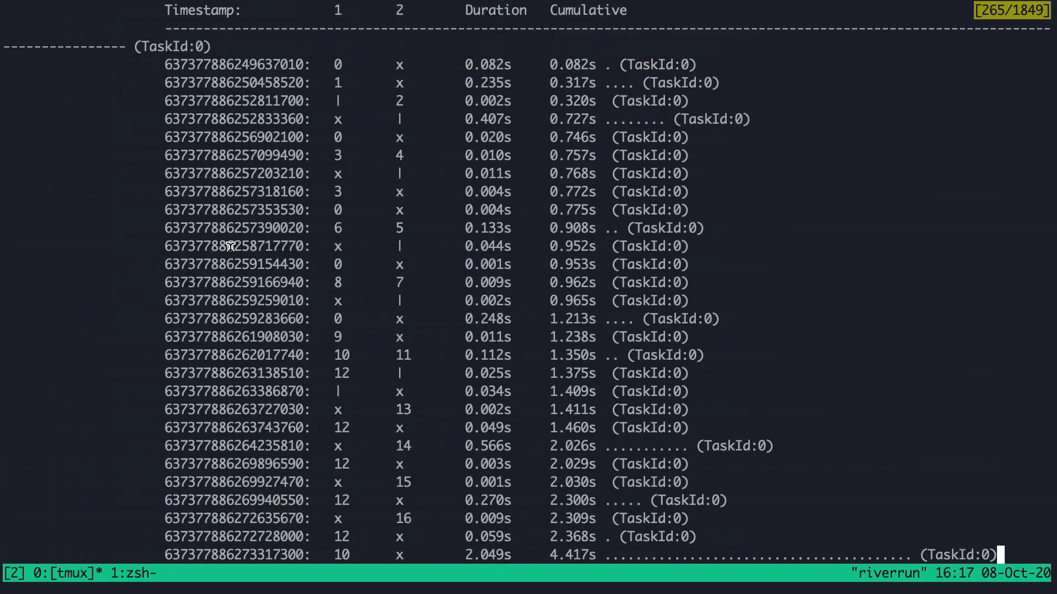
scroll("down", 3)
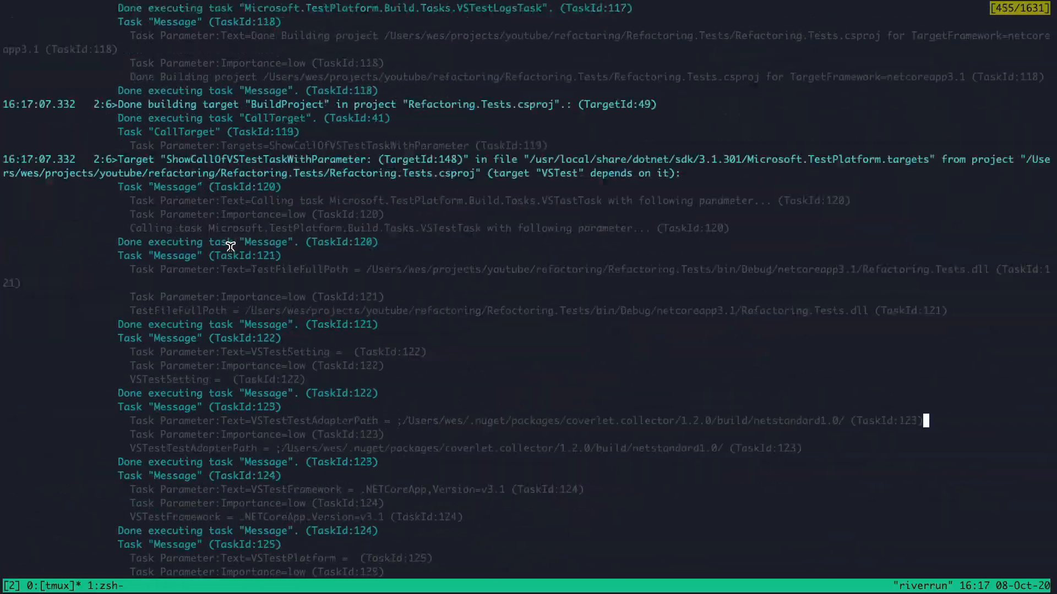
scroll("down", 3)
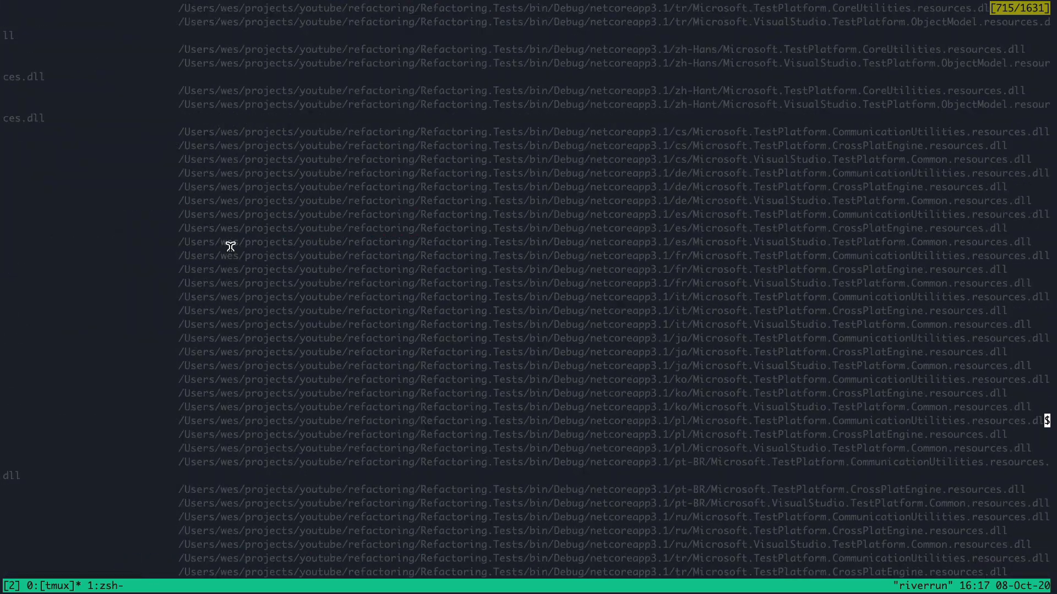
scroll("down", 3)
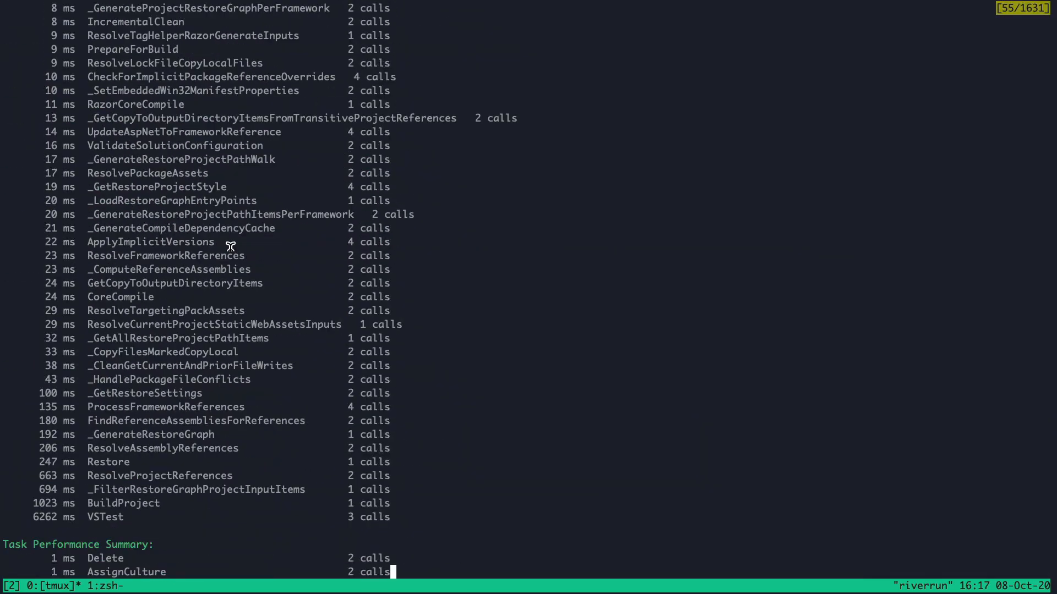
scroll("down", 3)
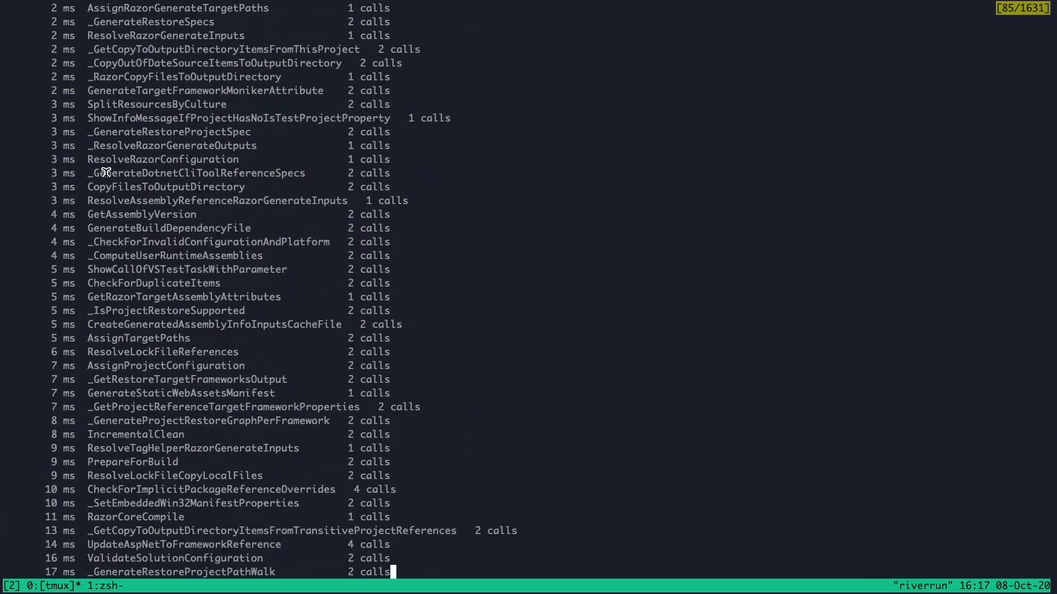
scroll("down", 3)
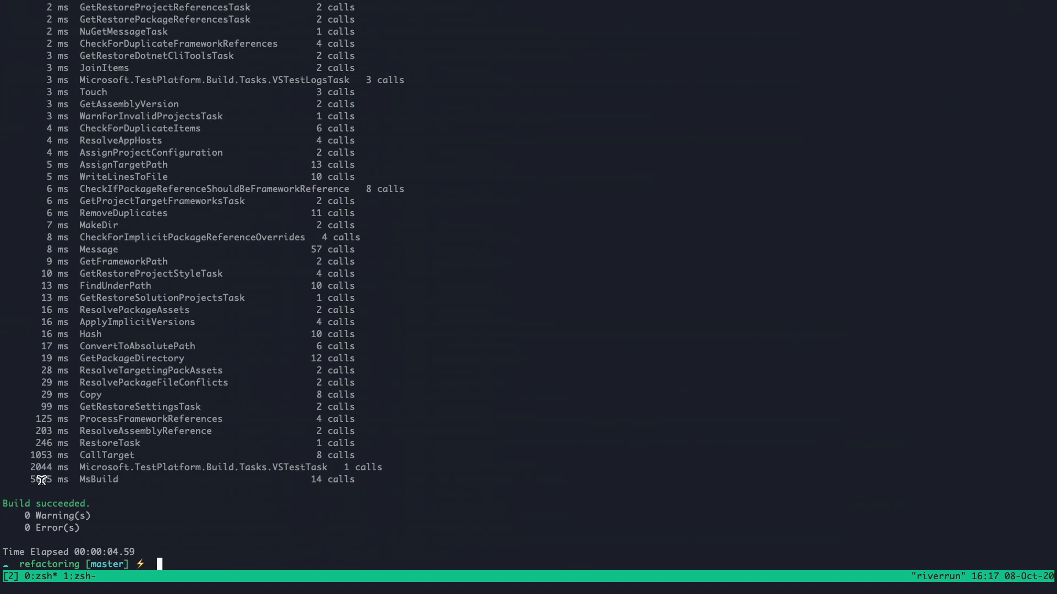
mouse_move(93, 546)
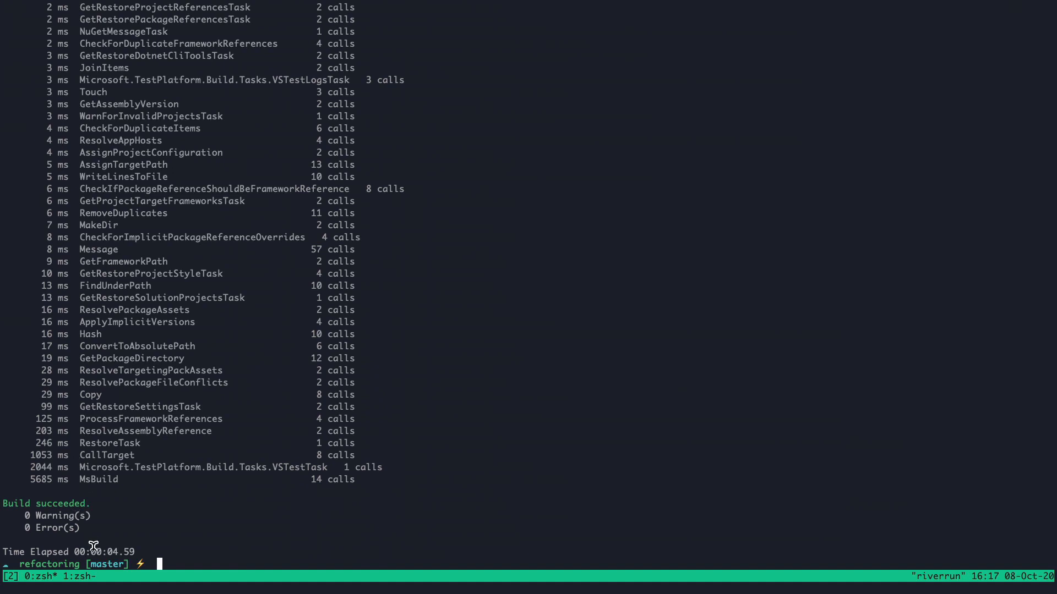
Rerun dotnet test -v at lower verbosity so both CambridgeOrderProcessor tests pass.
type("dote")
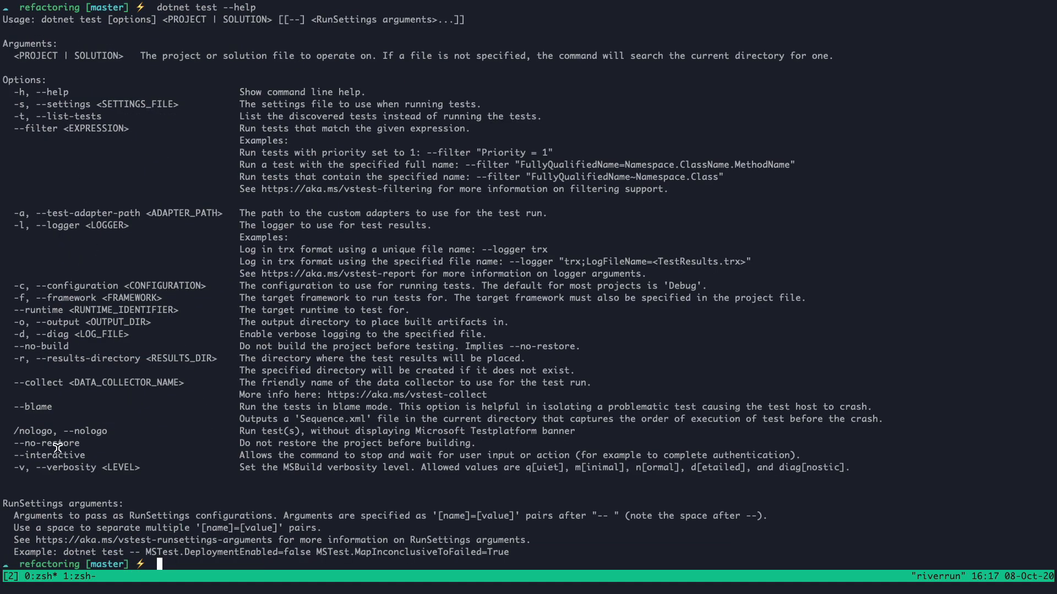
mouse_move(604, 468)
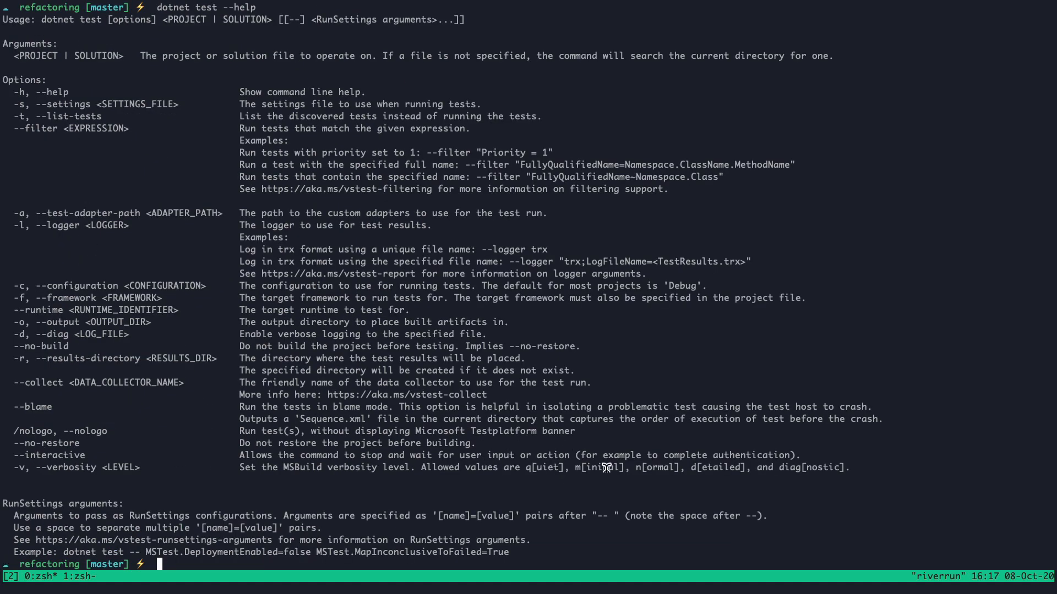
mouse_move(652, 470)
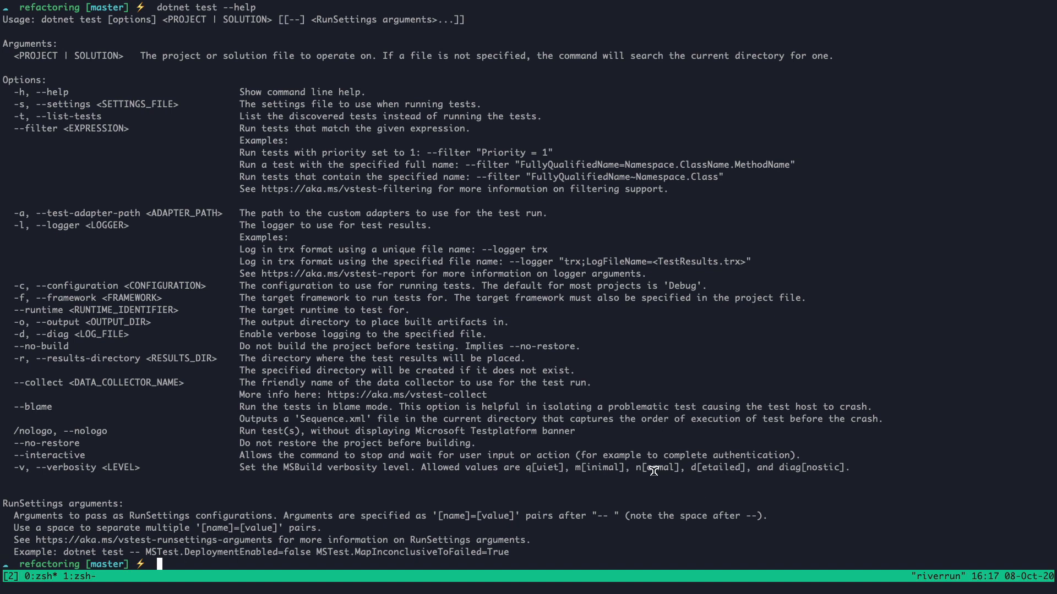
type("dotnet")
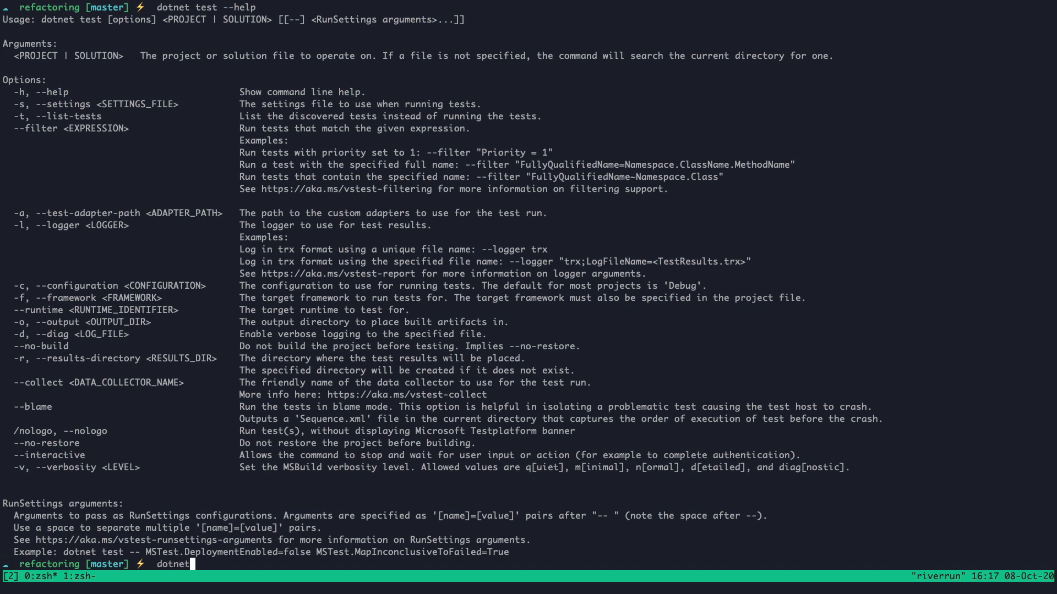
type("test -v")
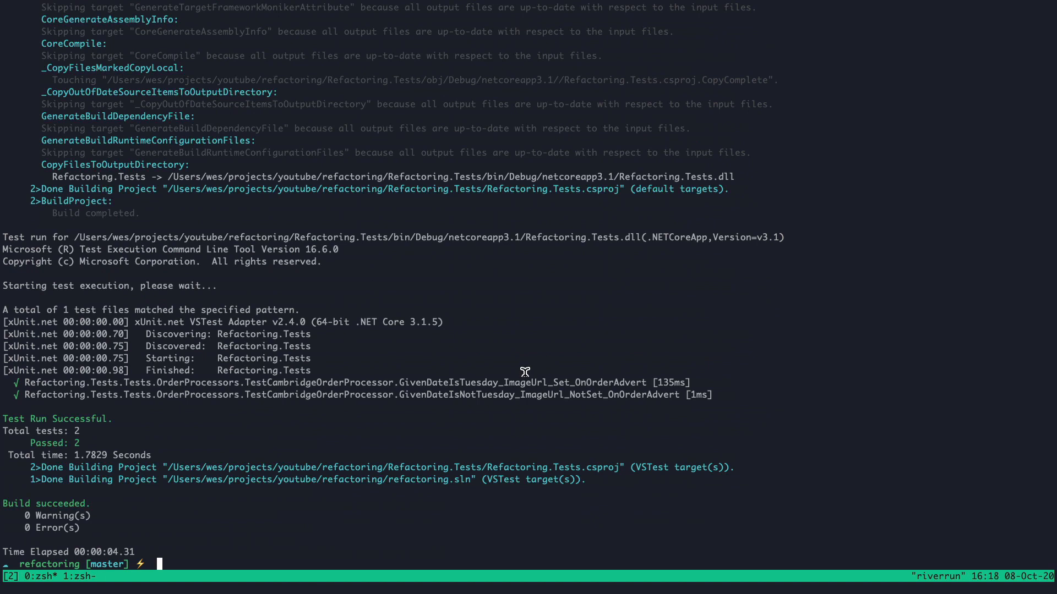
mouse_move(228, 399)
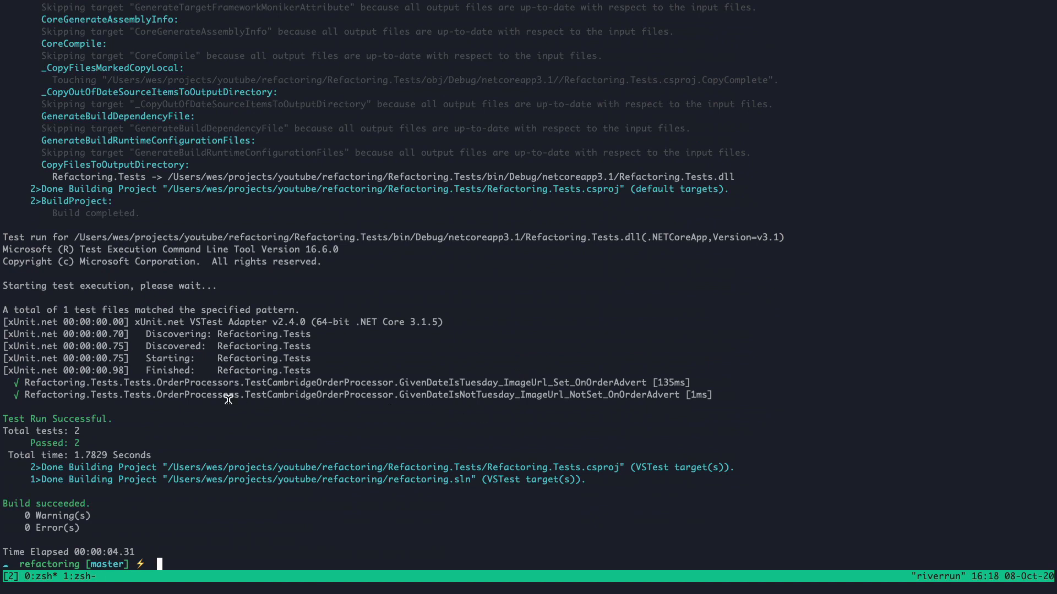
mouse_move(147, 535)
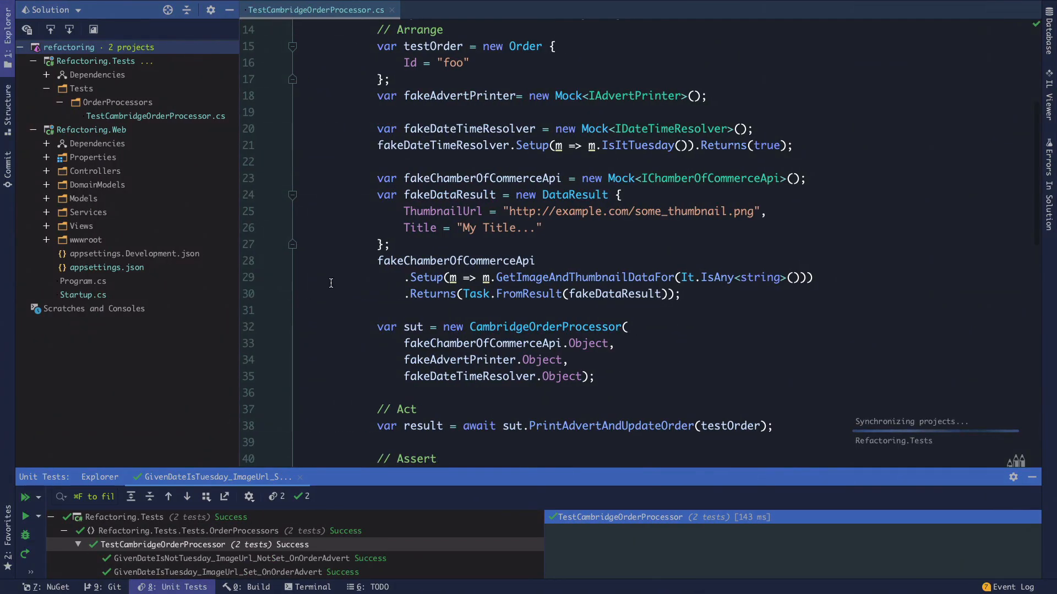
Expand Services, open MiddletonOrderProcessor.cs and unfold its PrintAdvertAndUpdateOrder body.
left_click(456, 260)
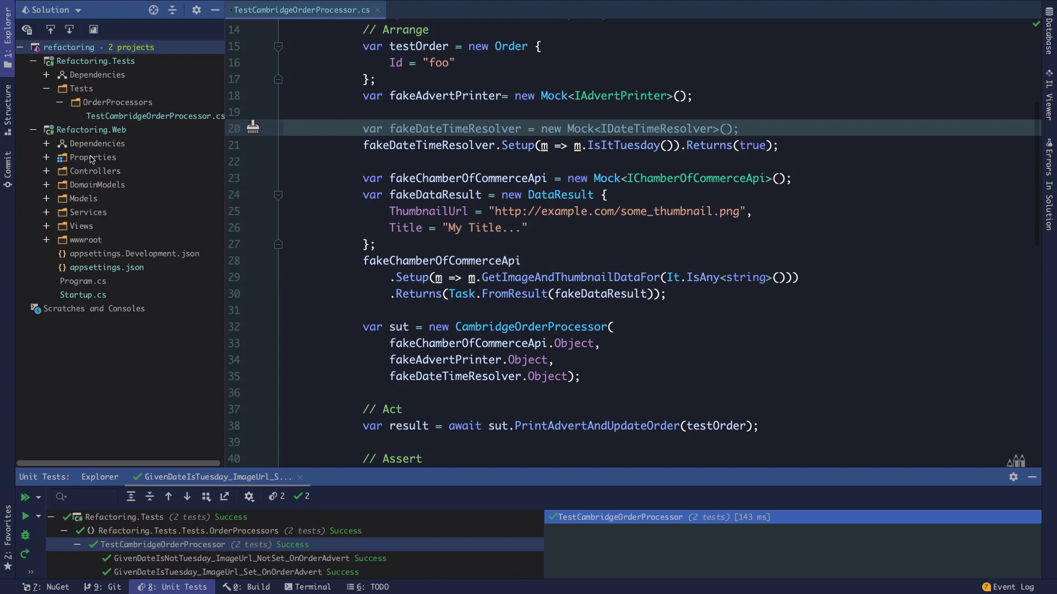
mouse_move(35, 194)
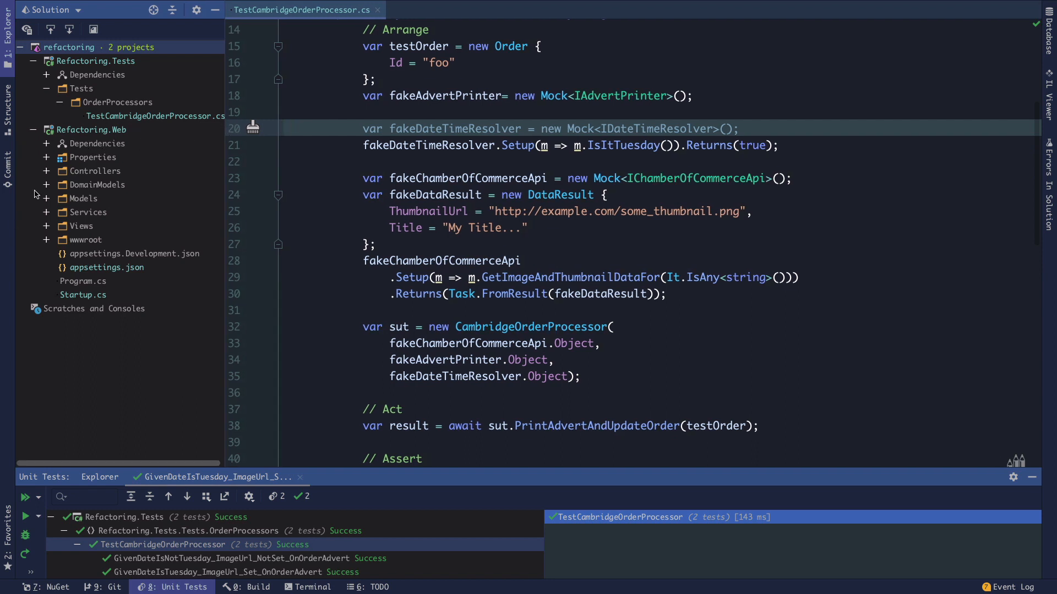
left_click(46, 211)
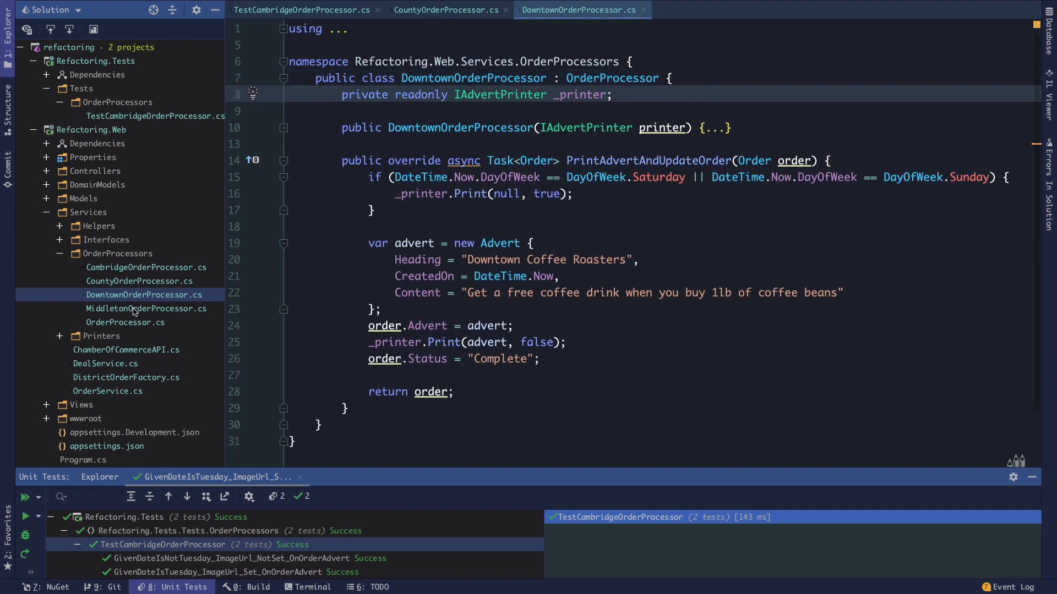
left_click(147, 308)
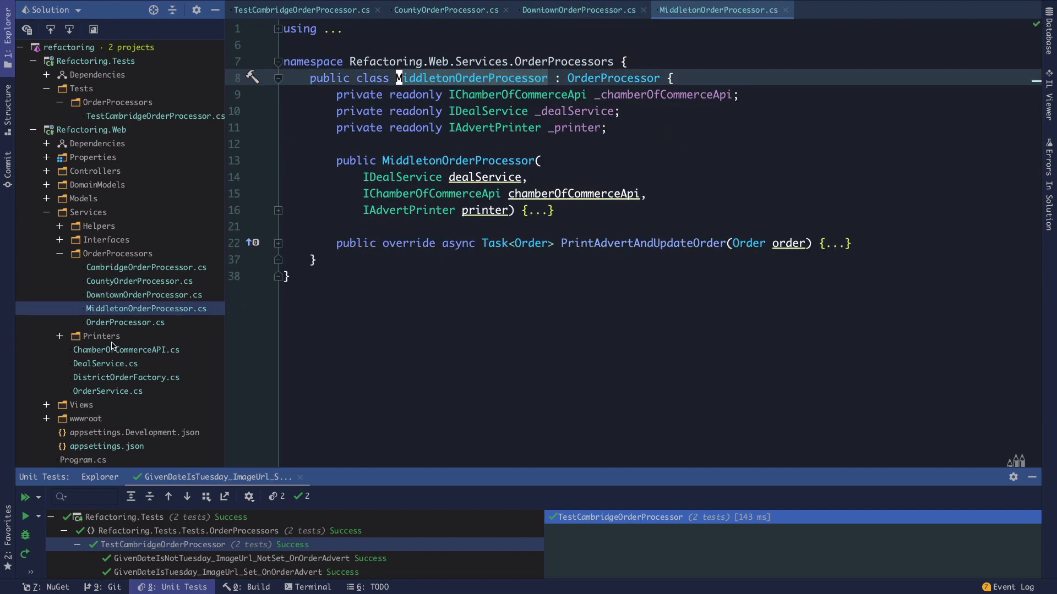
left_click(277, 244)
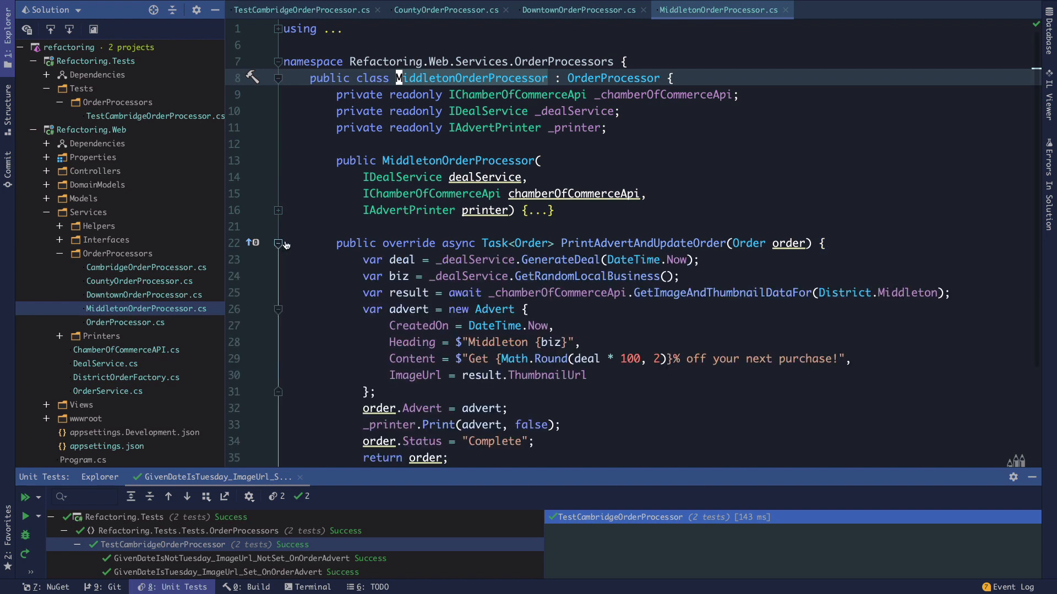
scroll("down", 3)
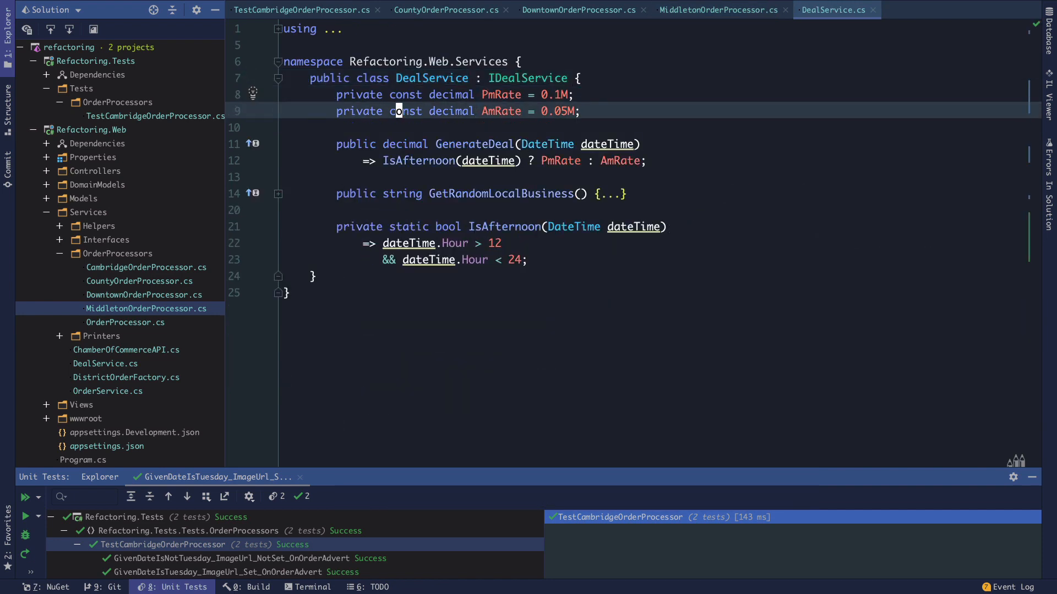
Unfold GetRandomLocalBusiness in DealService and inspect its random.Next call.
left_click(278, 194)
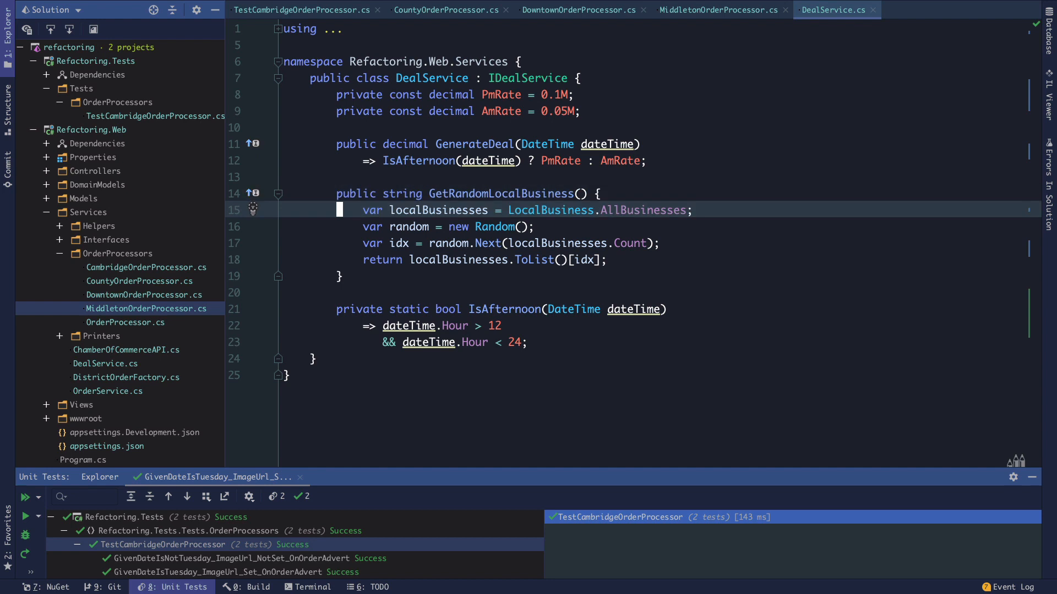
left_click(418, 209)
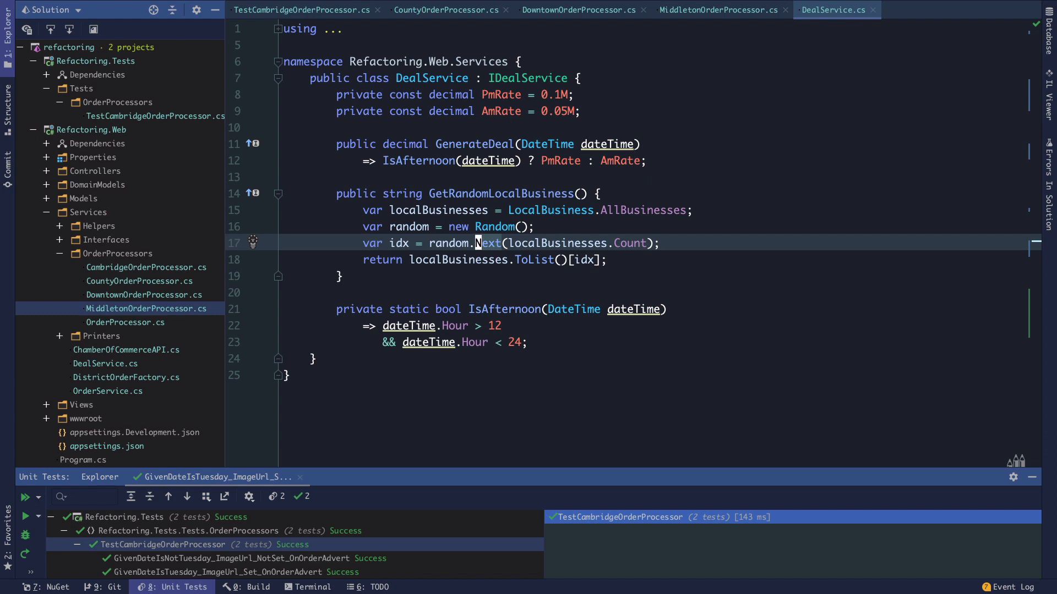
mouse_move(28, 17)
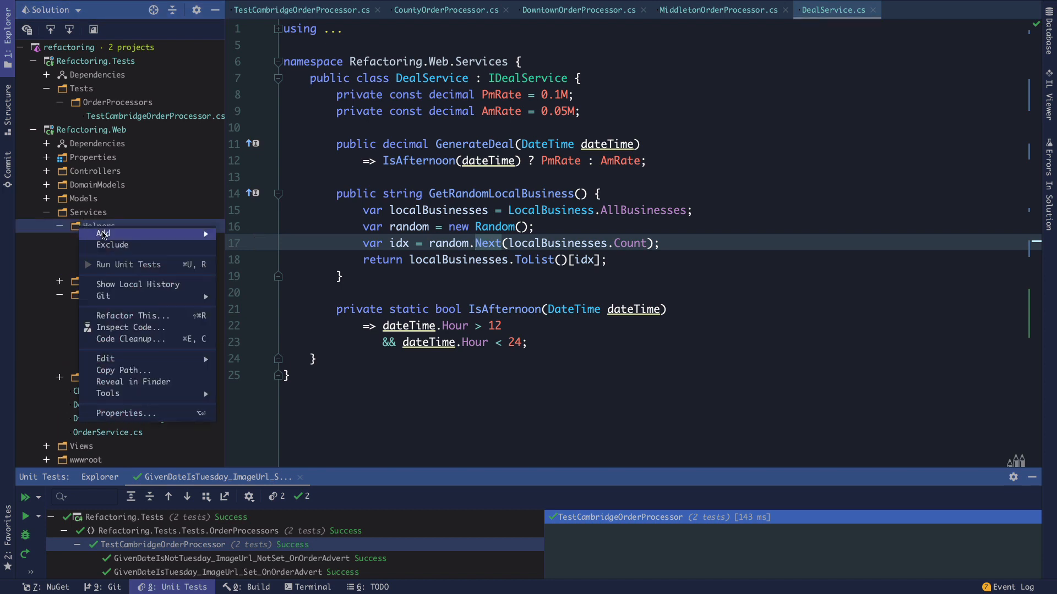
Add a new class named RandomHelper to the Services Helpers folder.
left_click(102, 233)
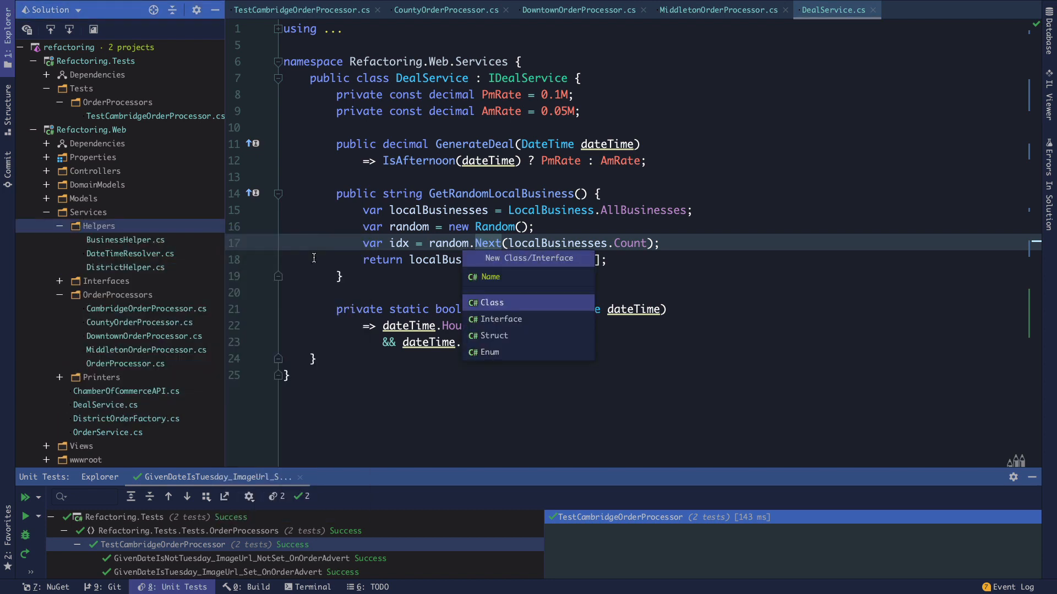
type("Random")
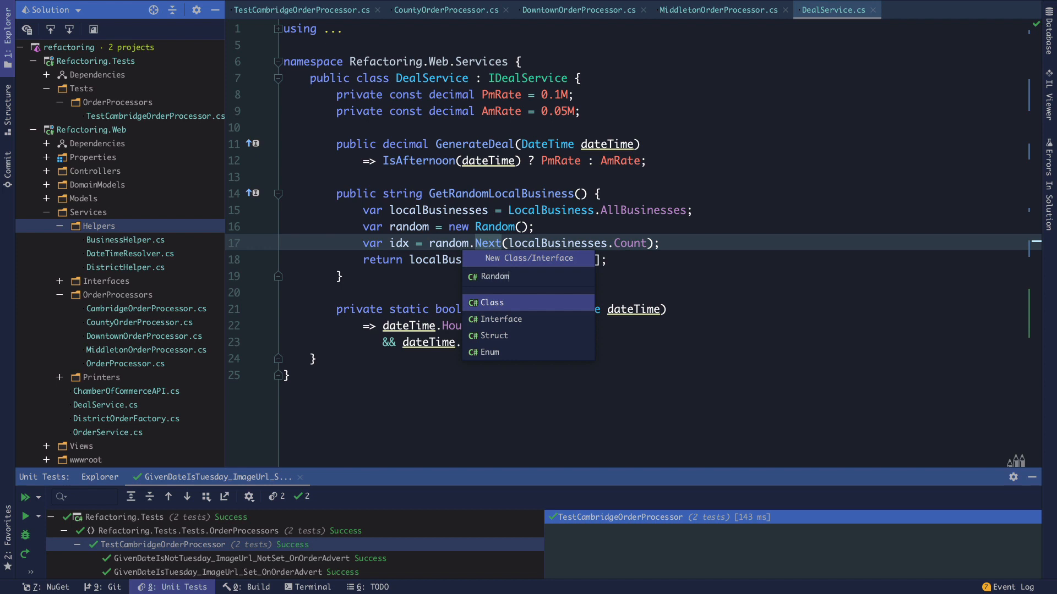
type("Helper")
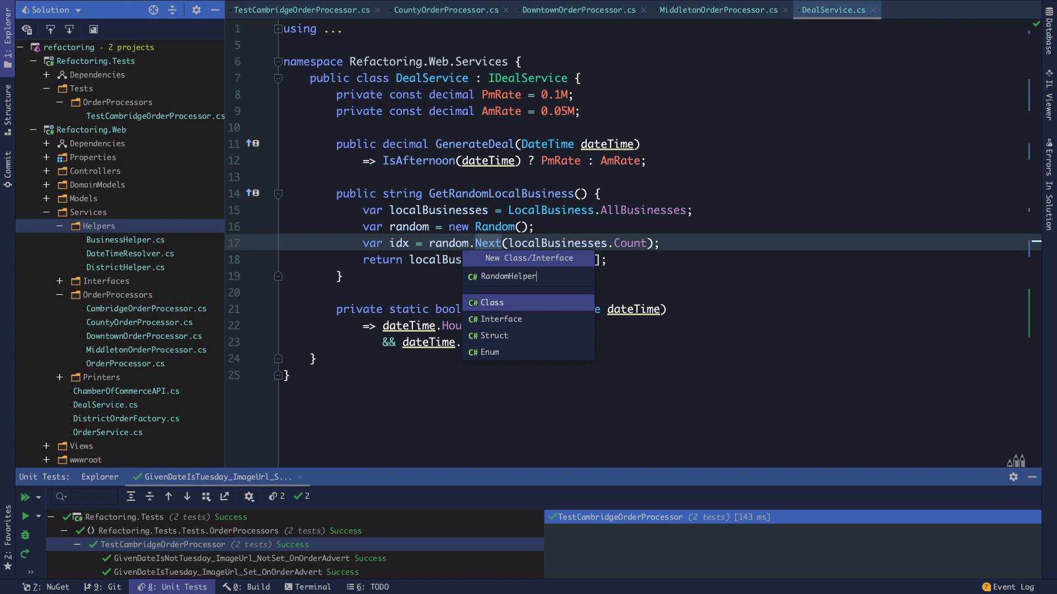
left_click(493, 301)
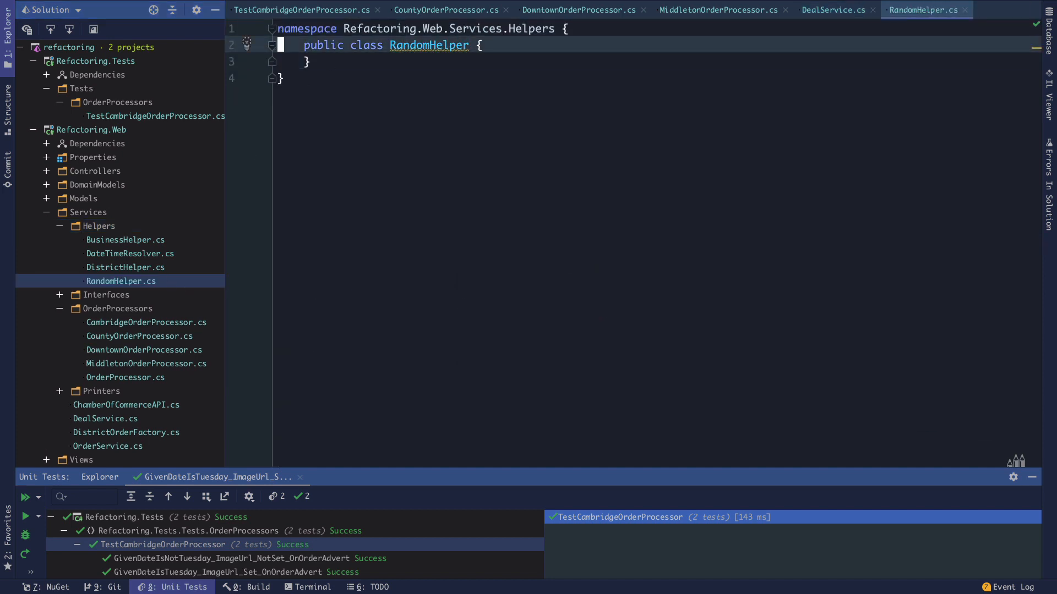
Declare an empty generic GetRandomValueFromList<T>(IEnumerable<T> items) method in RandomHelper.
type("public")
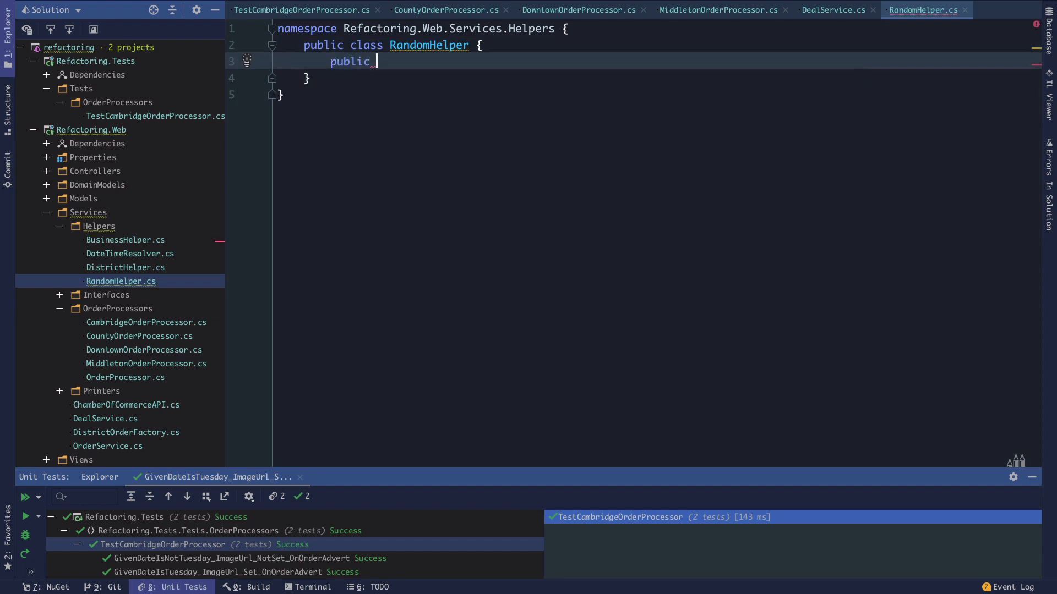
type("T GetRand")
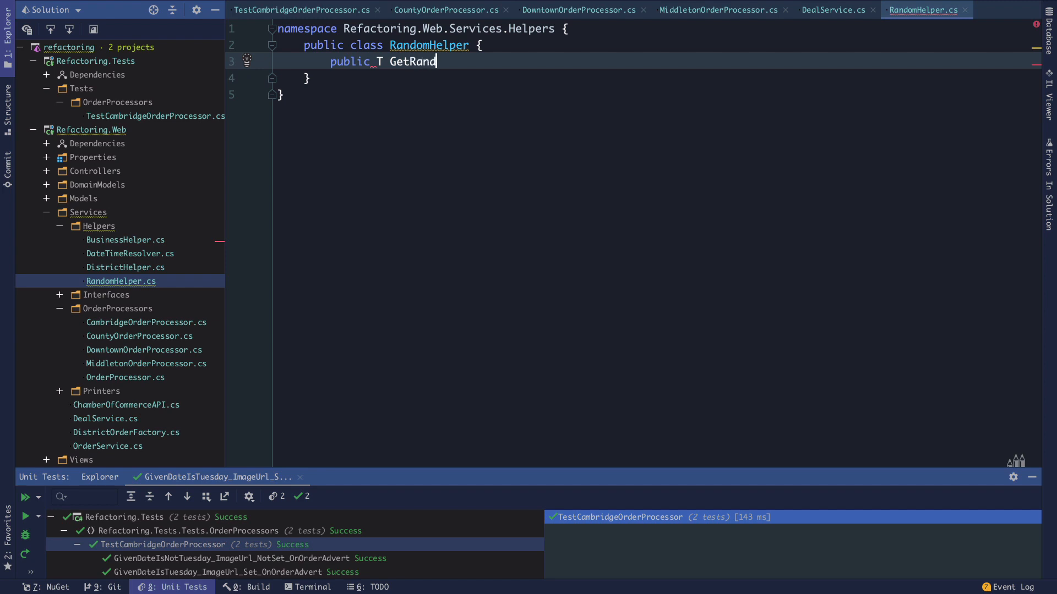
type("omValue<")
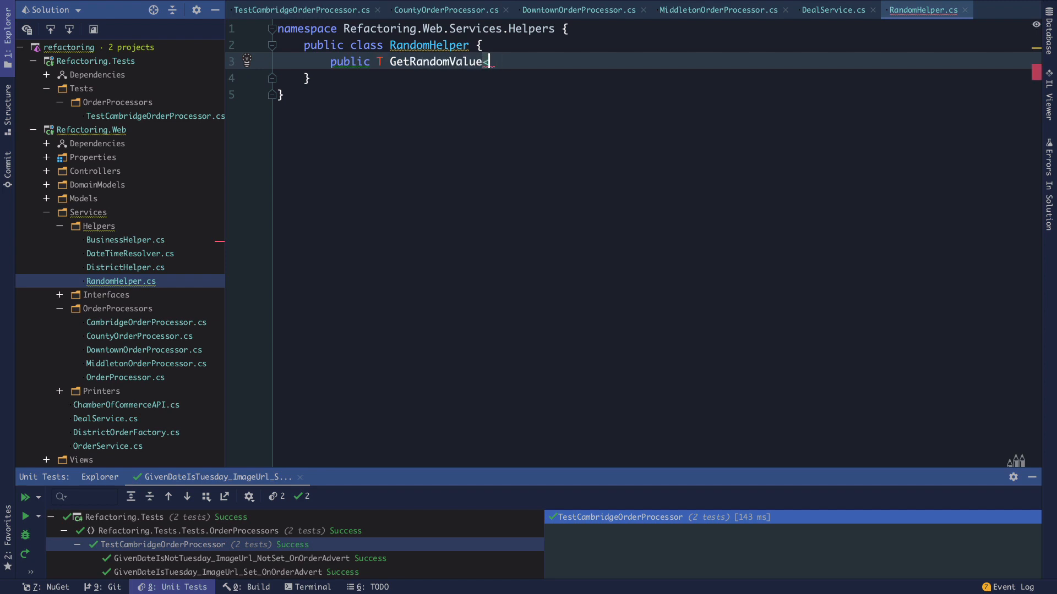
type("FromList<T>() {")
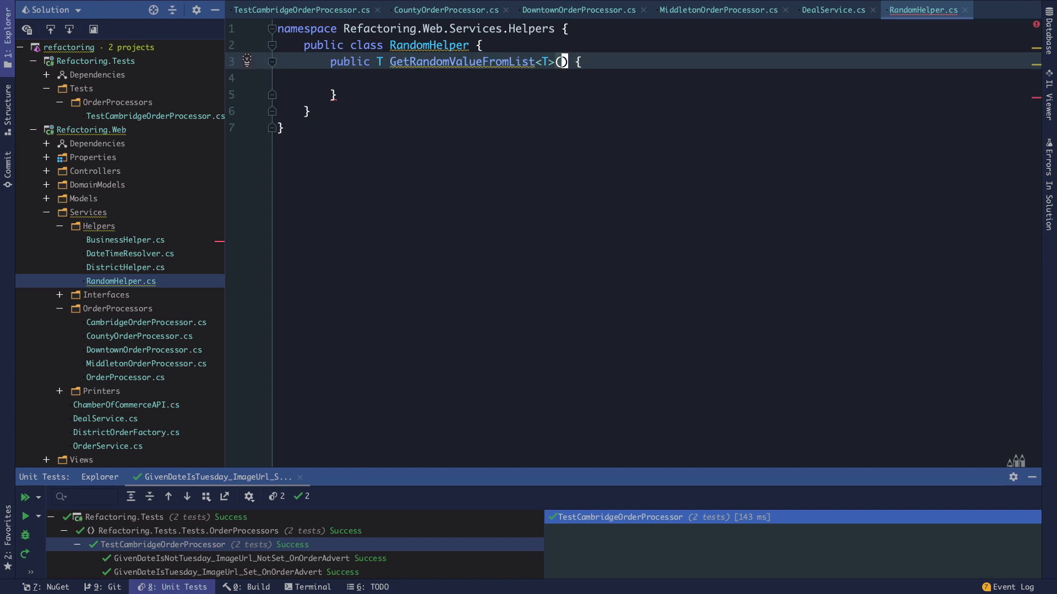
type("List<T>")
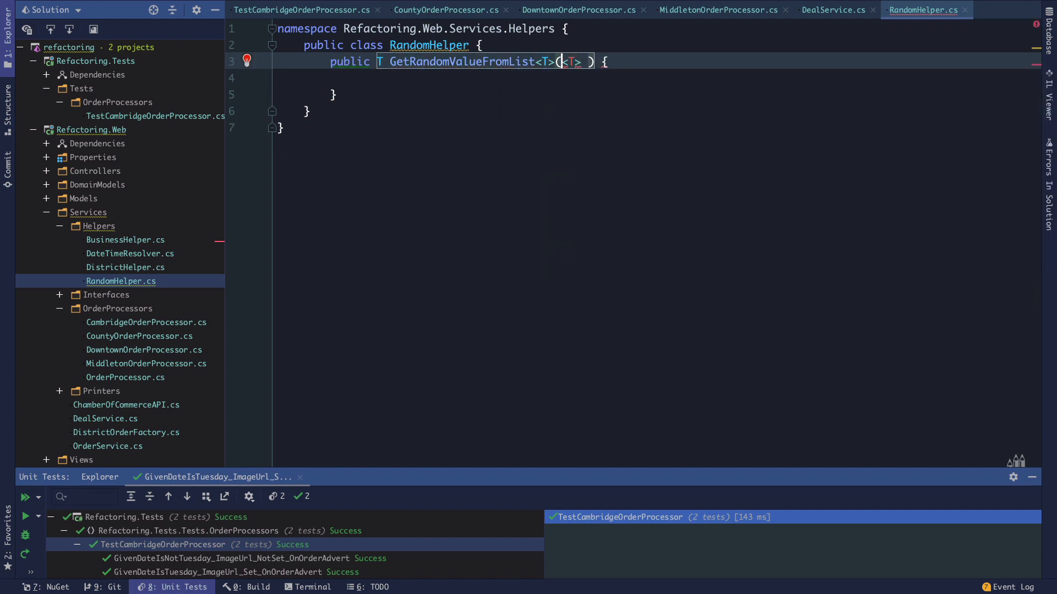
type("IEnumerable")
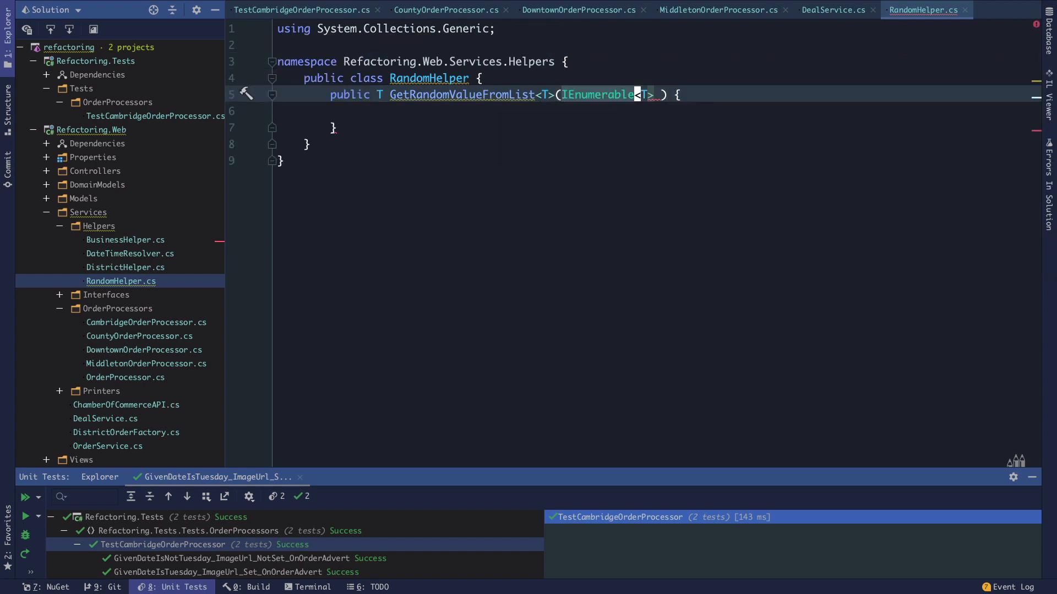
type("items")
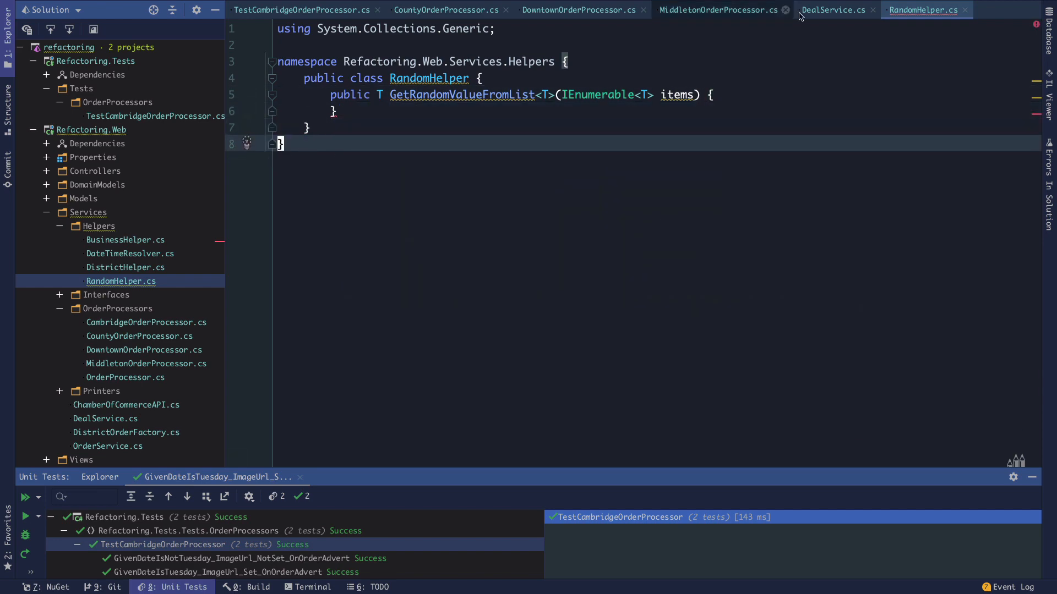
left_click(832, 10)
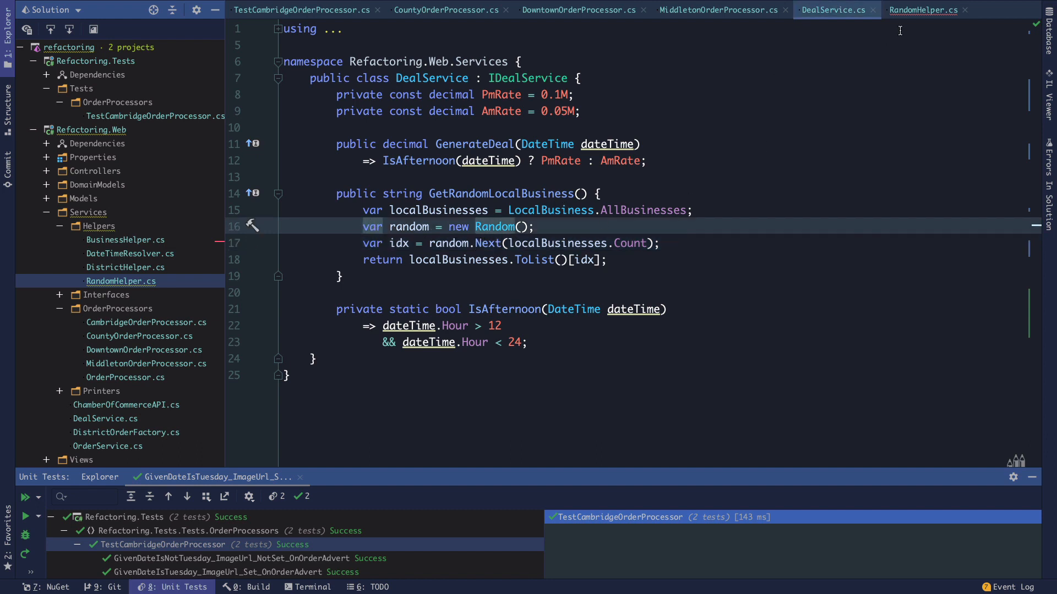
Review DealService's random code and MiddletonOrderProcessor's deal service usage for reference.
left_click(925, 10)
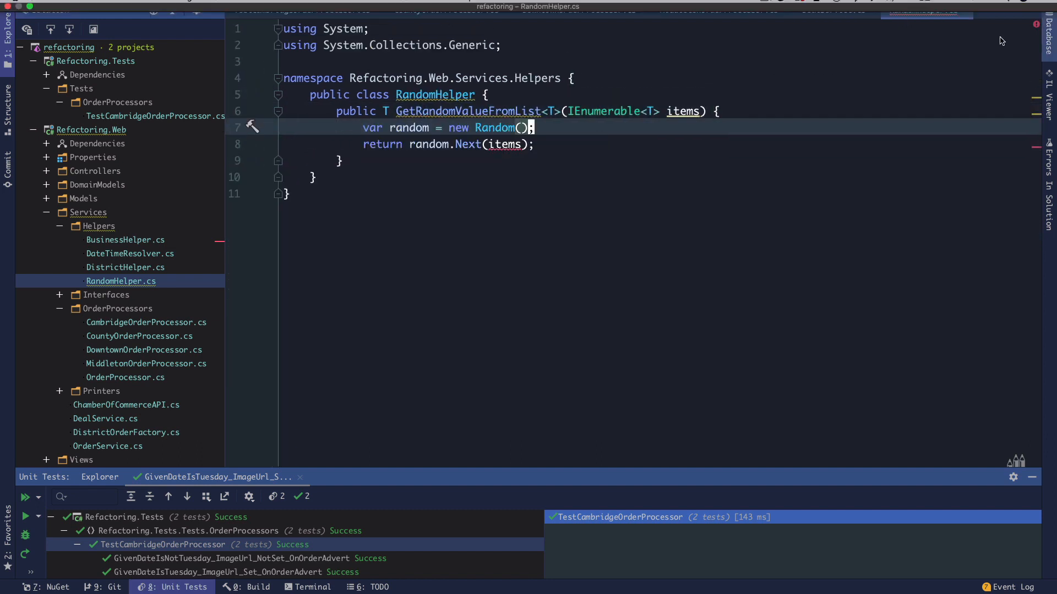
left_click(833, 10)
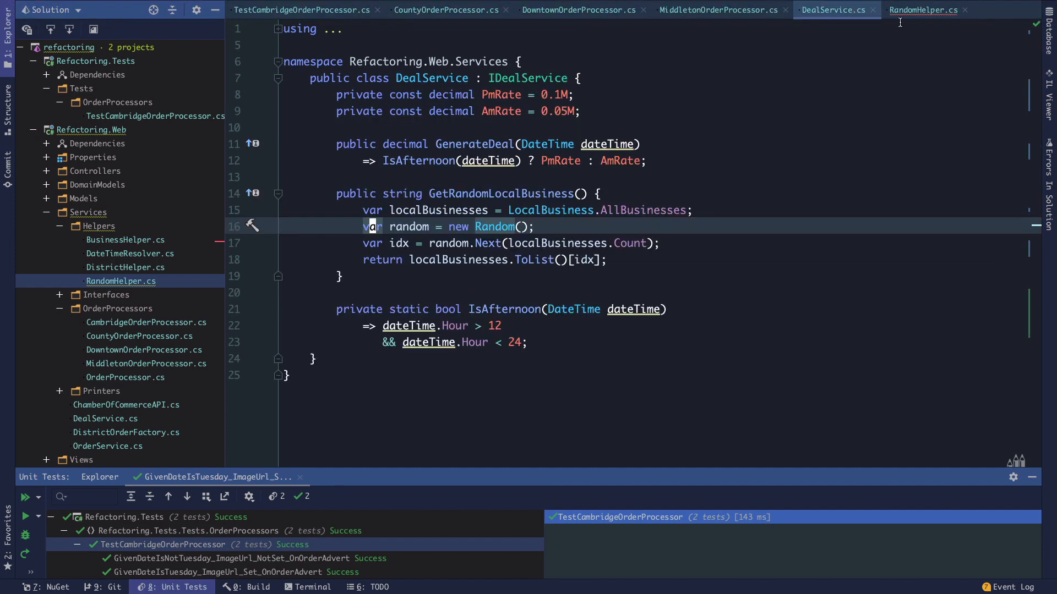
left_click(718, 10)
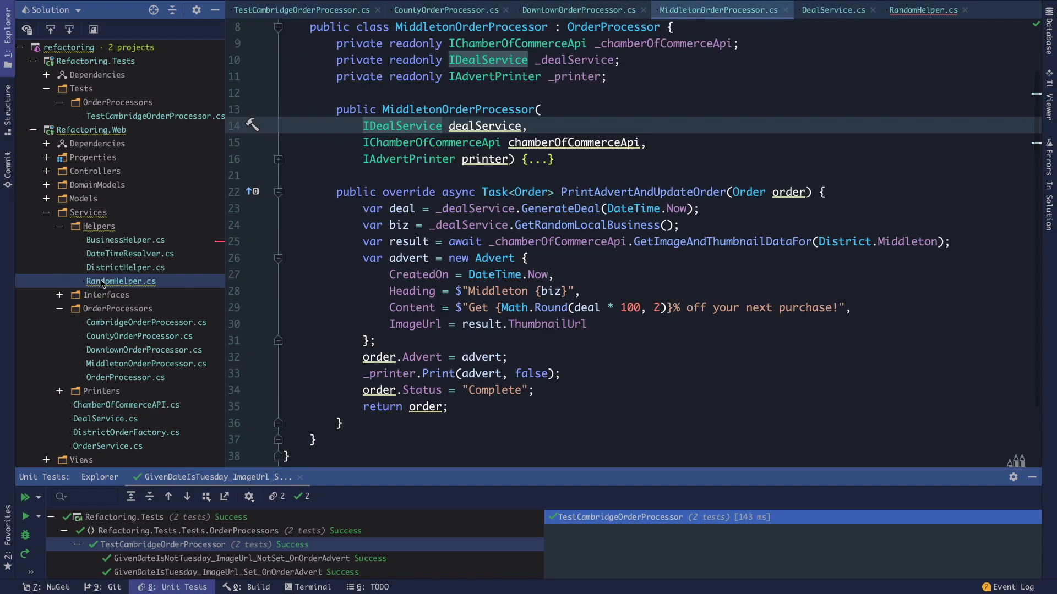
left_click(923, 10)
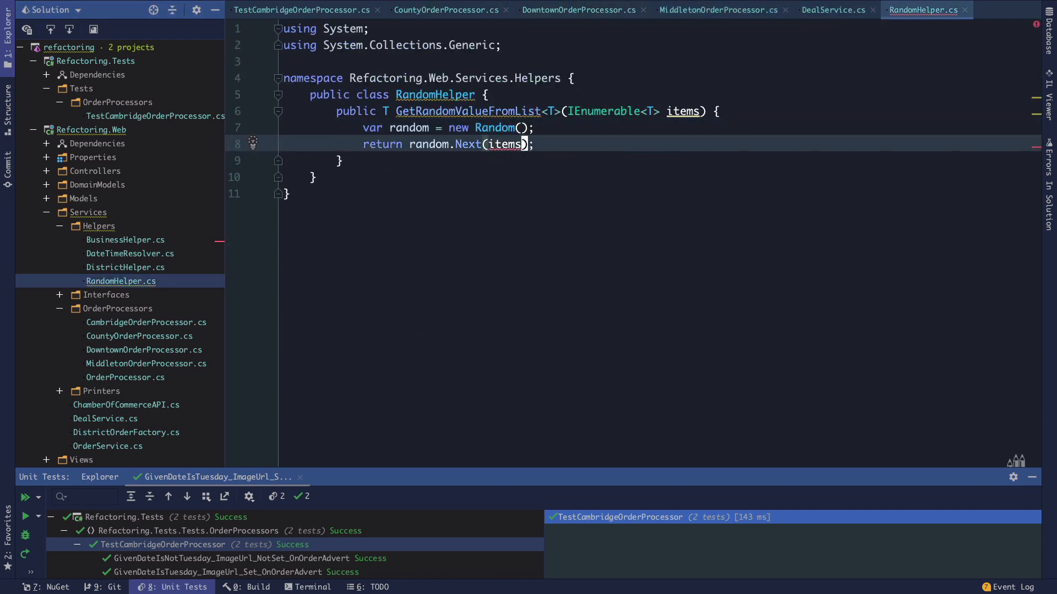
Pick a random index from items.Count and return items[randomIndex] in GetRandomValueFromList.
type(".Count")
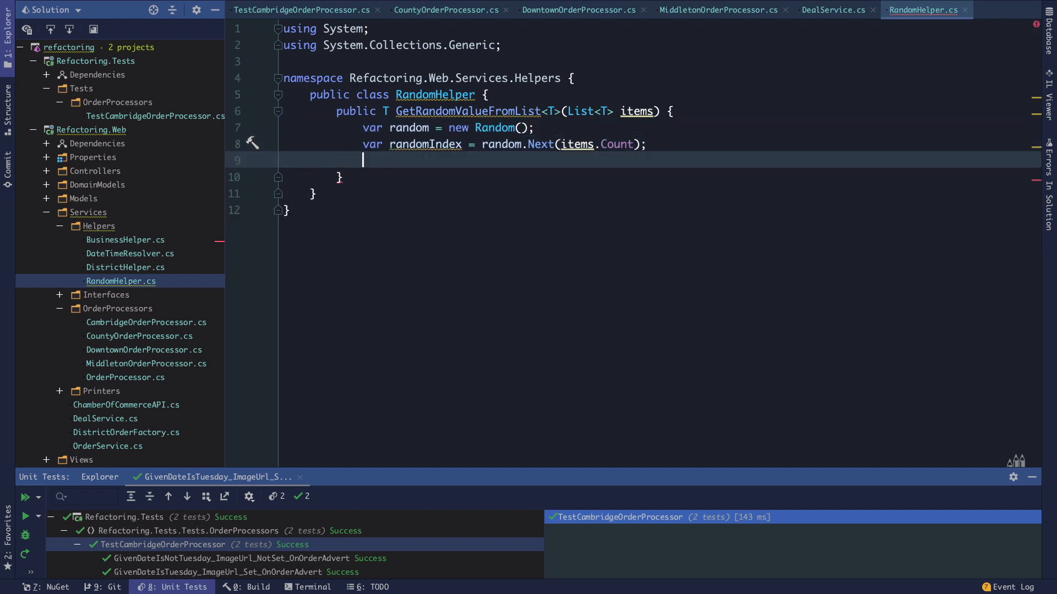
type("return items[")
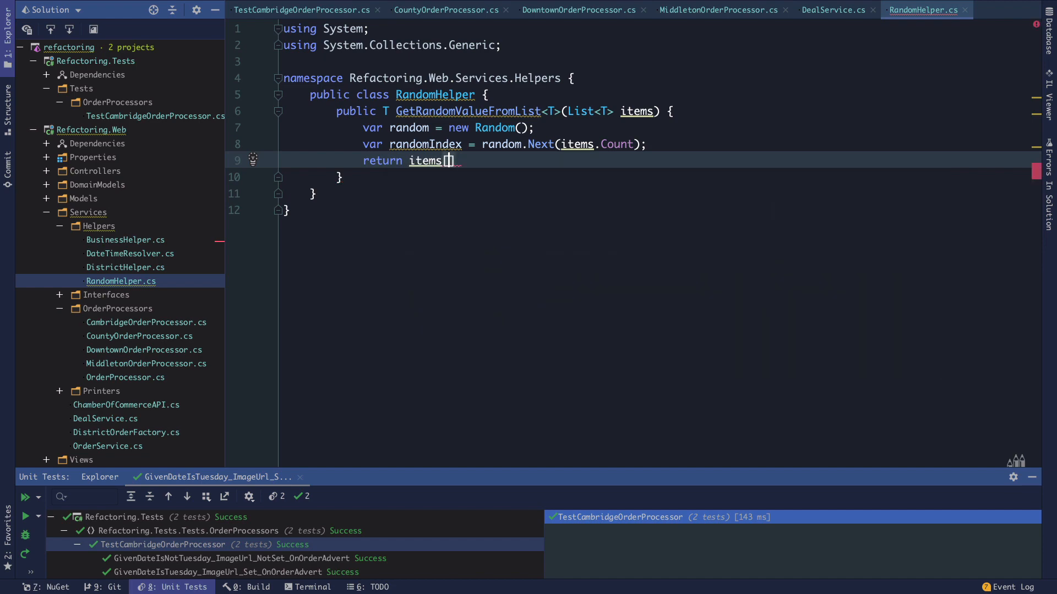
type("randomIndex")
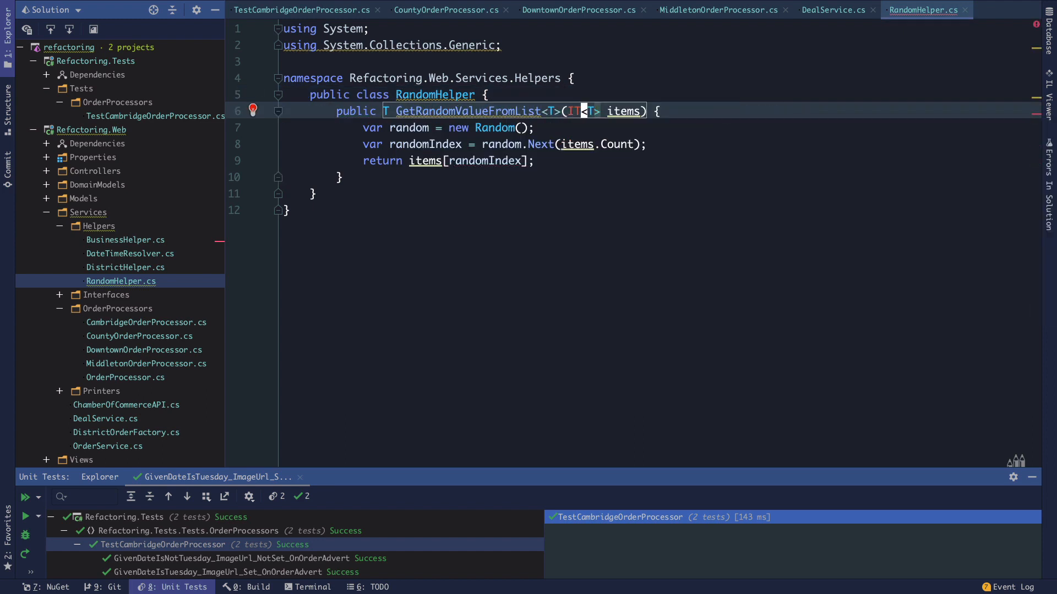
Make the parameter IEnumerable<T> and keep items.ToList() in a local variable used for indexing.
type("E")
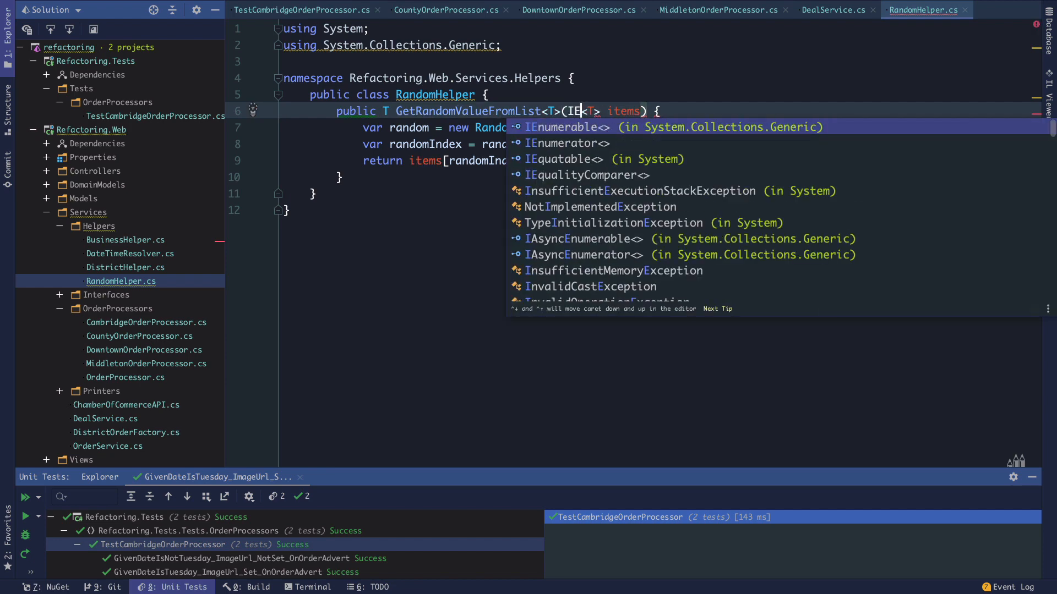
key("Tab")
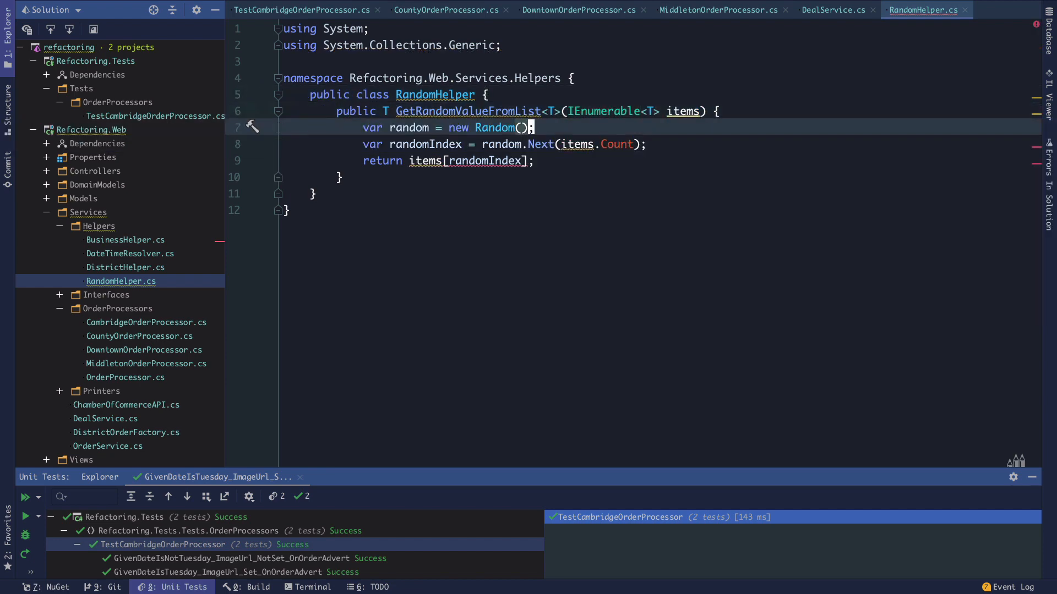
type("ToList(")
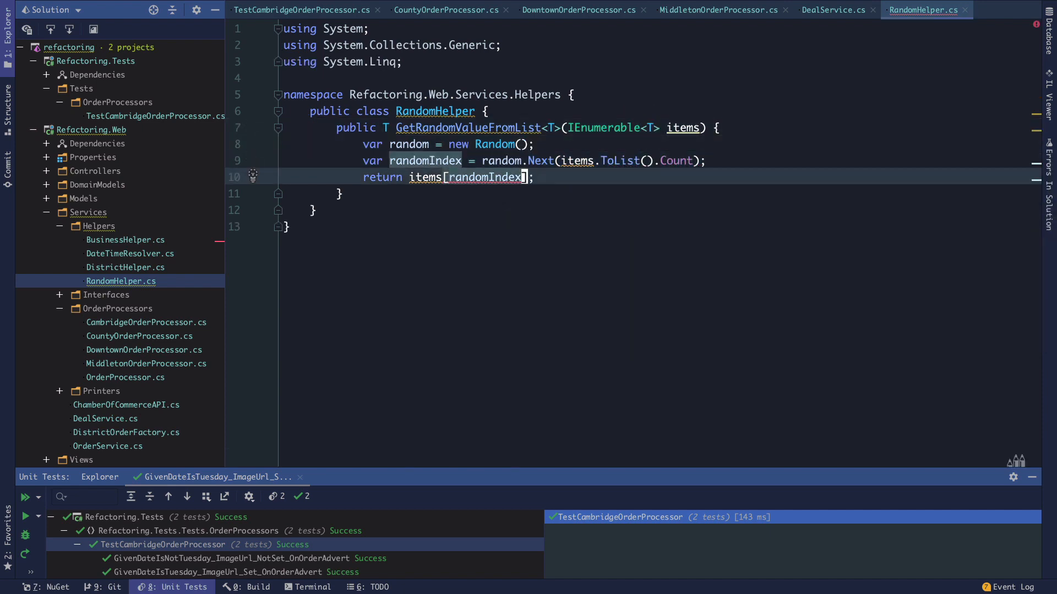
type(".ToList(")
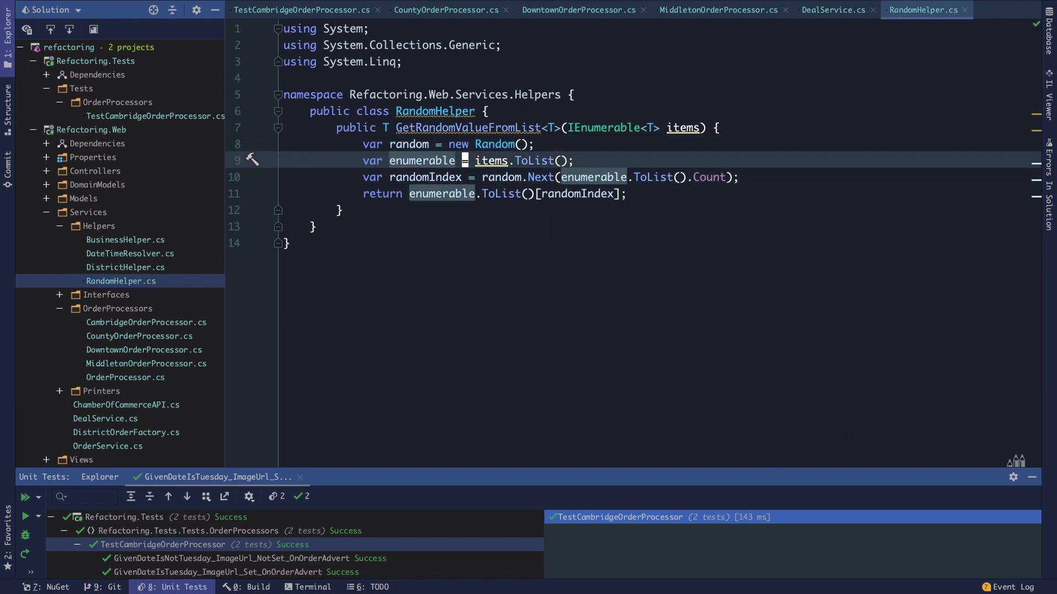
left_click(510, 160)
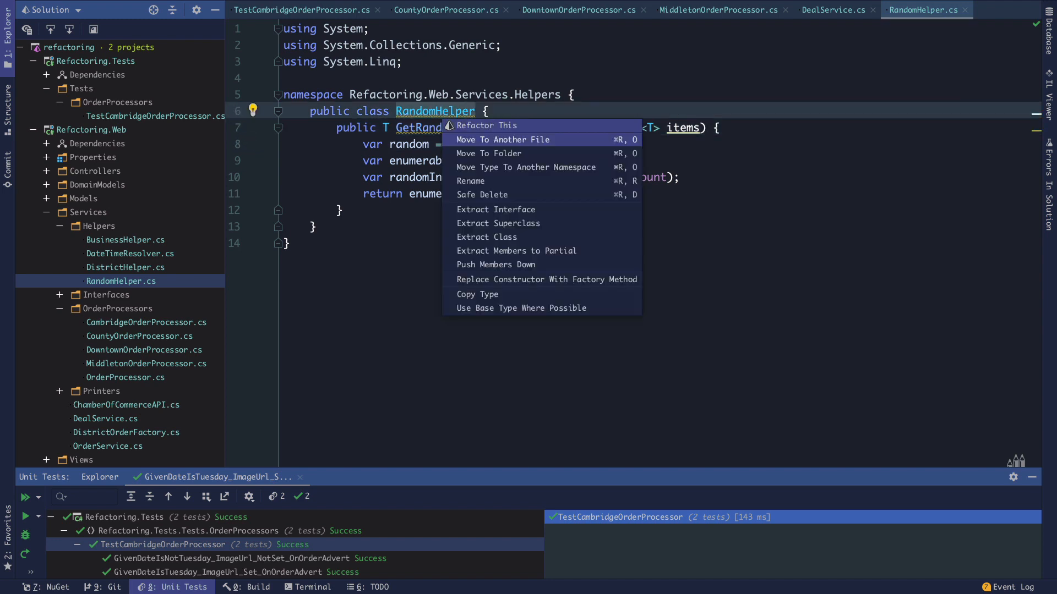
Extract an IRandomHelper interface from RandomHelper via Refactor This and save the file.
left_click(495, 209)
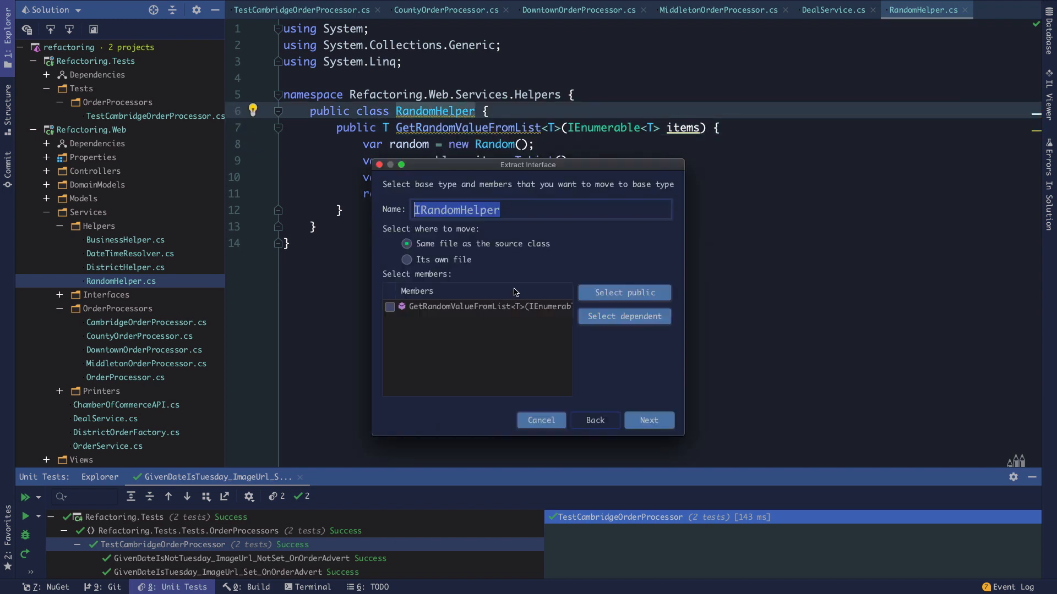
left_click(647, 419)
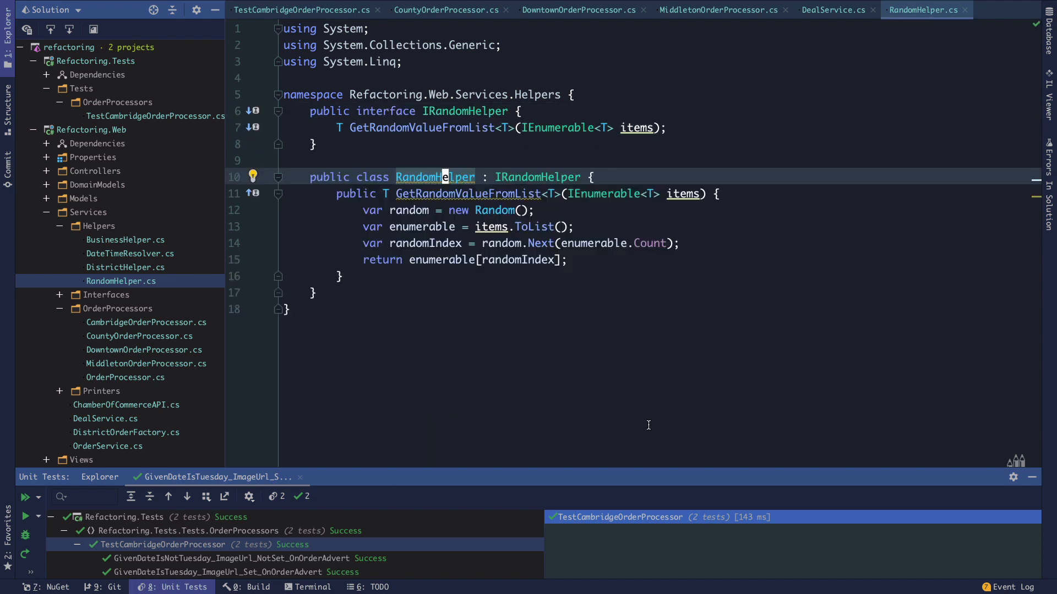
type(":w")
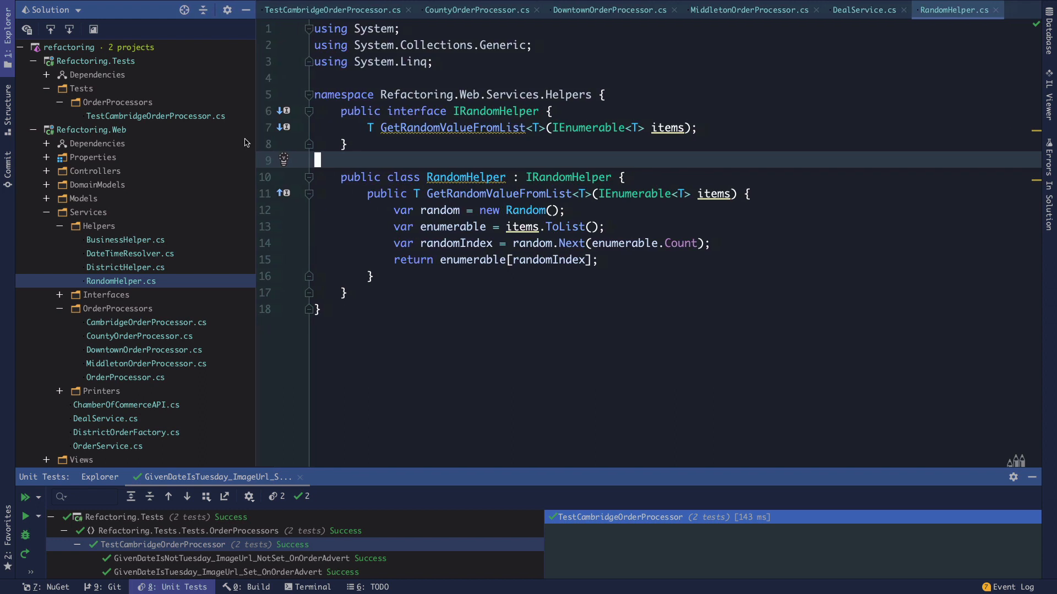
mouse_move(352, 158)
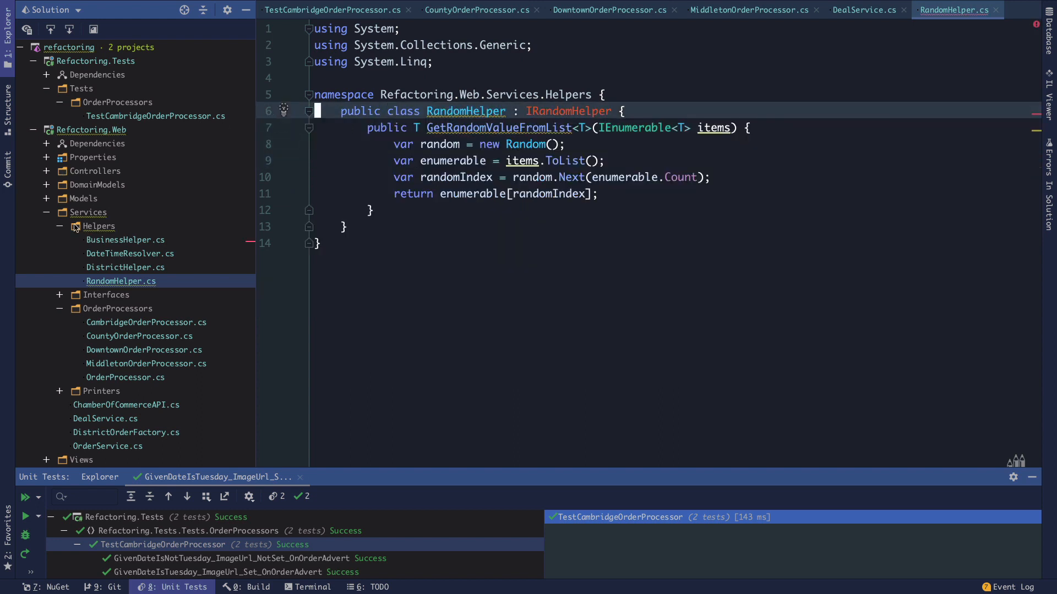
Add a new IRandomHelper interface file to the Interfaces folder.
right_click(106, 295)
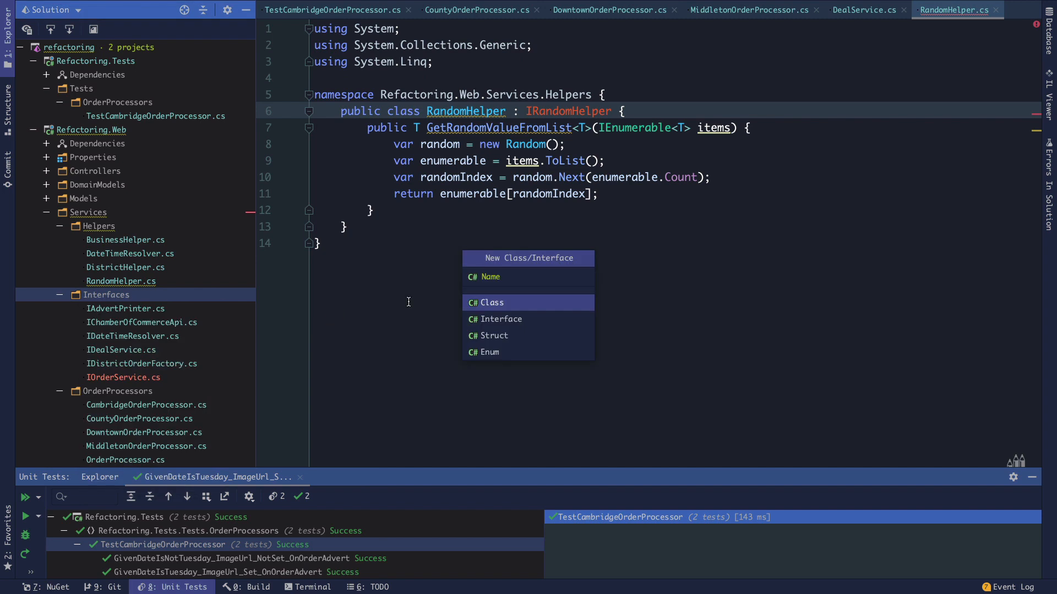
mouse_move(520, 319)
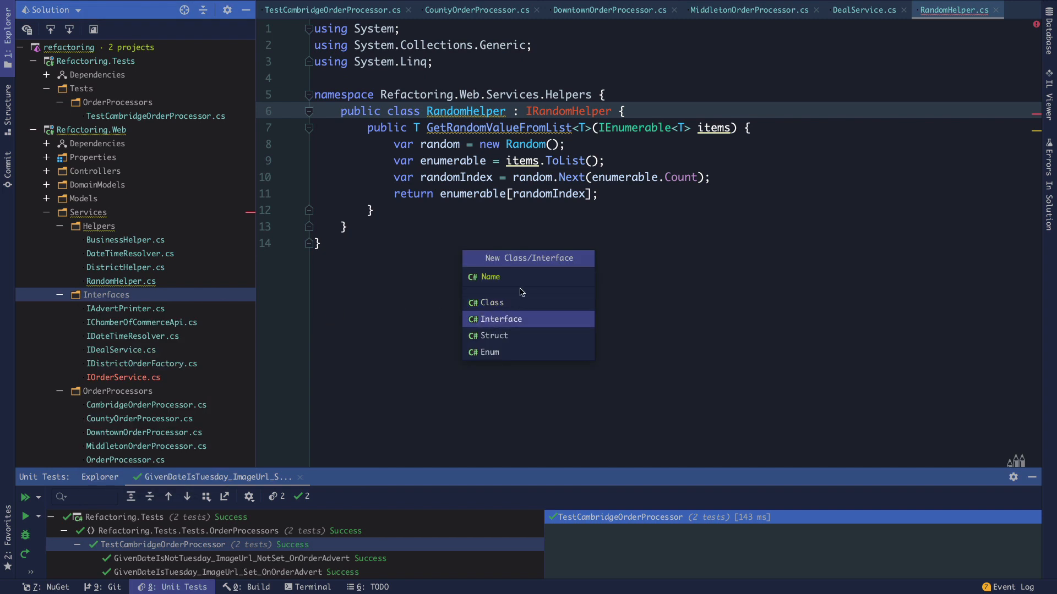
type("IRandomHelper, RandomHelper>();")
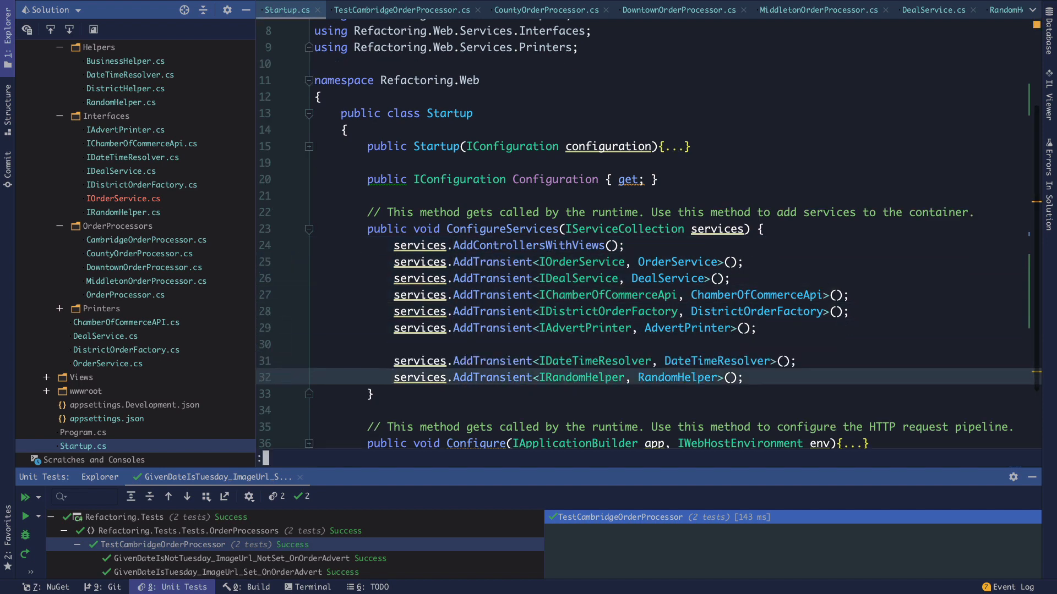
Close the Startup and unneeded order-processor tabs, leaving MiddletonOrderProcessor showing.
left_click(403, 10)
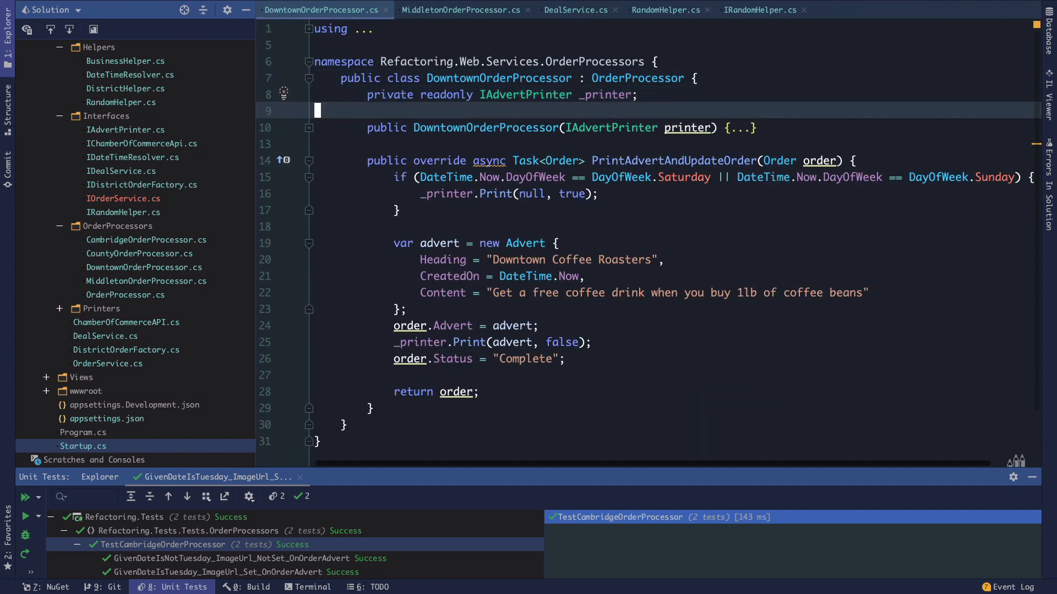
left_click(462, 10)
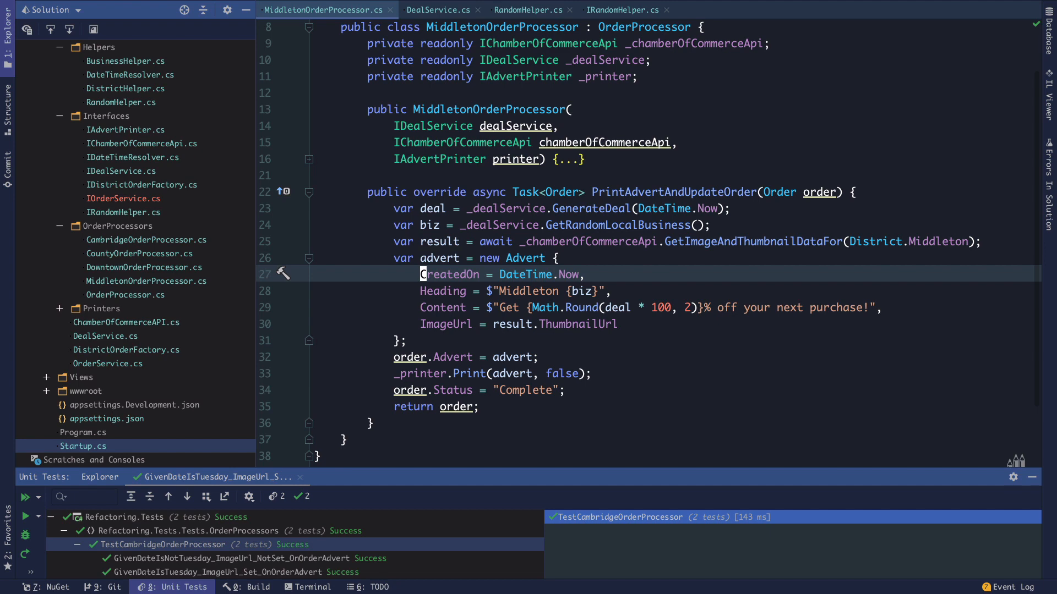
Give DealService a constructor taking IRandomHelper randomHelper stored in a readonly _randomHelper field.
left_click(437, 10)
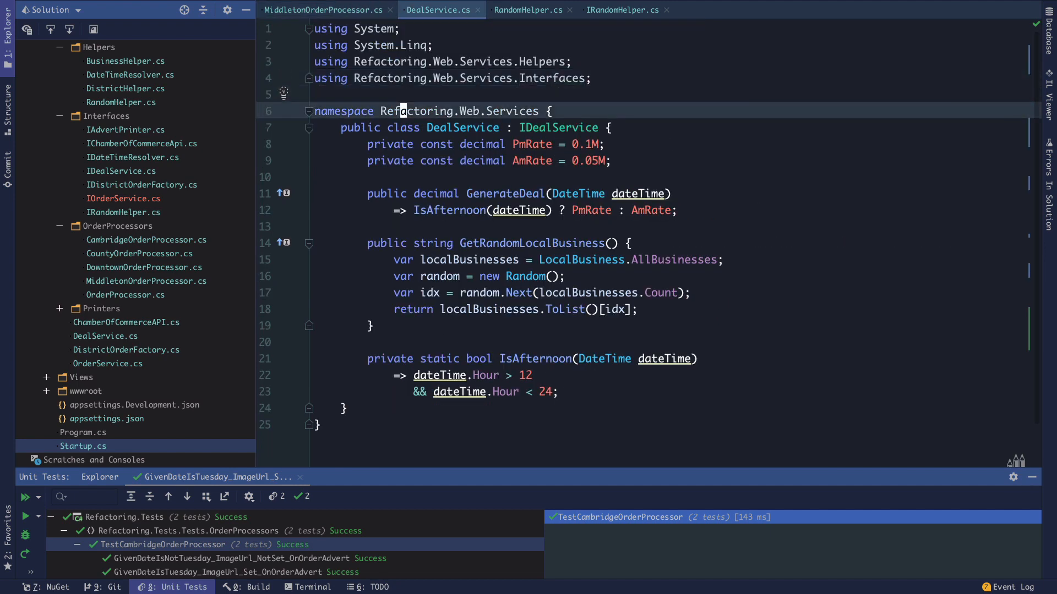
key("enter")
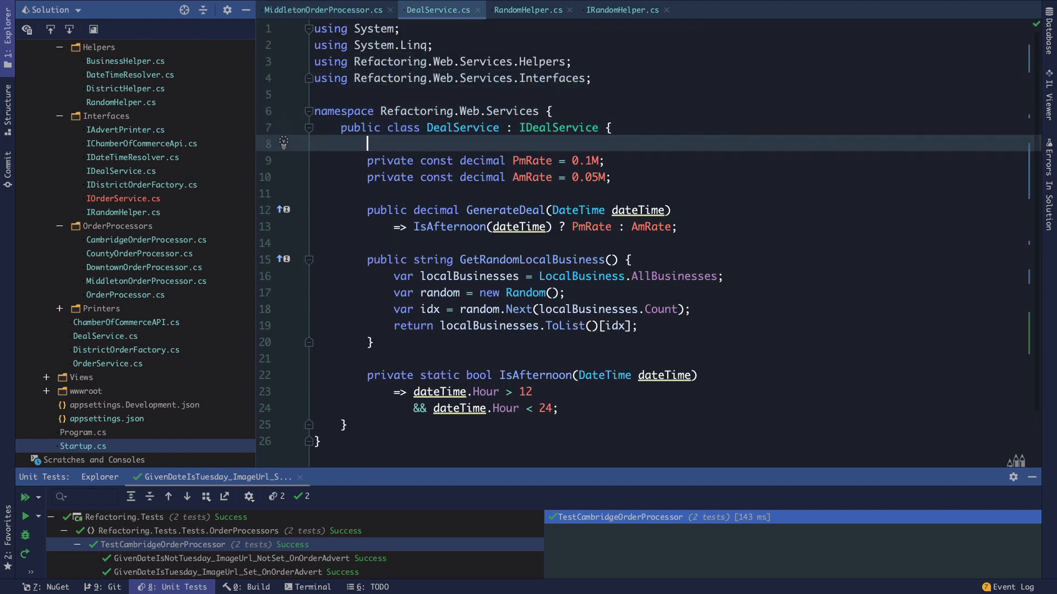
type("public DealService(")
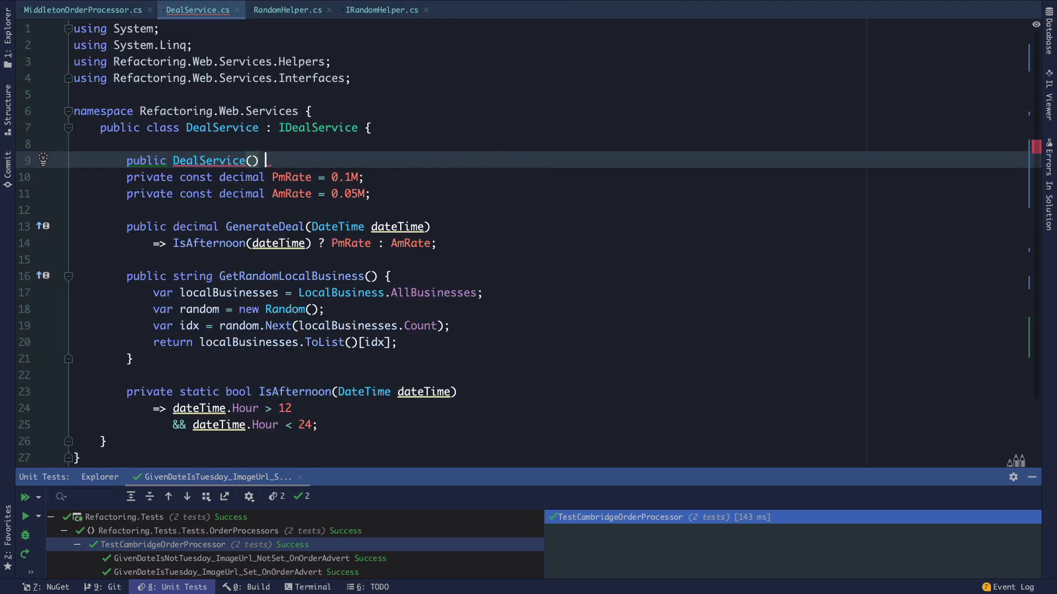
type("{")
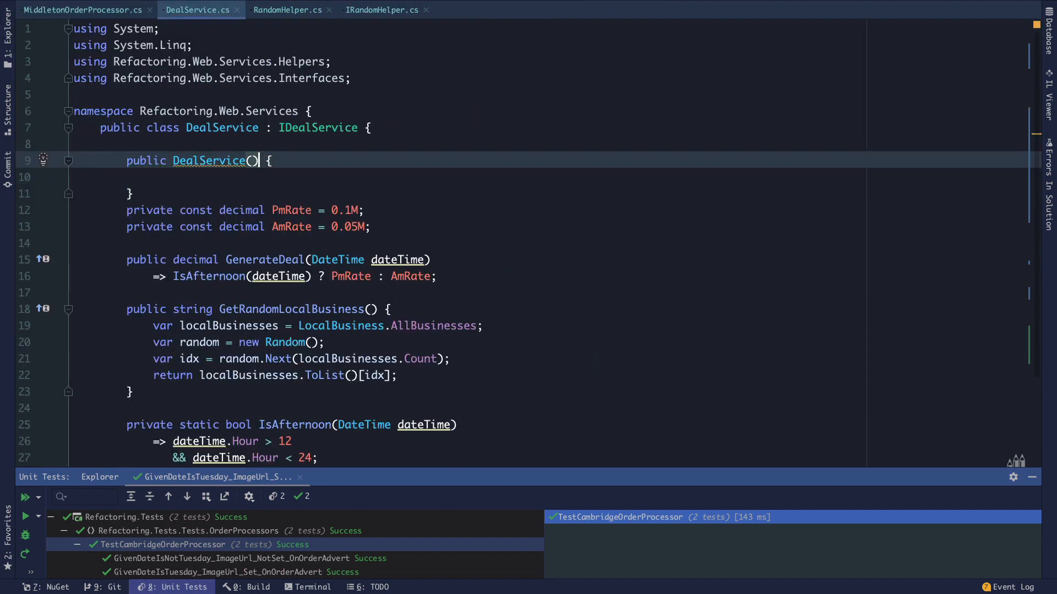
type("IRandomHelper randomHelper")
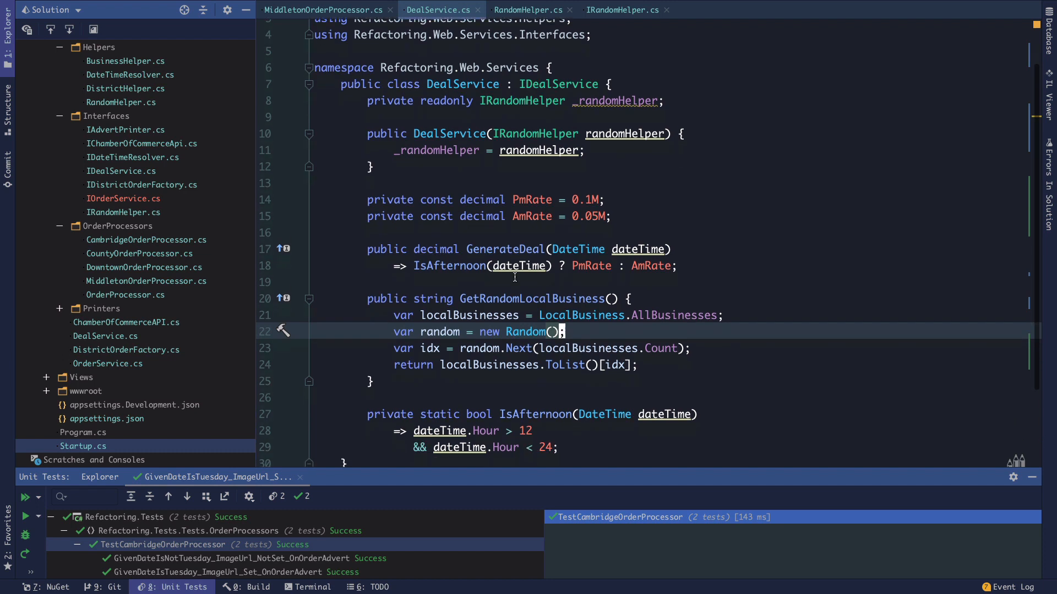
scroll("down", 3)
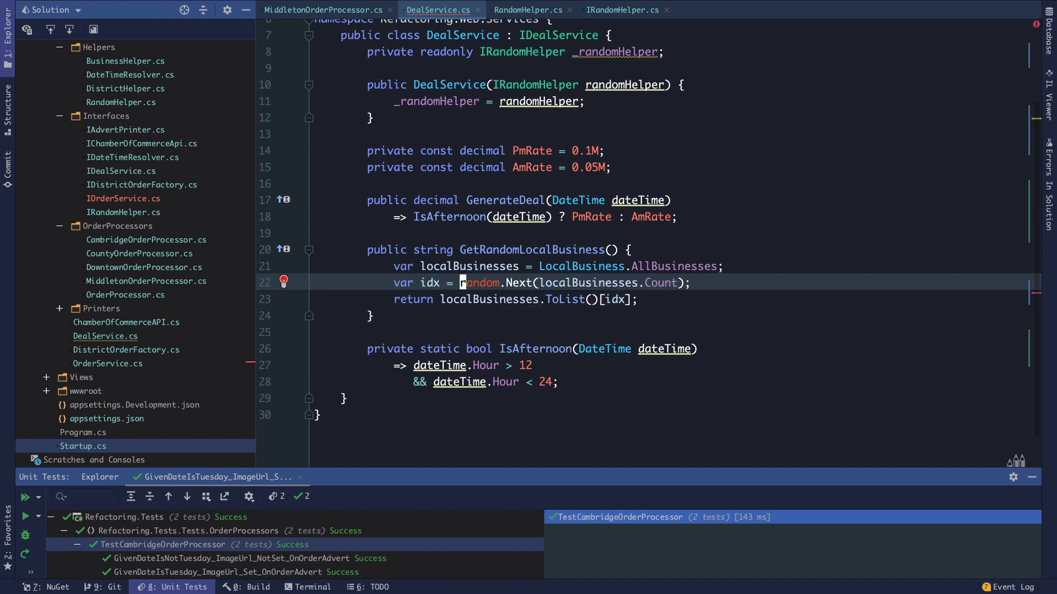
Return _randomHelper.GetRandomValueFromList(LocalBusiness.AllBusinesses) from GetRandomLocalBusiness.
type("_ra")
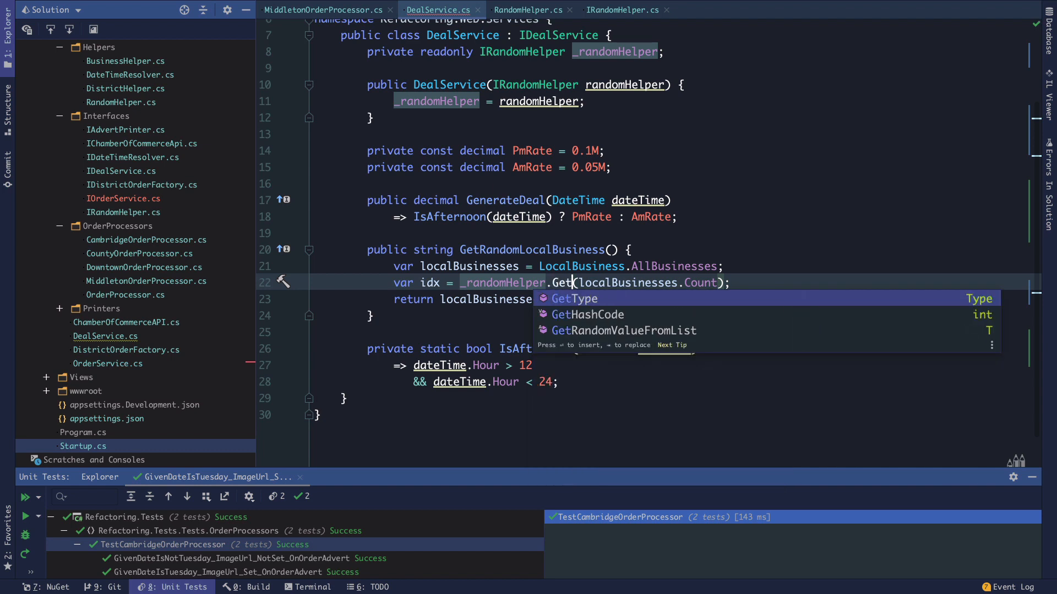
left_click(620, 331)
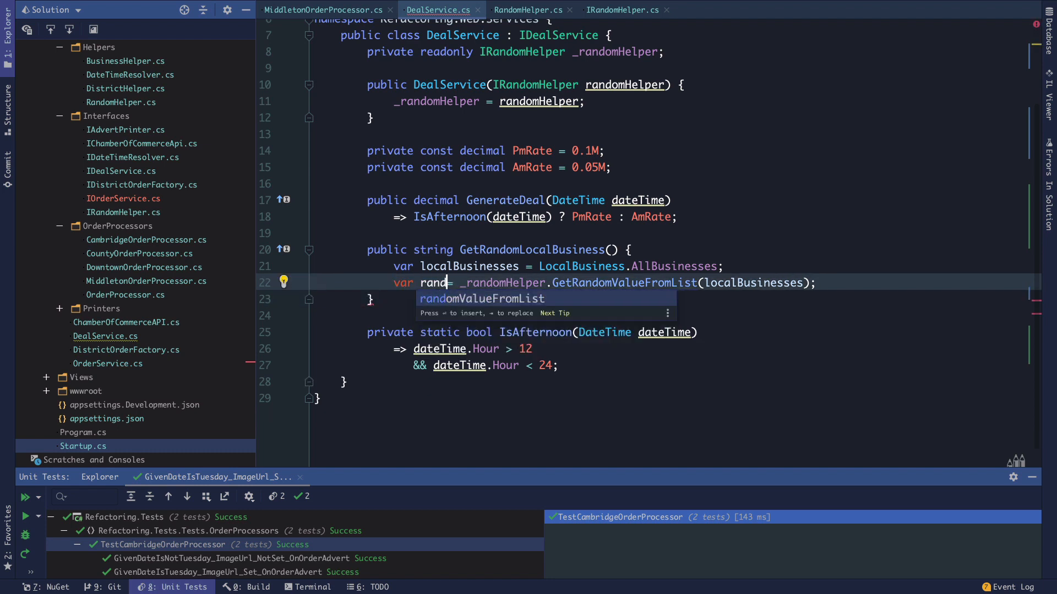
type("omBusiness")
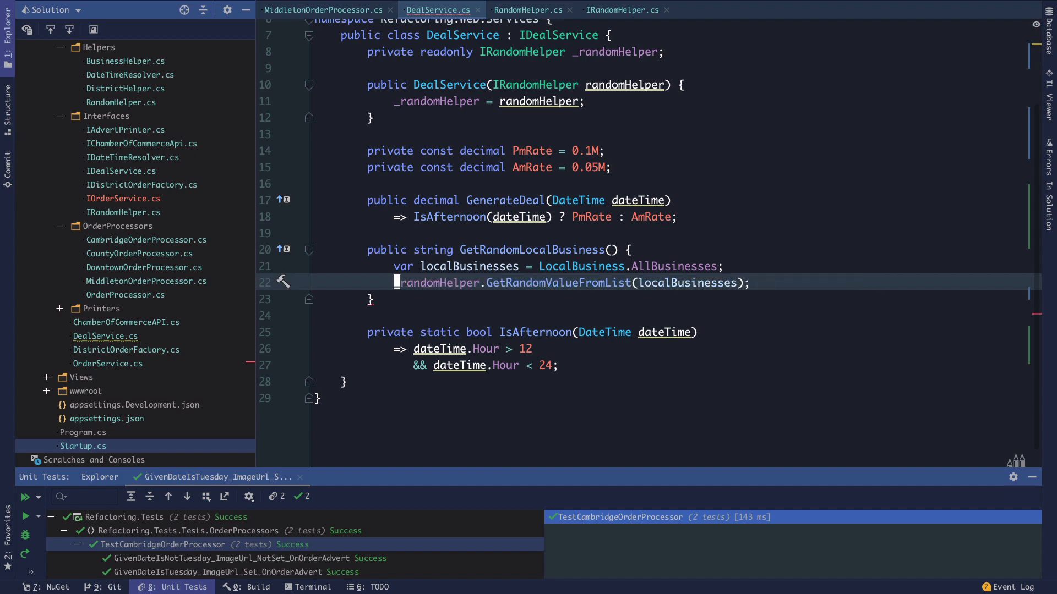
type("return")
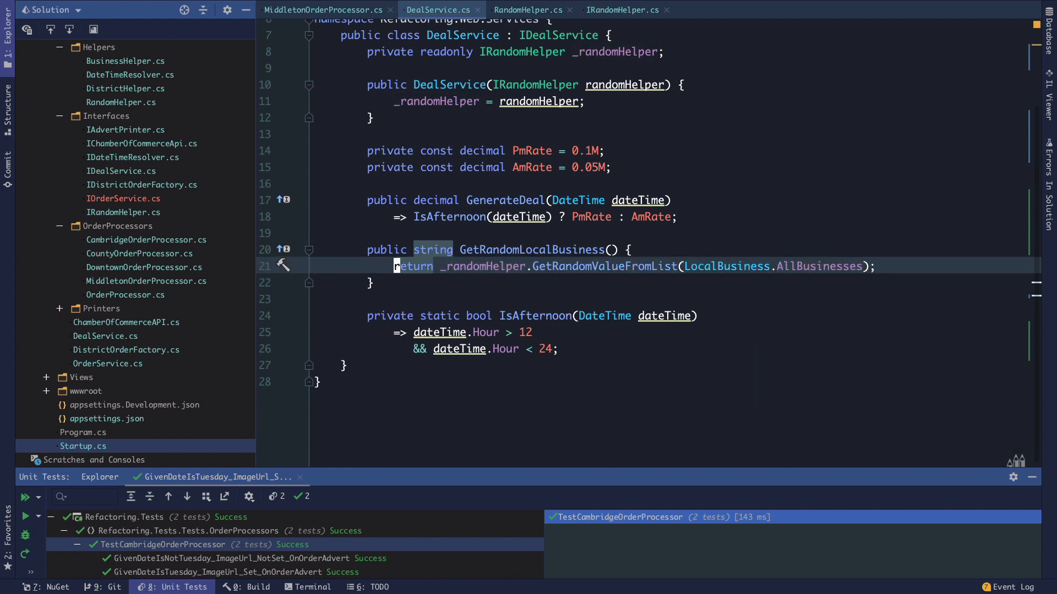
Convert GetRandomLocalBusiness to an expression body with the arrow wrapped onto its own line.
left_click(284, 264)
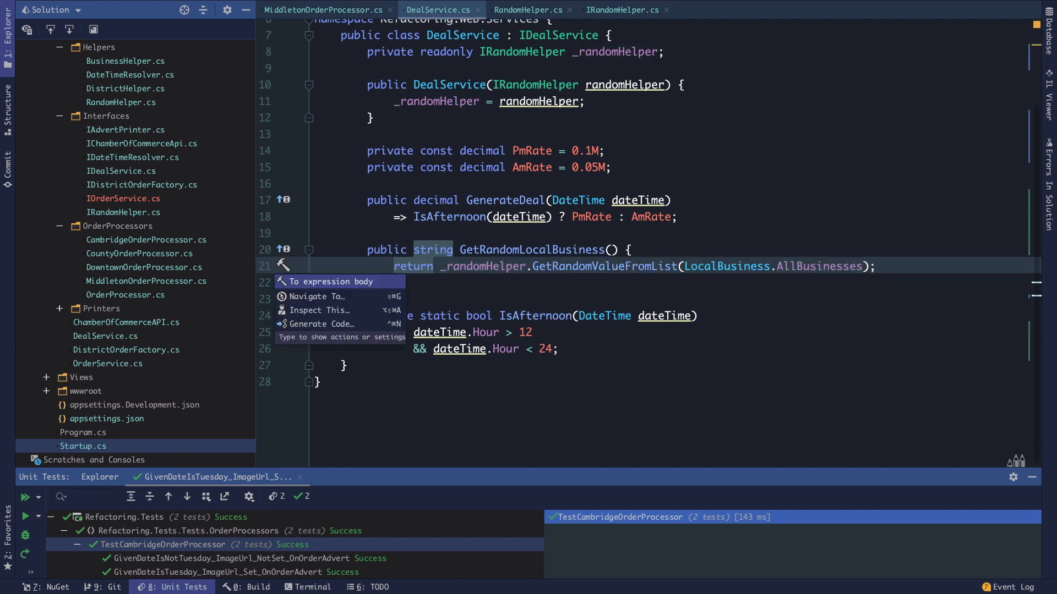
left_click(332, 282)
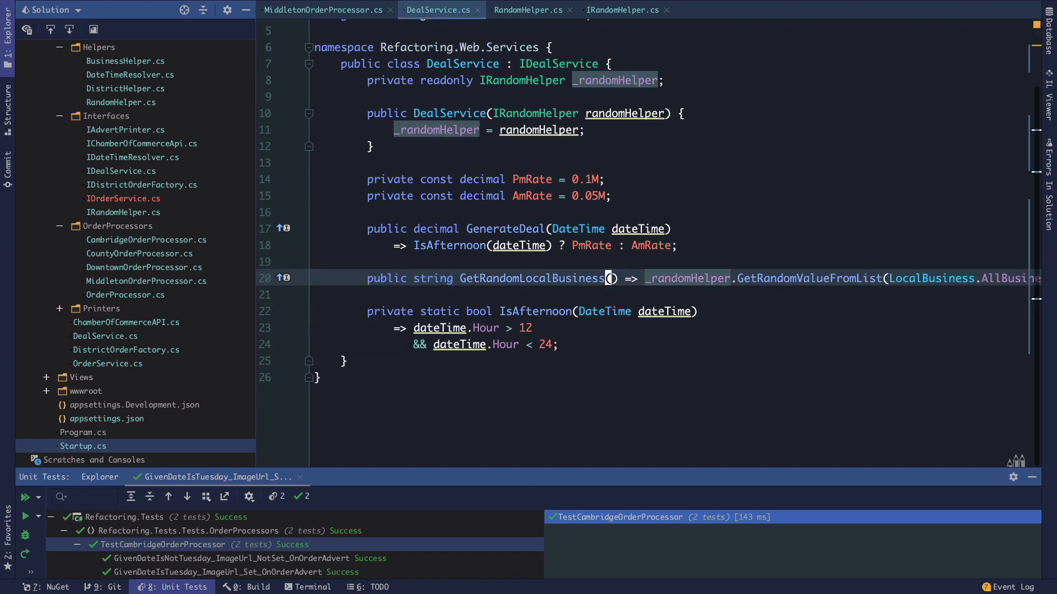
key("Enter")
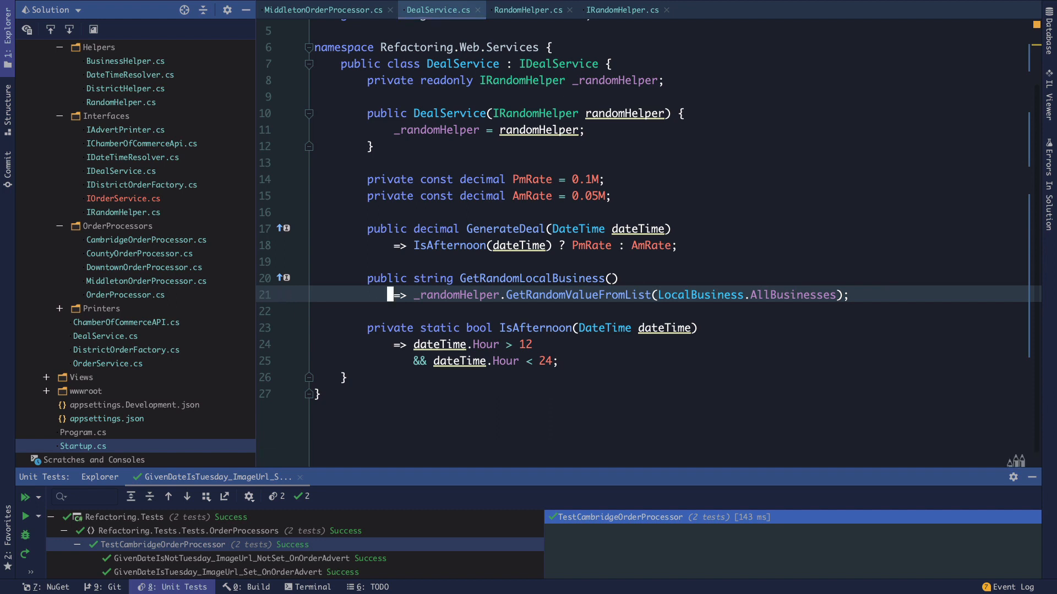
left_click(536, 328)
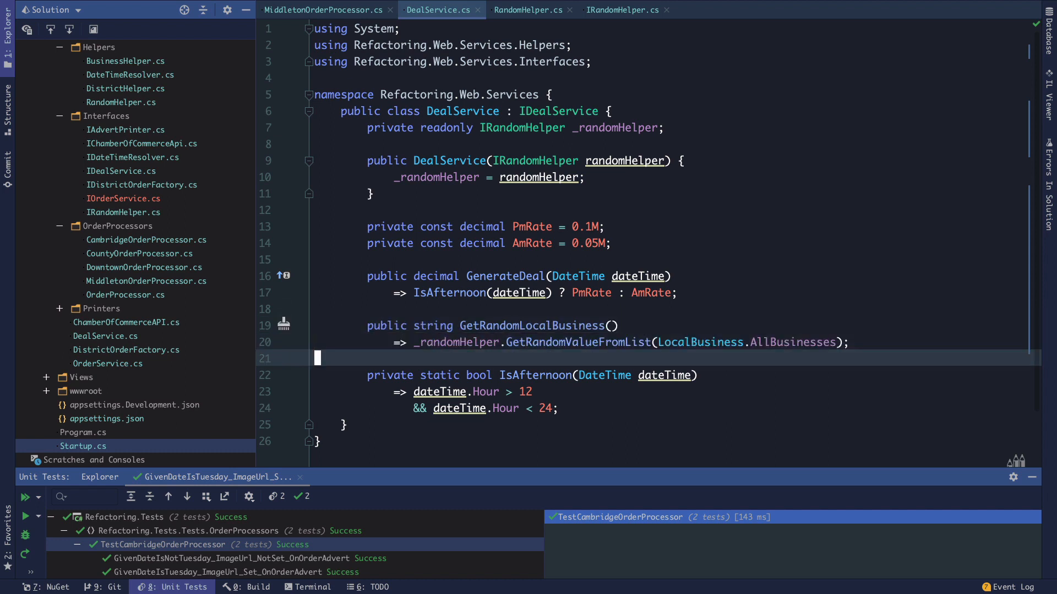
left_click(743, 342)
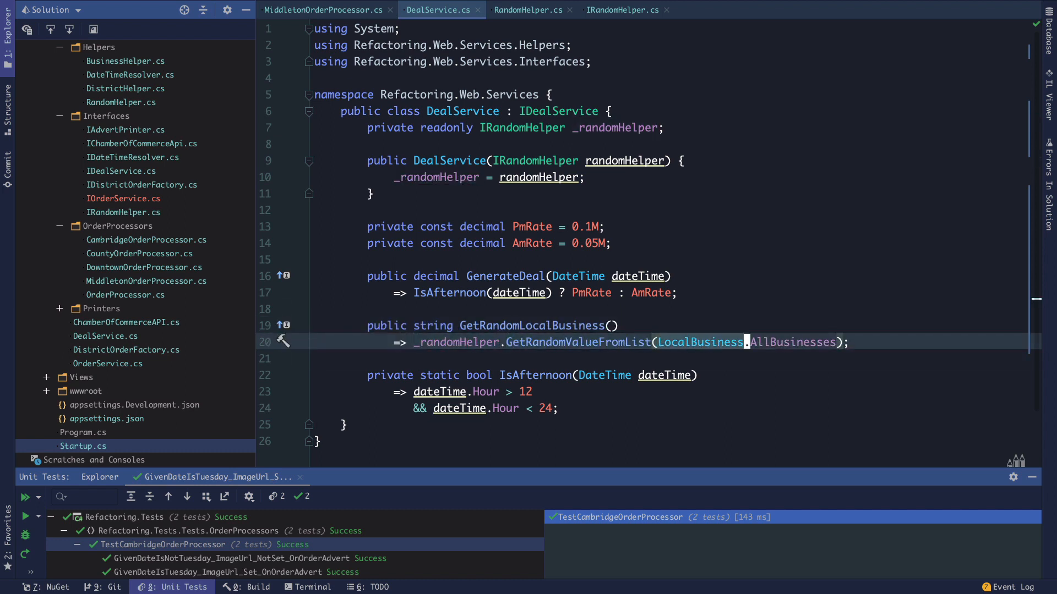
left_click(739, 342)
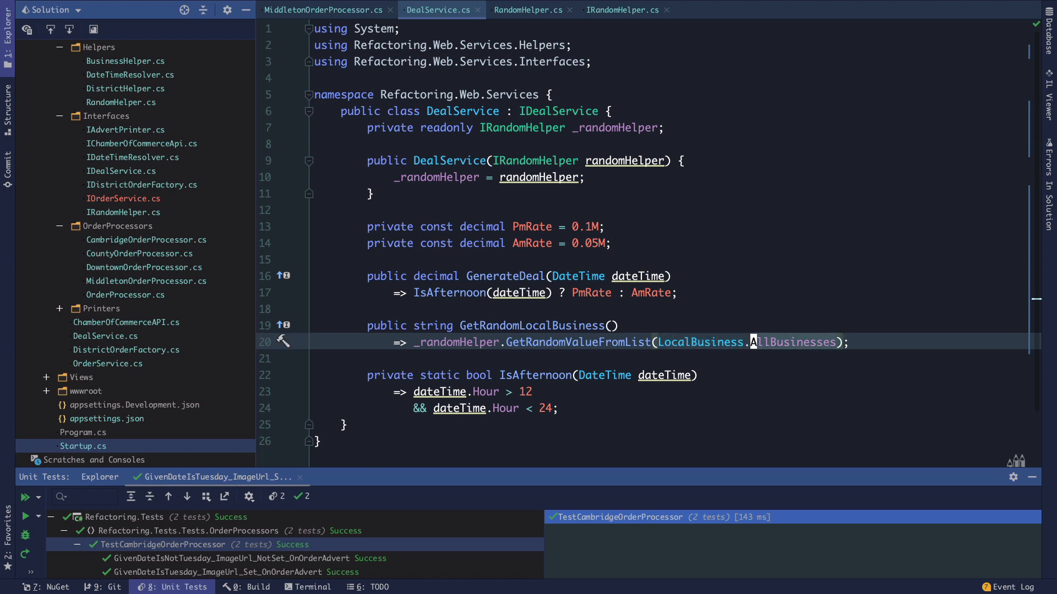
mouse_move(441, 176)
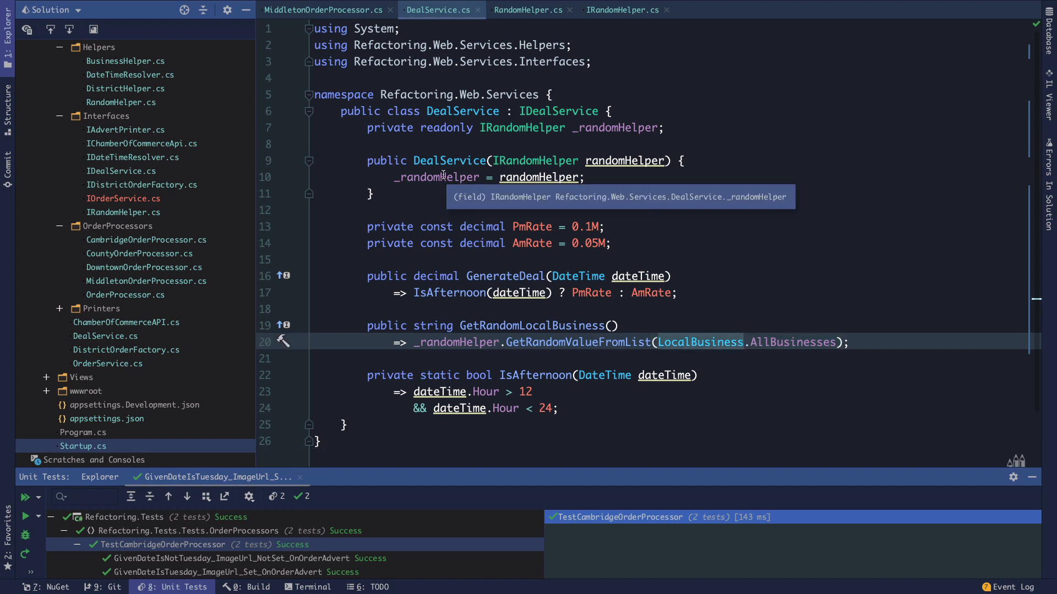
mouse_move(448, 131)
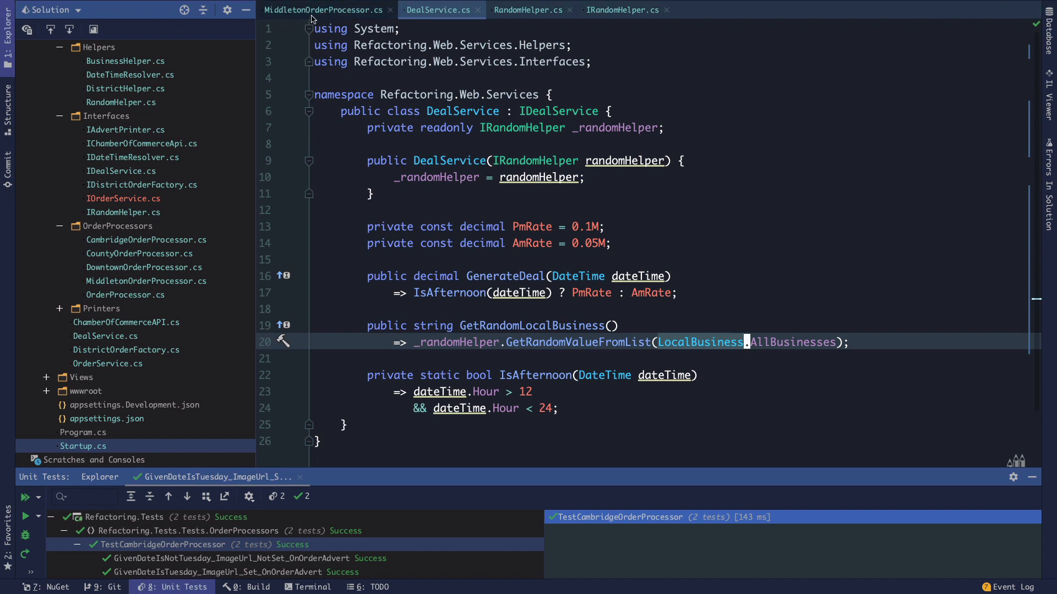
Show MiddletonOrderProcessor and create a Helpers directory under the Tests folder.
left_click(323, 10)
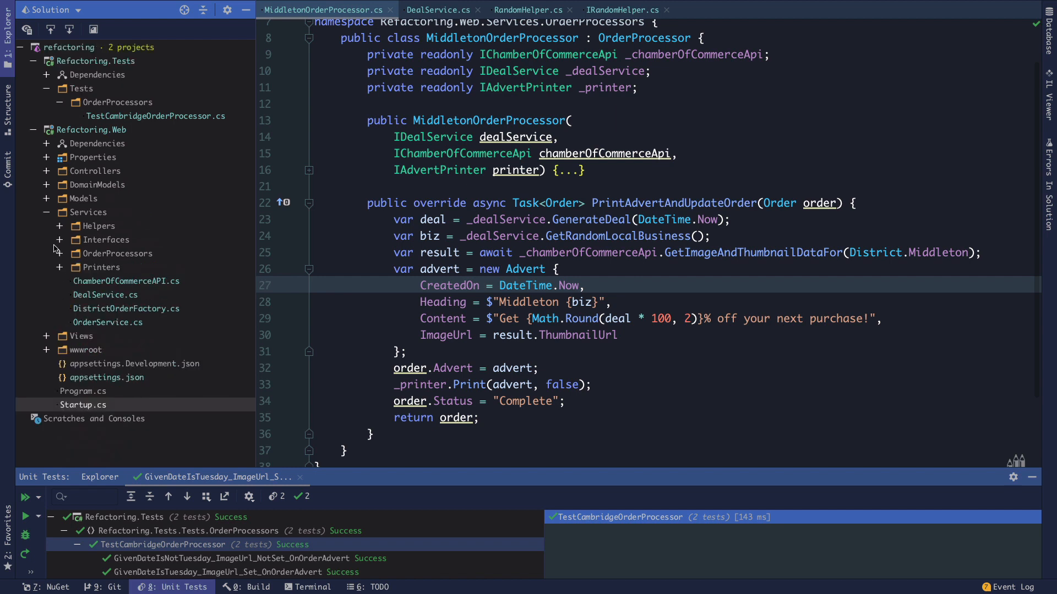
left_click(46, 211)
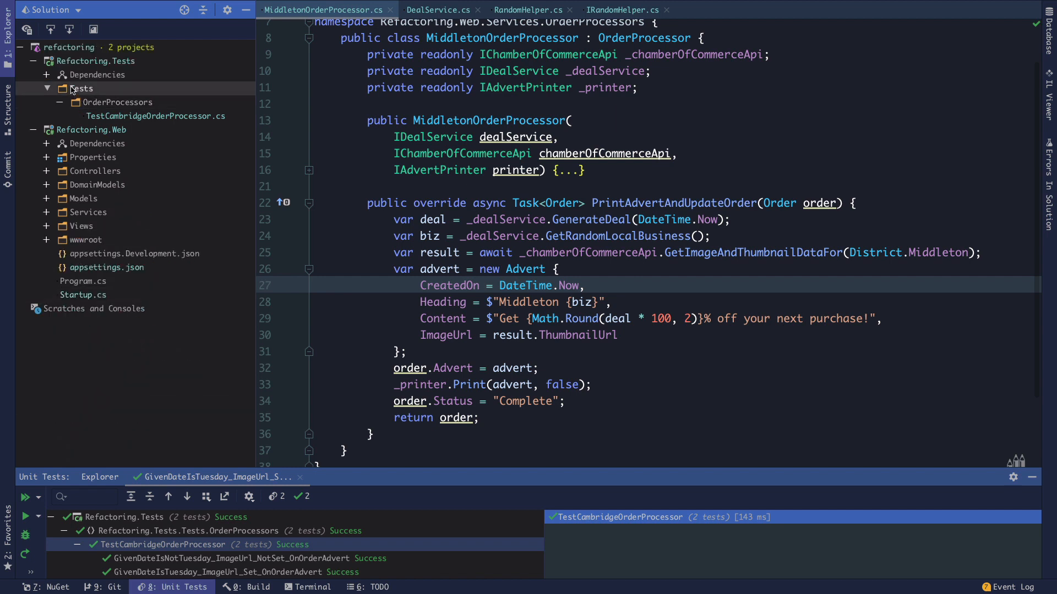
right_click(79, 88)
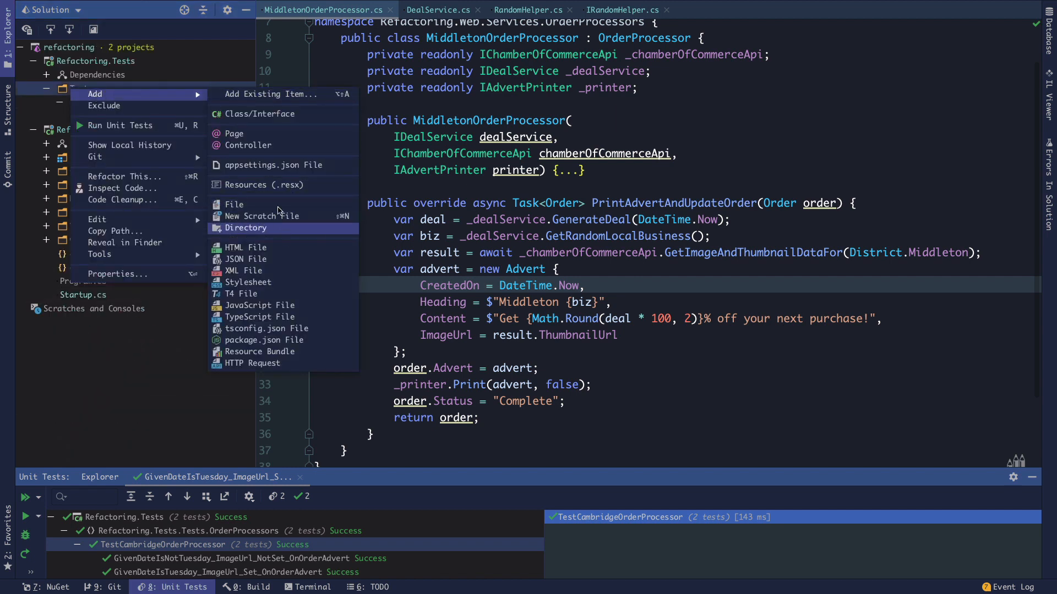
left_click(246, 228)
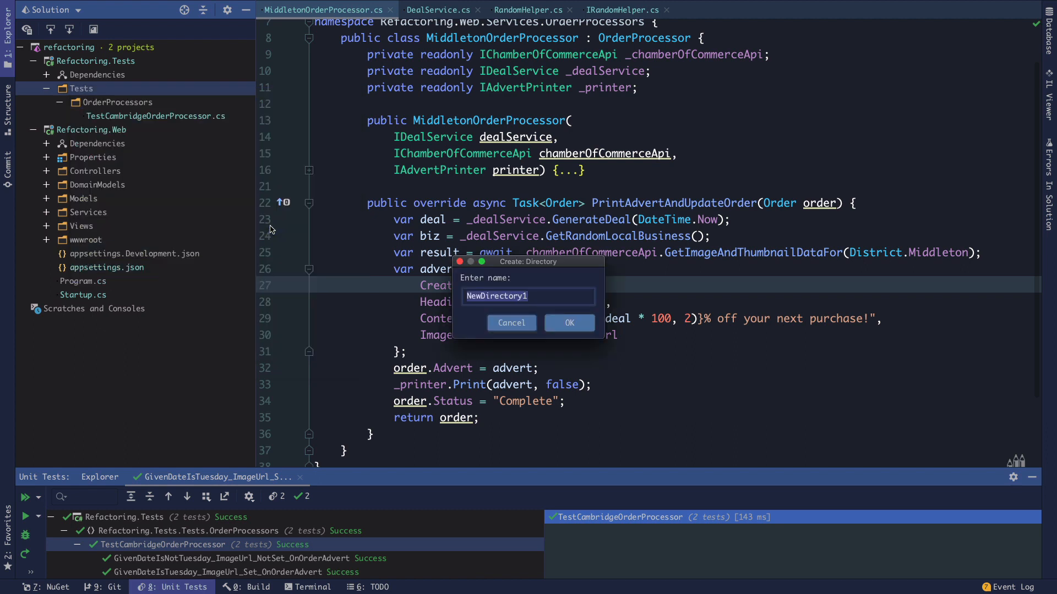
type("H")
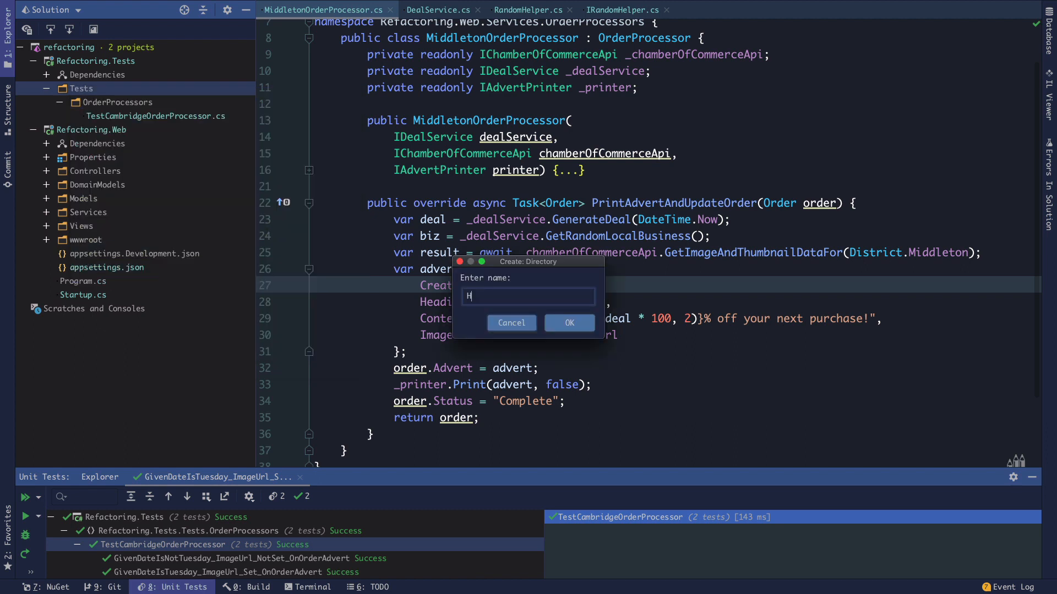
left_click(568, 323)
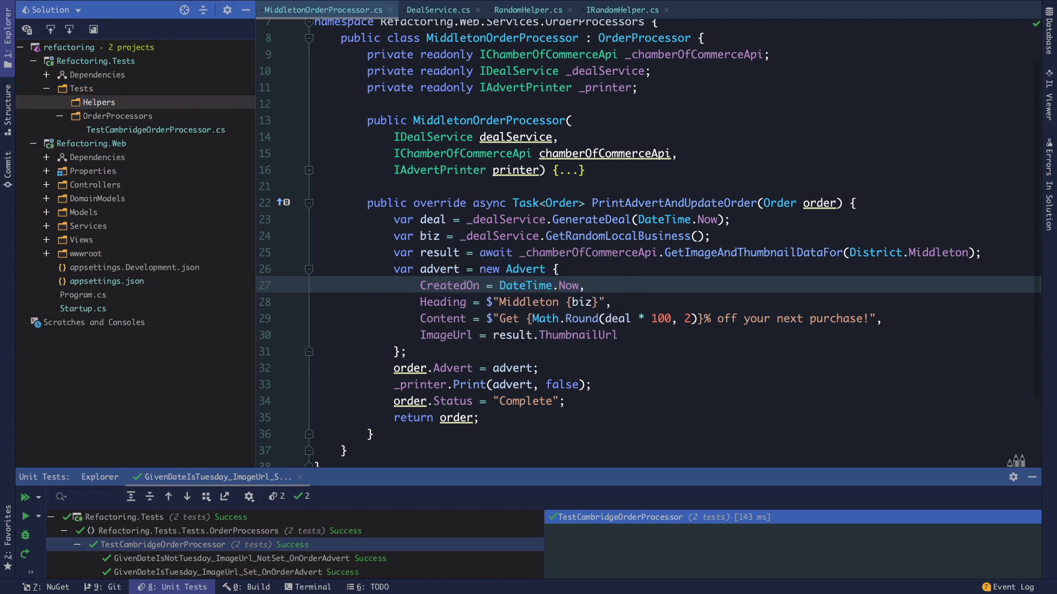
Add a Services directory under Tests holding the Helpers and OrderProcessors folders.
left_click(46, 226)
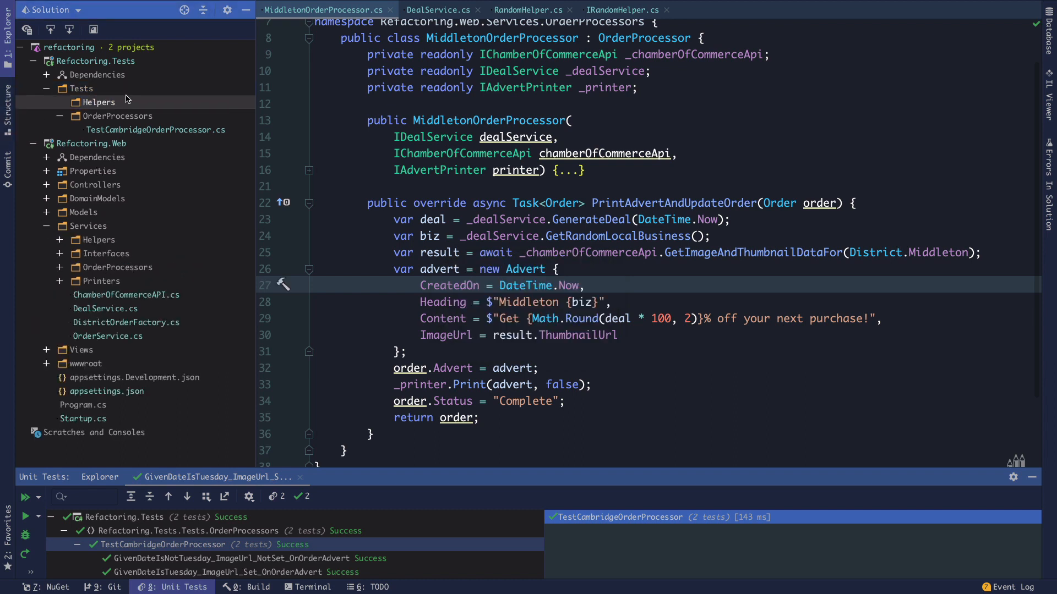
right_click(80, 88)
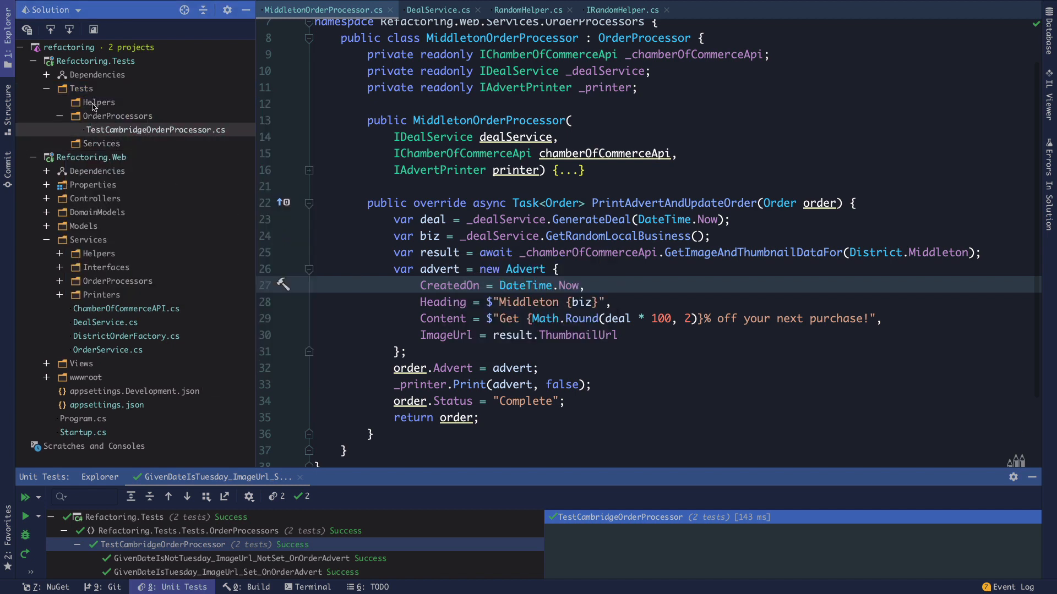
left_click(59, 116)
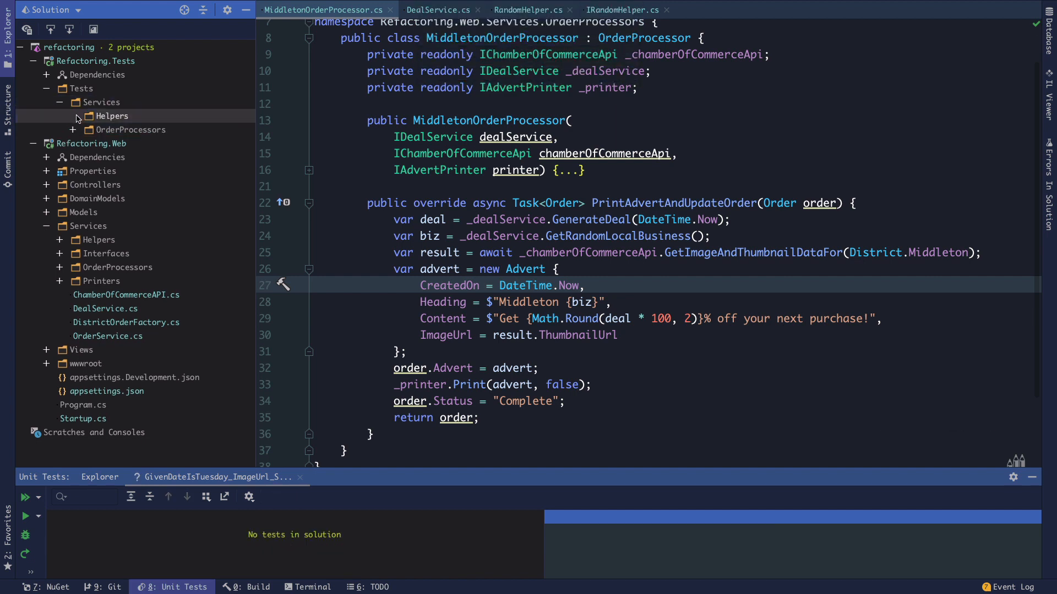
Create class TestDealService, move it into Services with namespace Refactoring.Tests.Tests.Services.
right_click(112, 116)
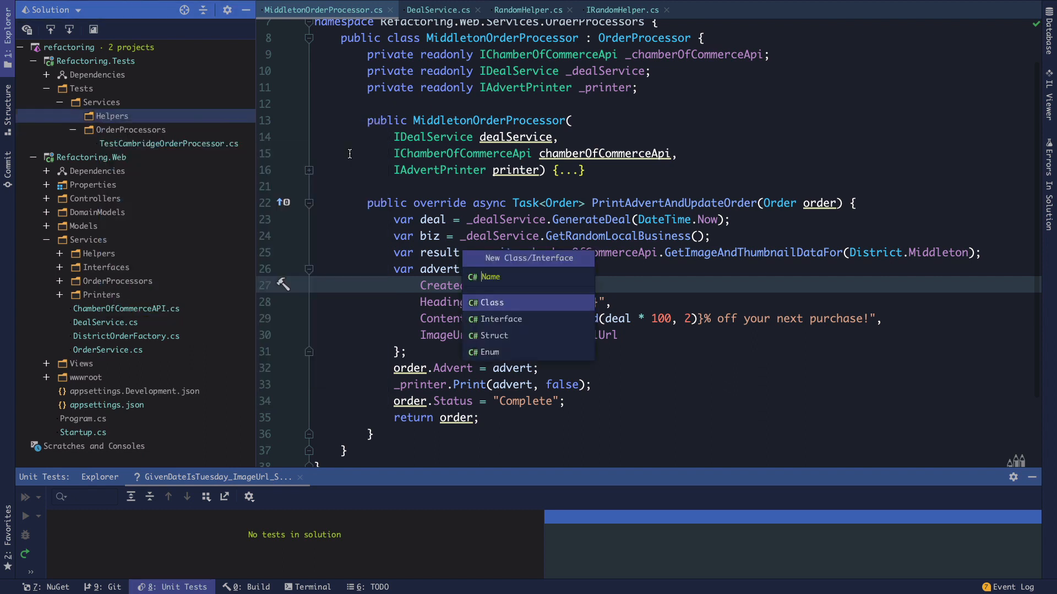
type("TestDealSer")
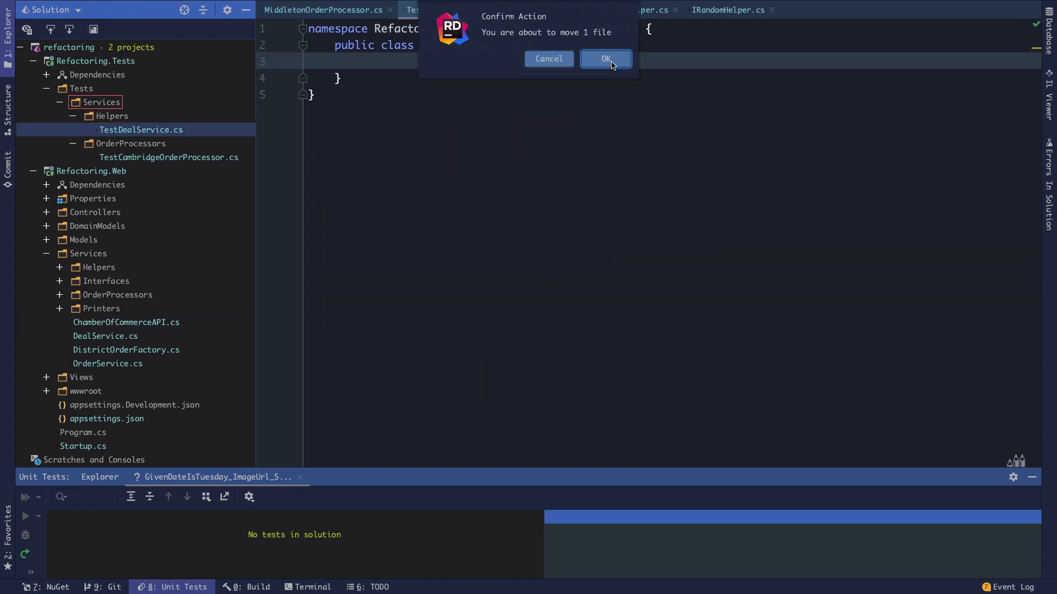
left_click(606, 58)
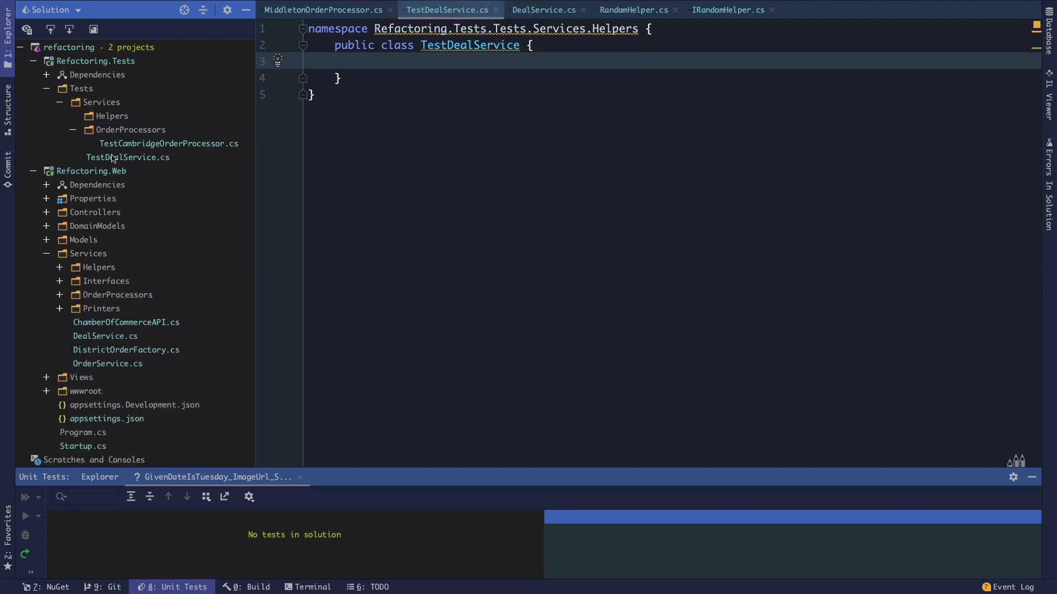
left_click(127, 157)
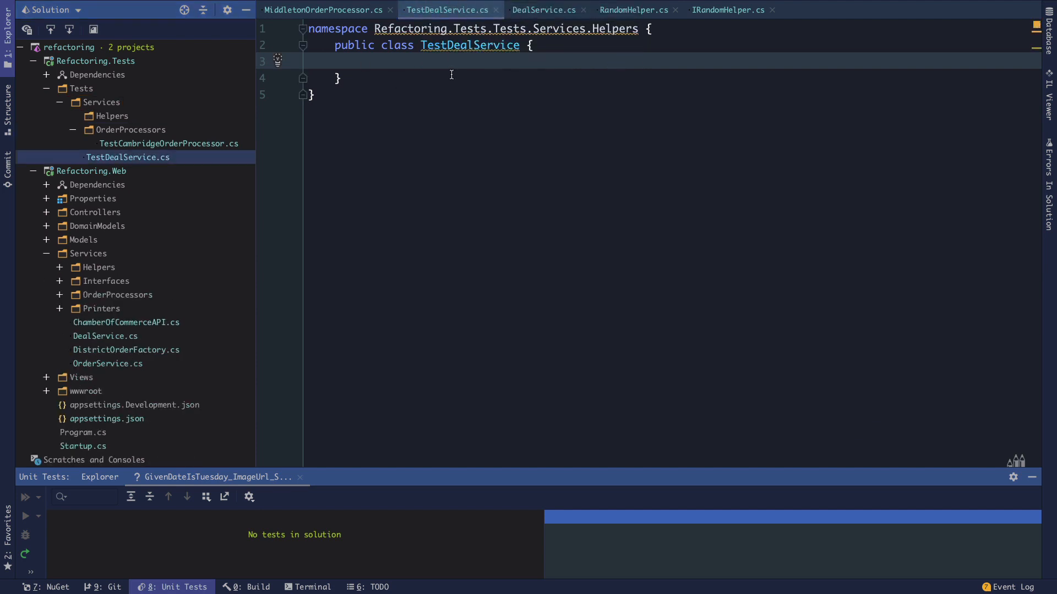
left_click(277, 28)
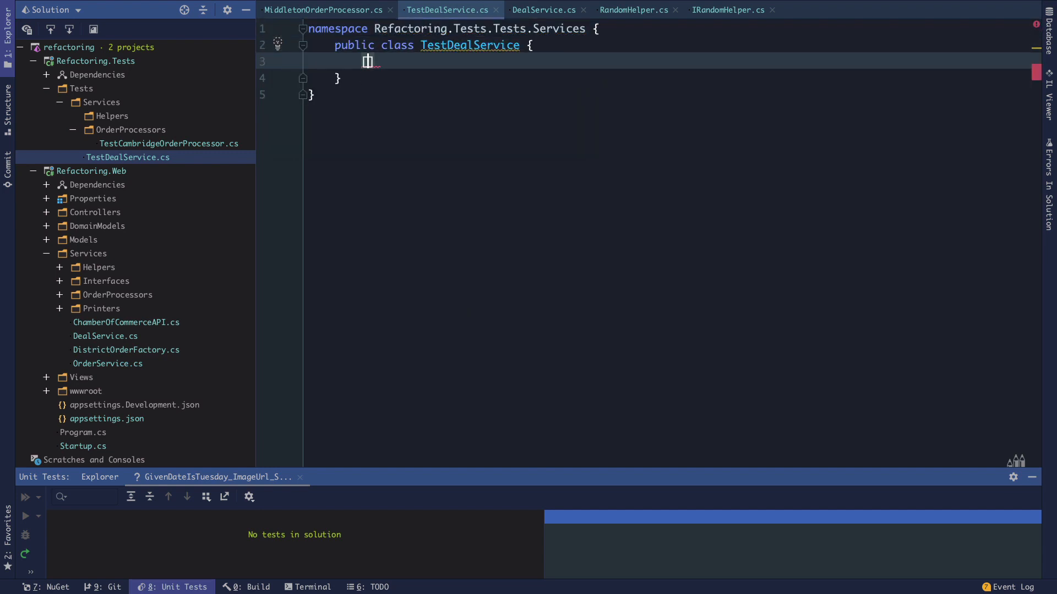
Add a [Fact] attribute with using Xunit and show DealService in the right split pane.
type("[Fact]")
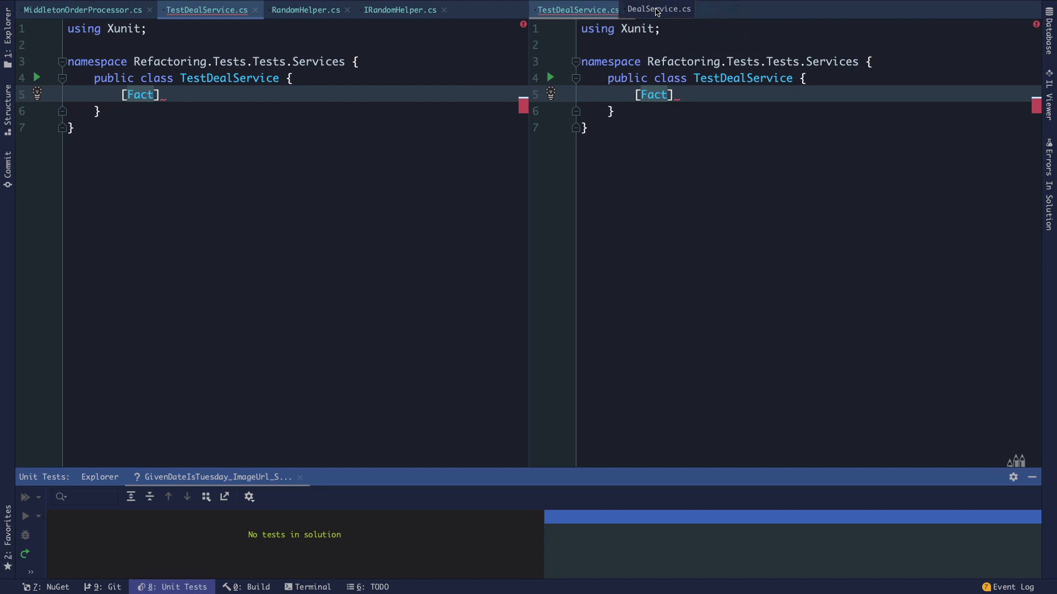
left_click(657, 9)
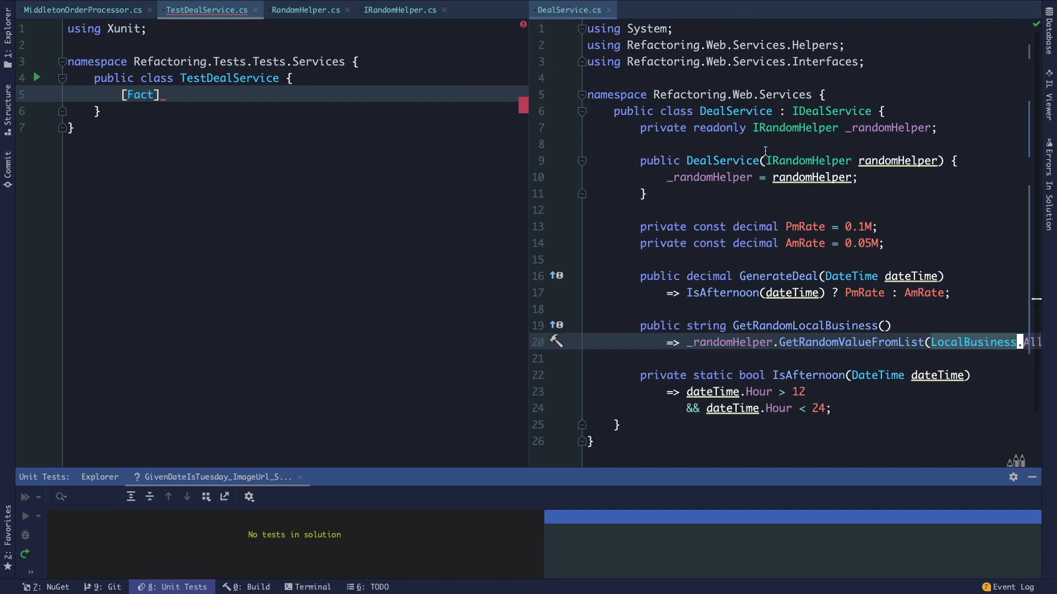